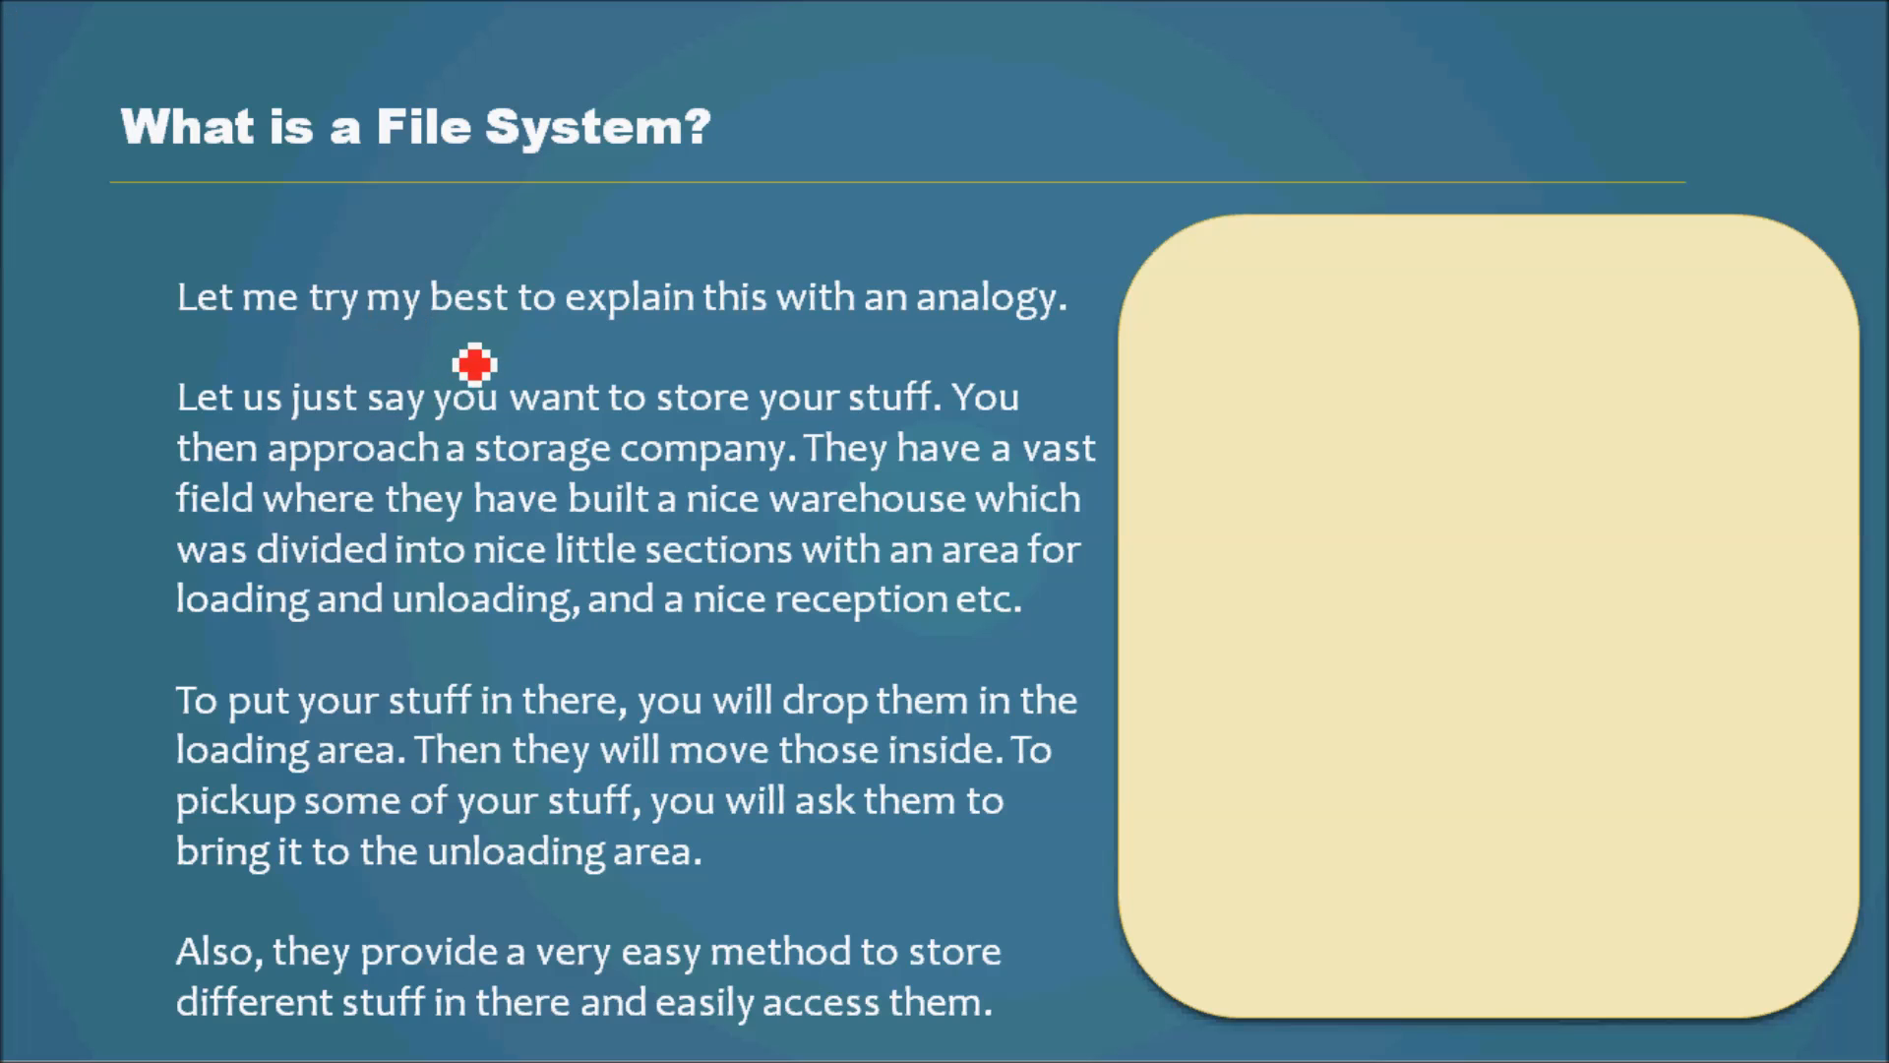
{"action": "mouse_move", "coordinate": [775, 362]}
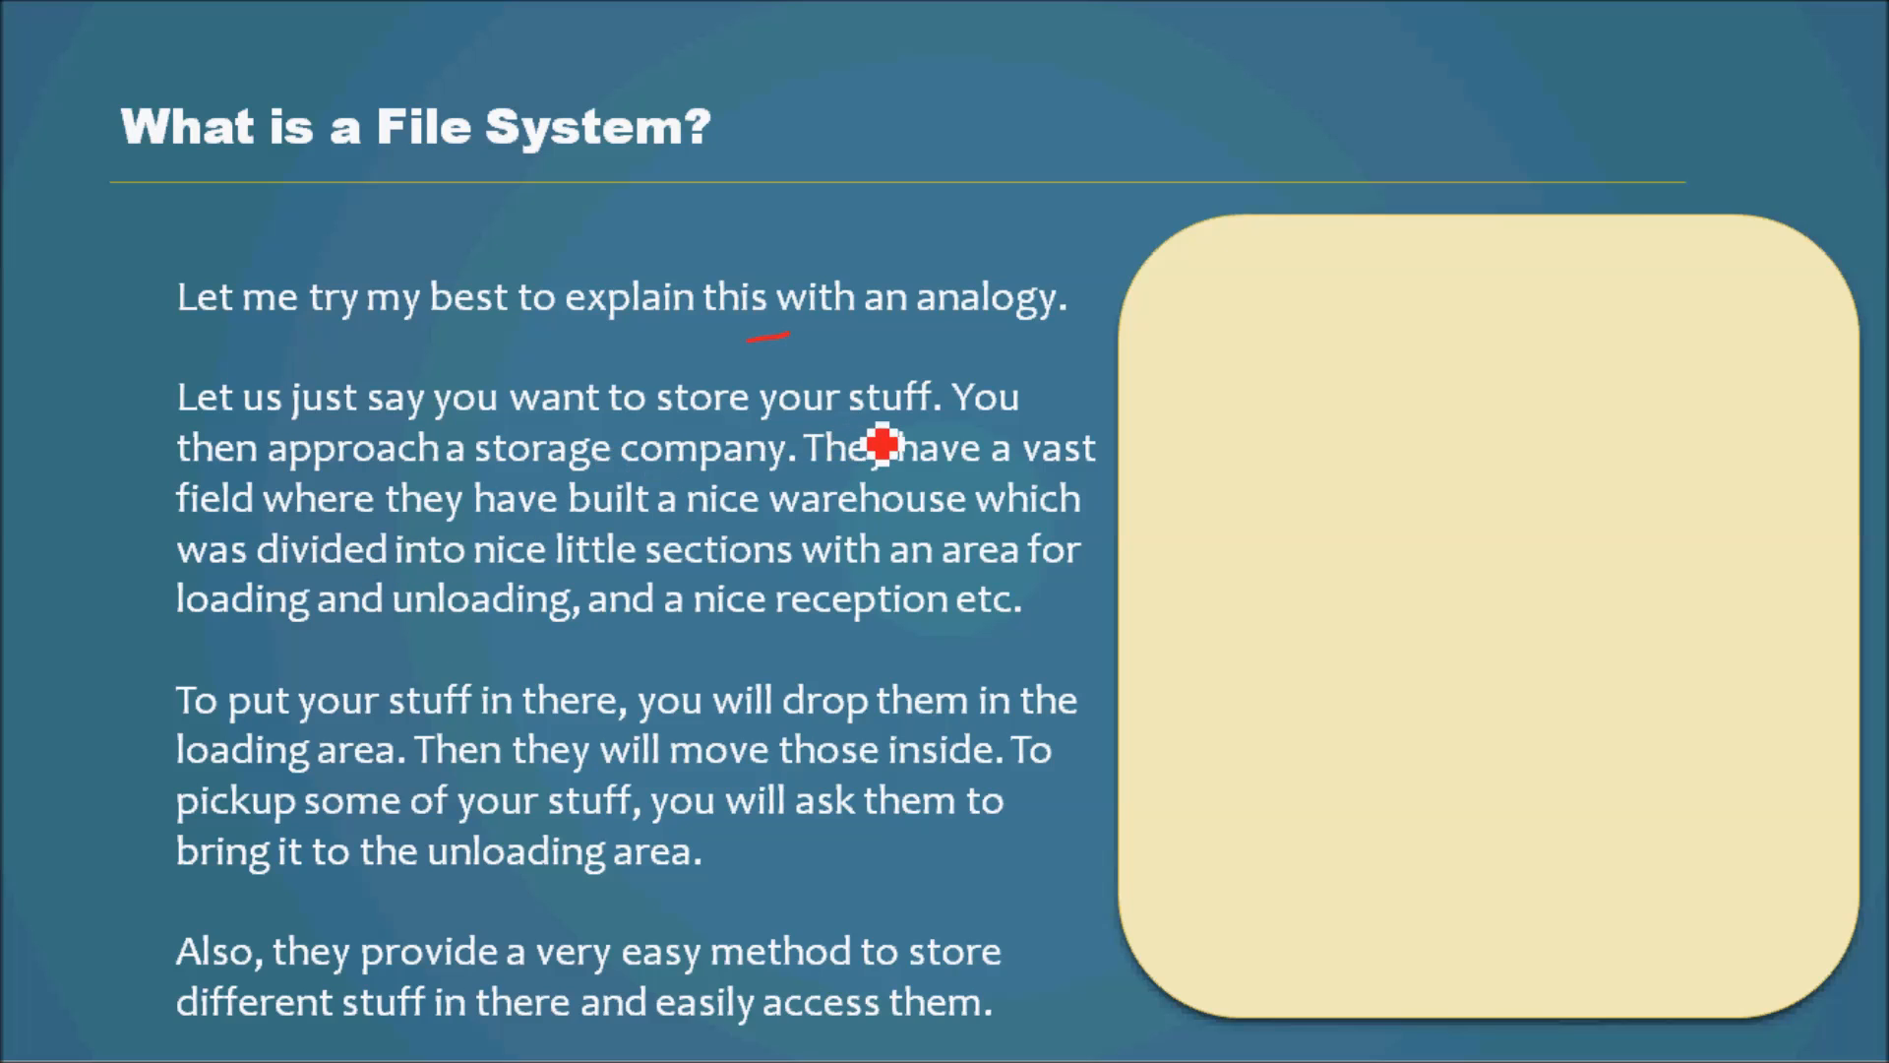
{"action": "mouse_move", "coordinate": [571, 520]}
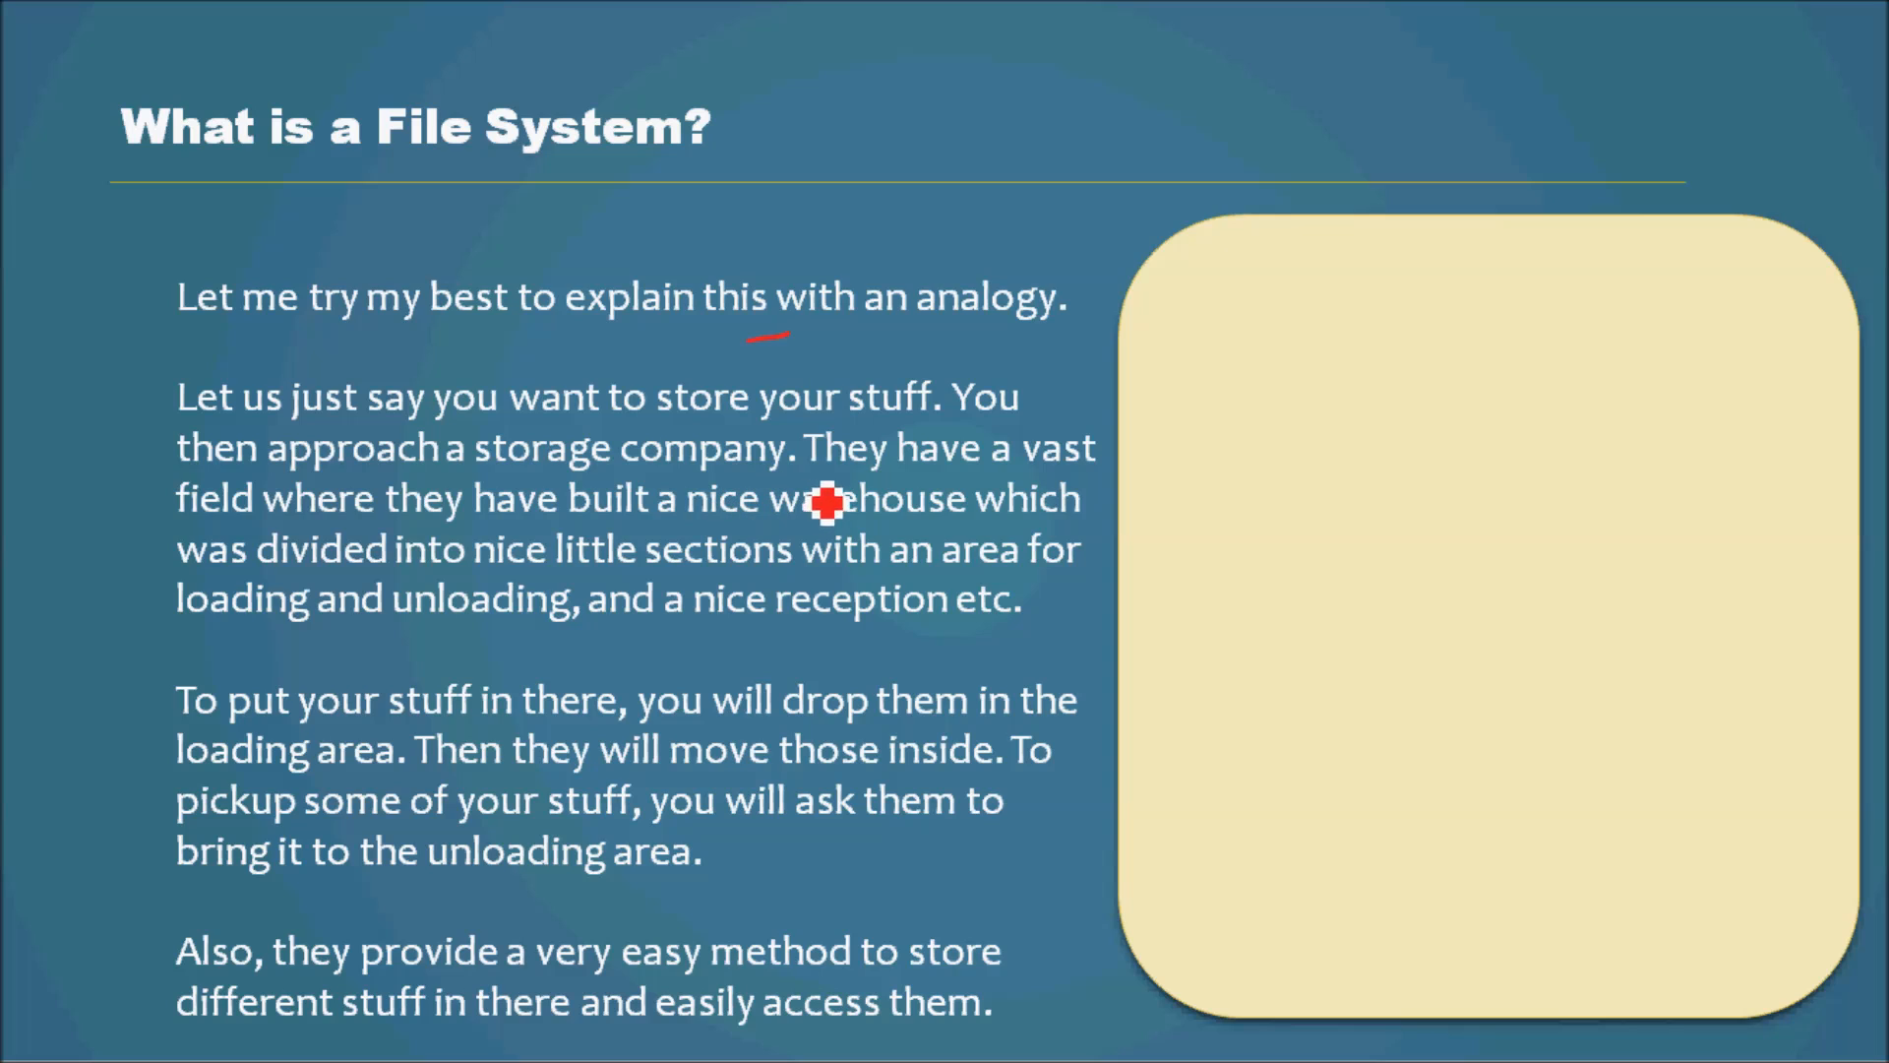
{"action": "mouse_move", "coordinate": [498, 551]}
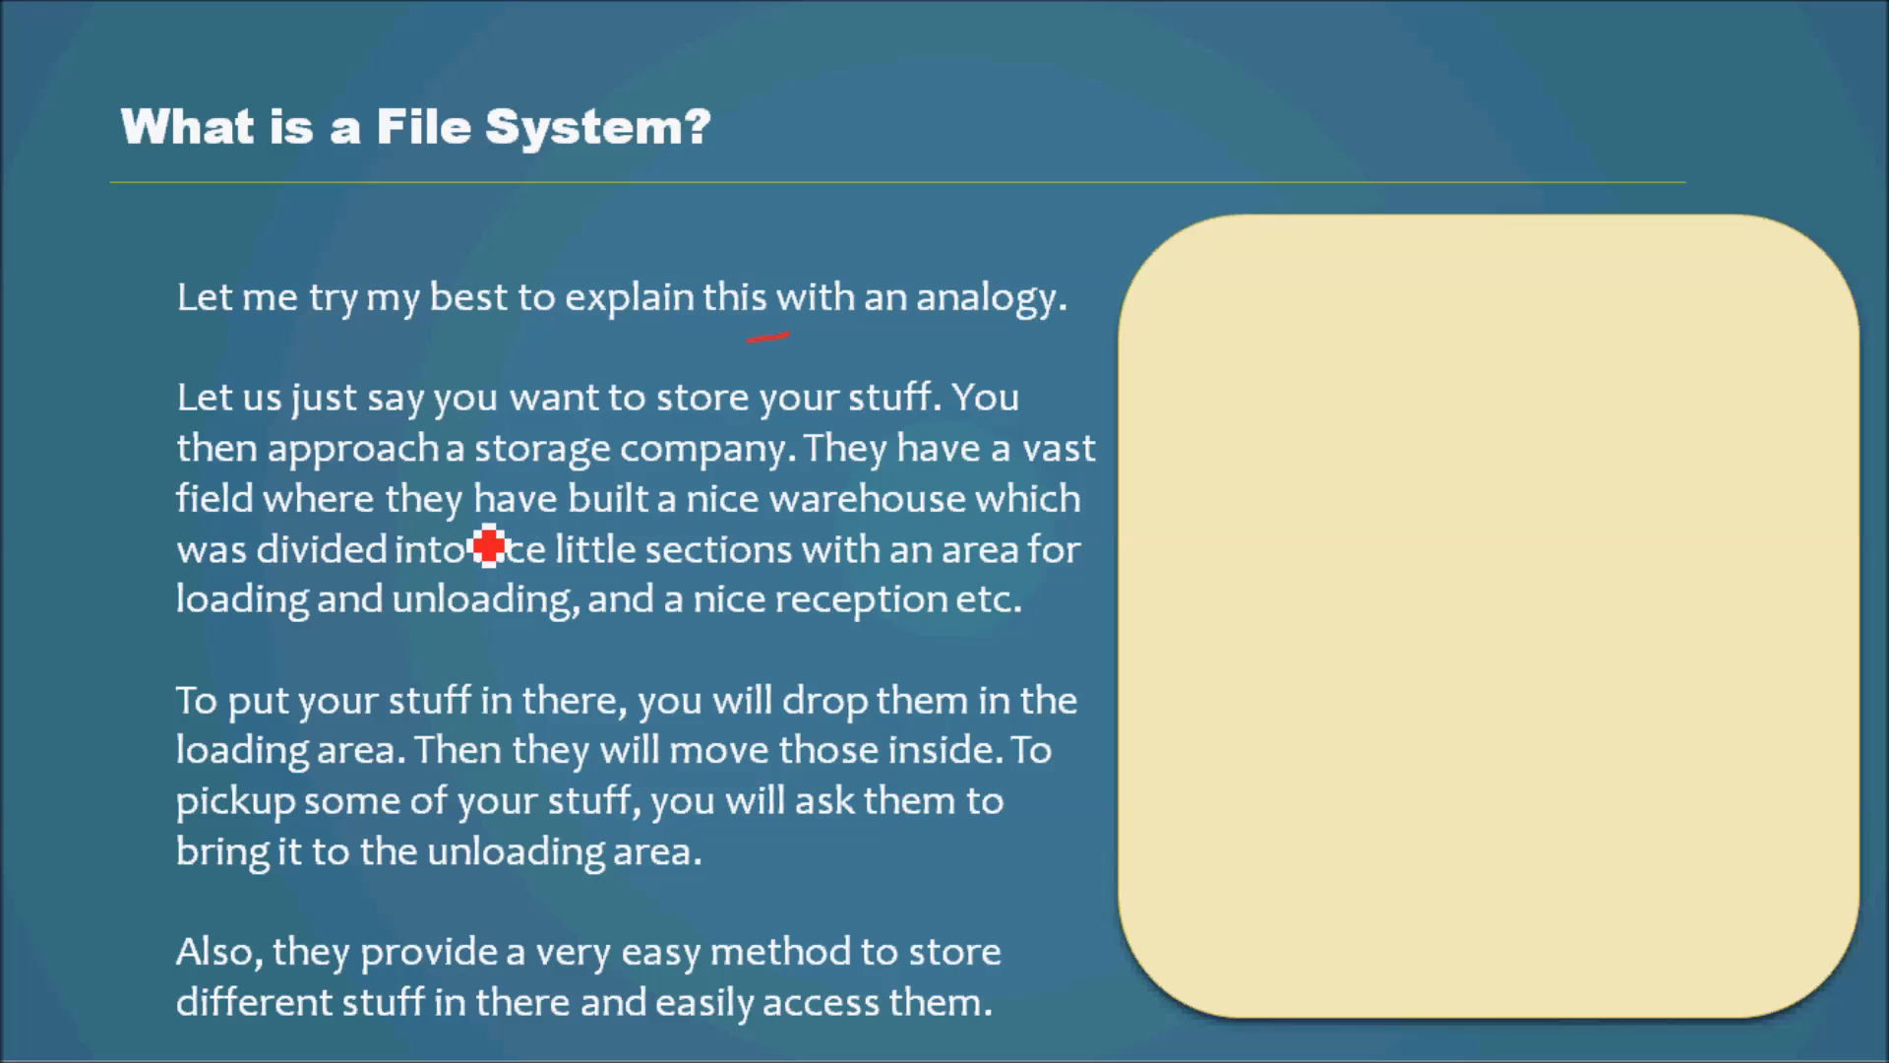
{"action": "mouse_move", "coordinate": [769, 551]}
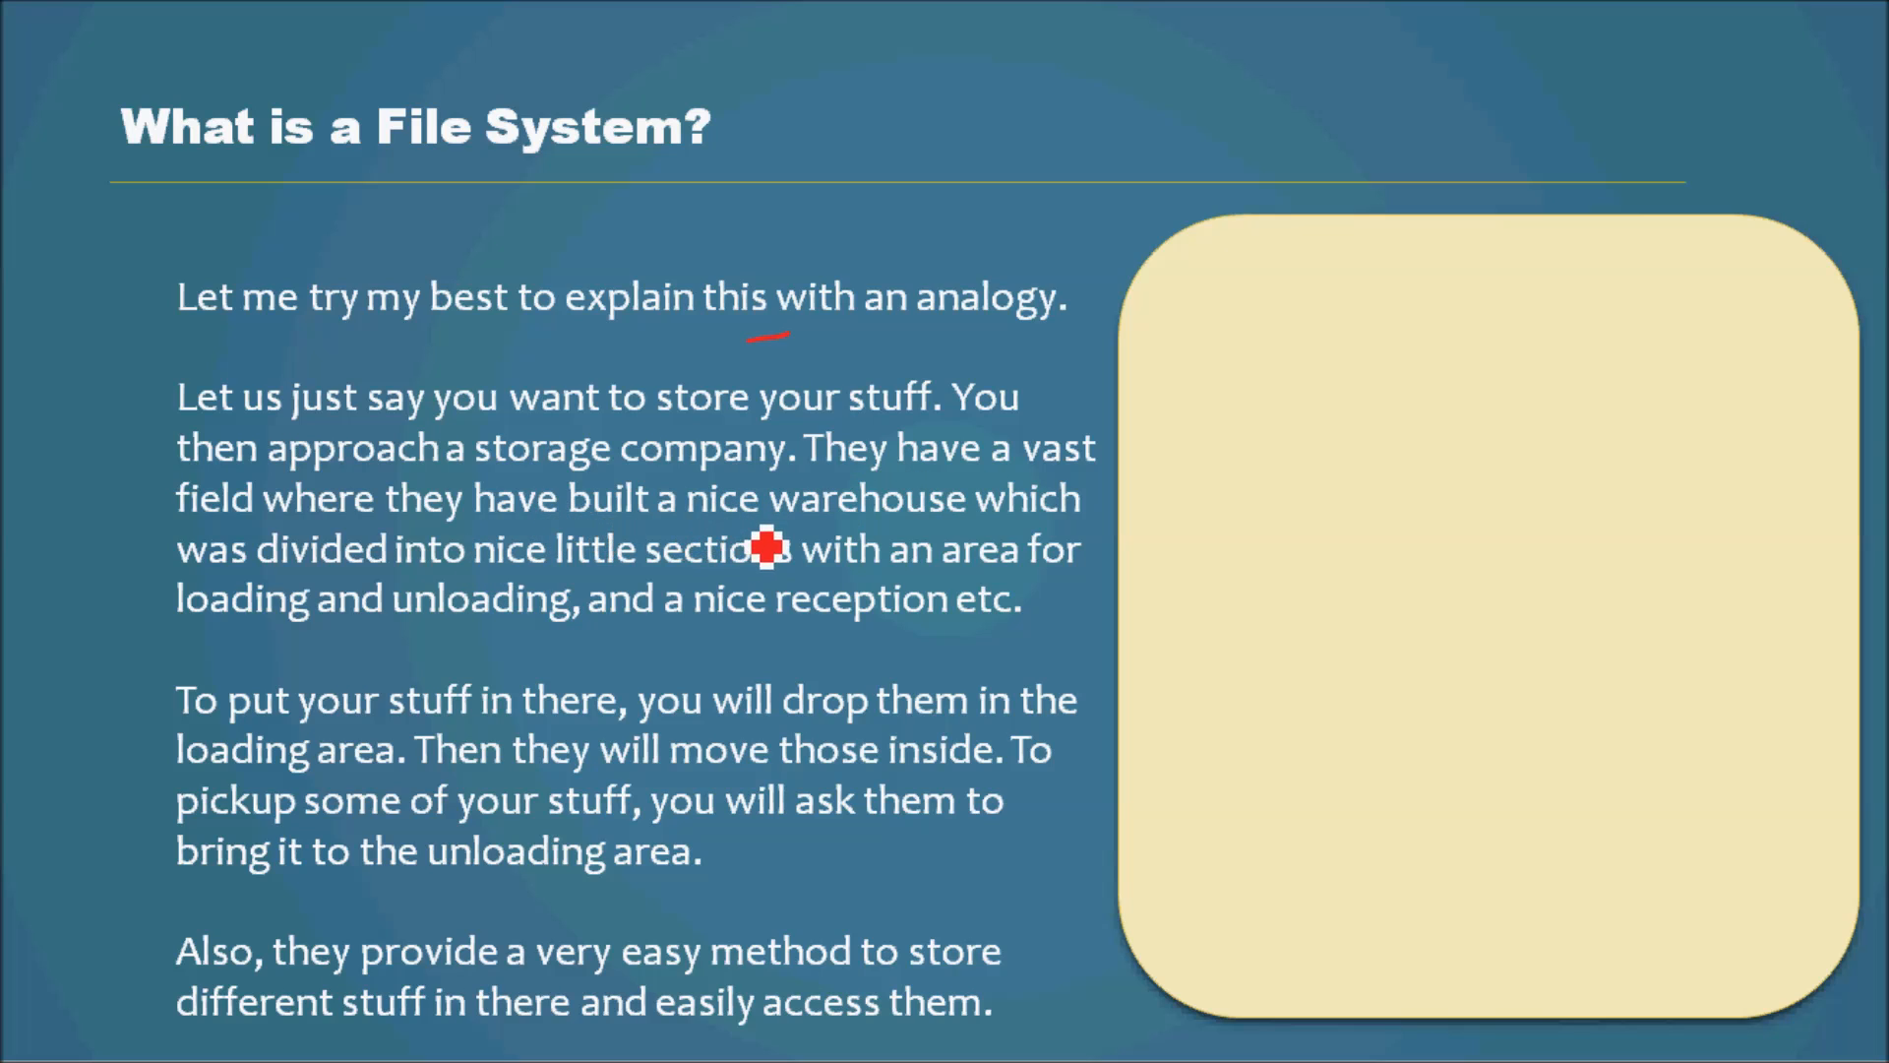
{"action": "mouse_move", "coordinate": [464, 638]}
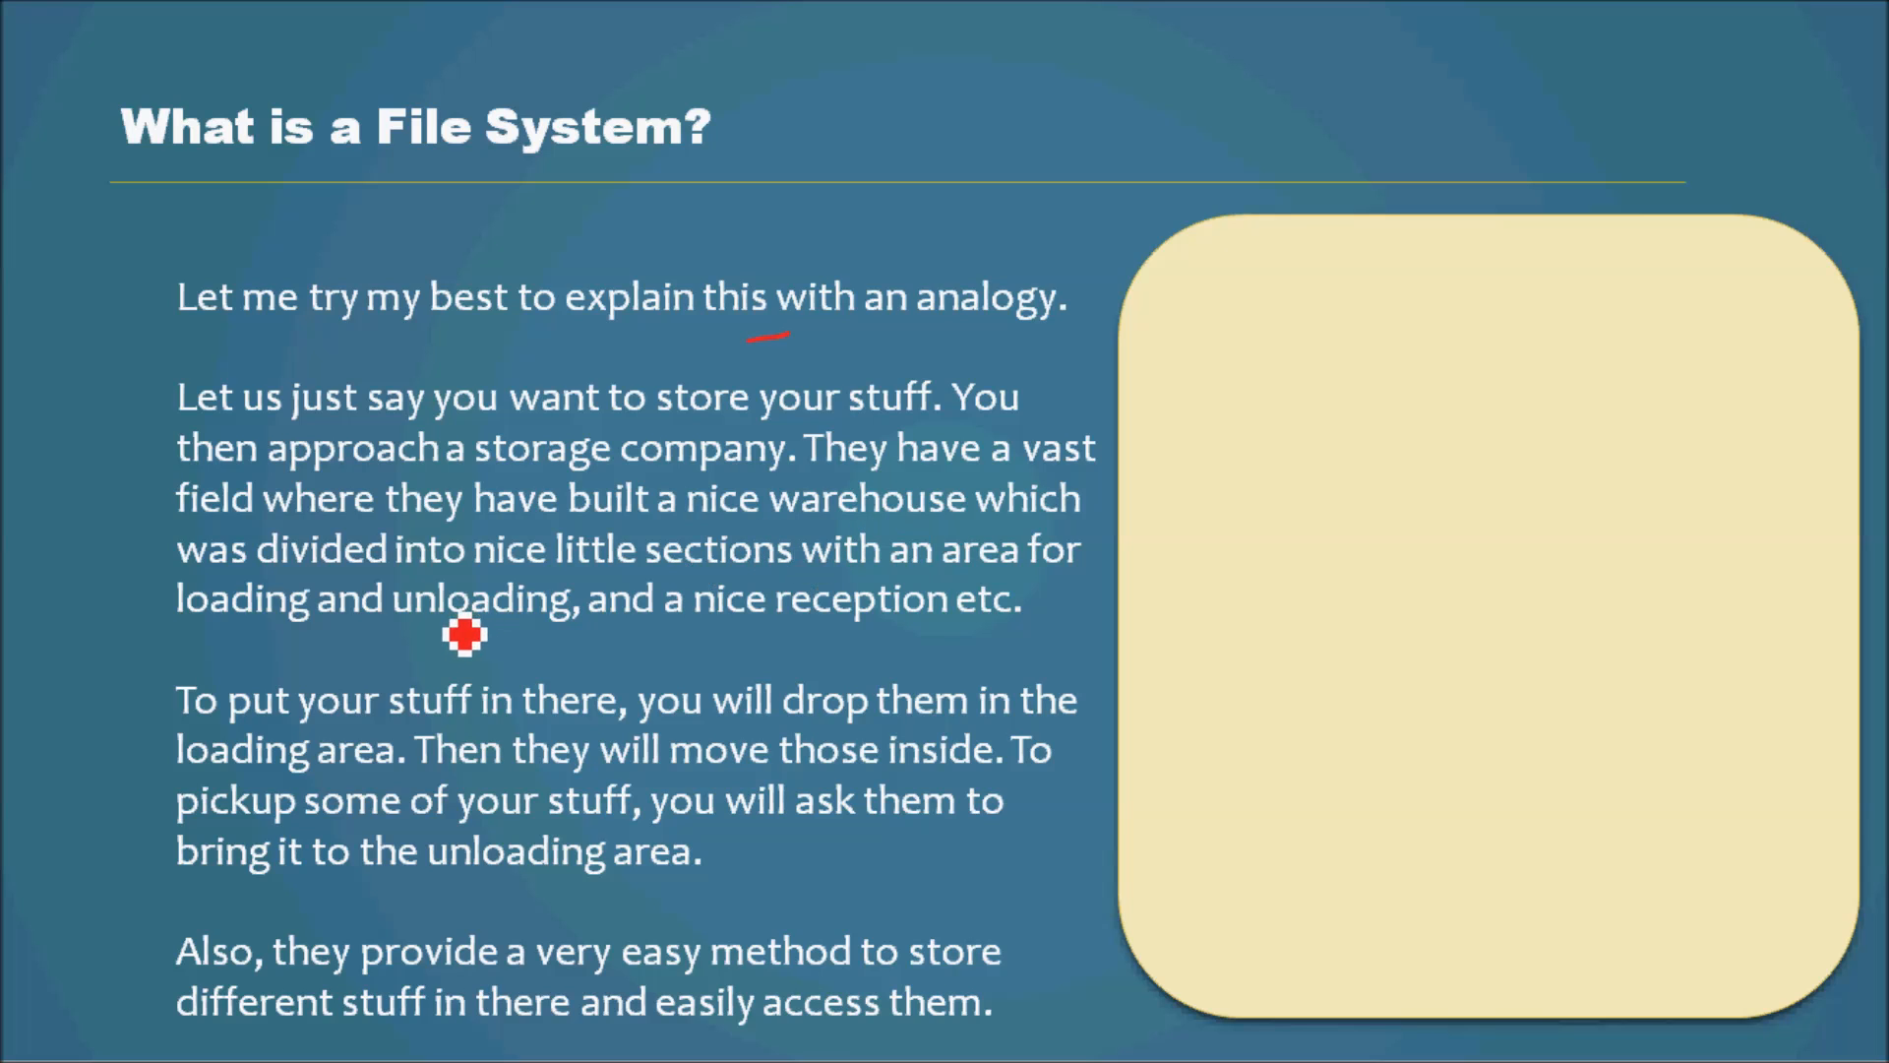
{"action": "mouse_move", "coordinate": [603, 606]}
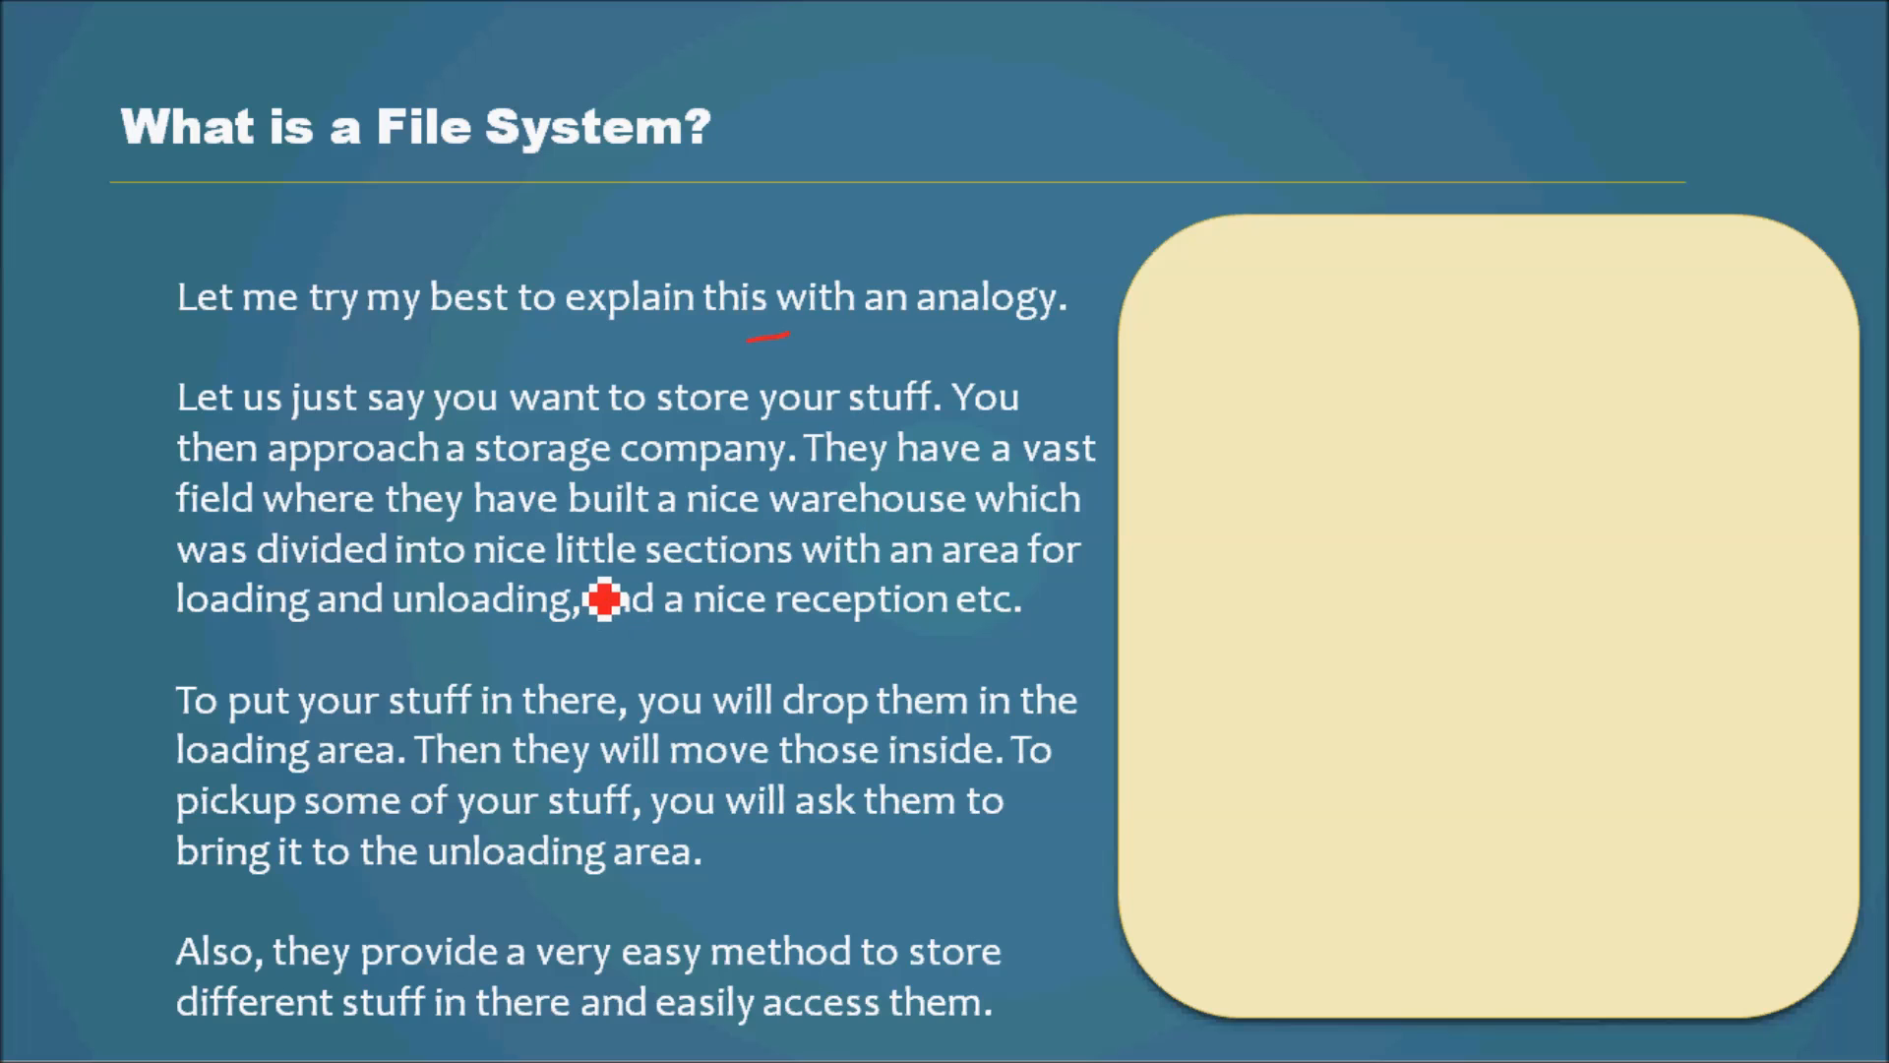
{"action": "mouse_move", "coordinate": [988, 594]}
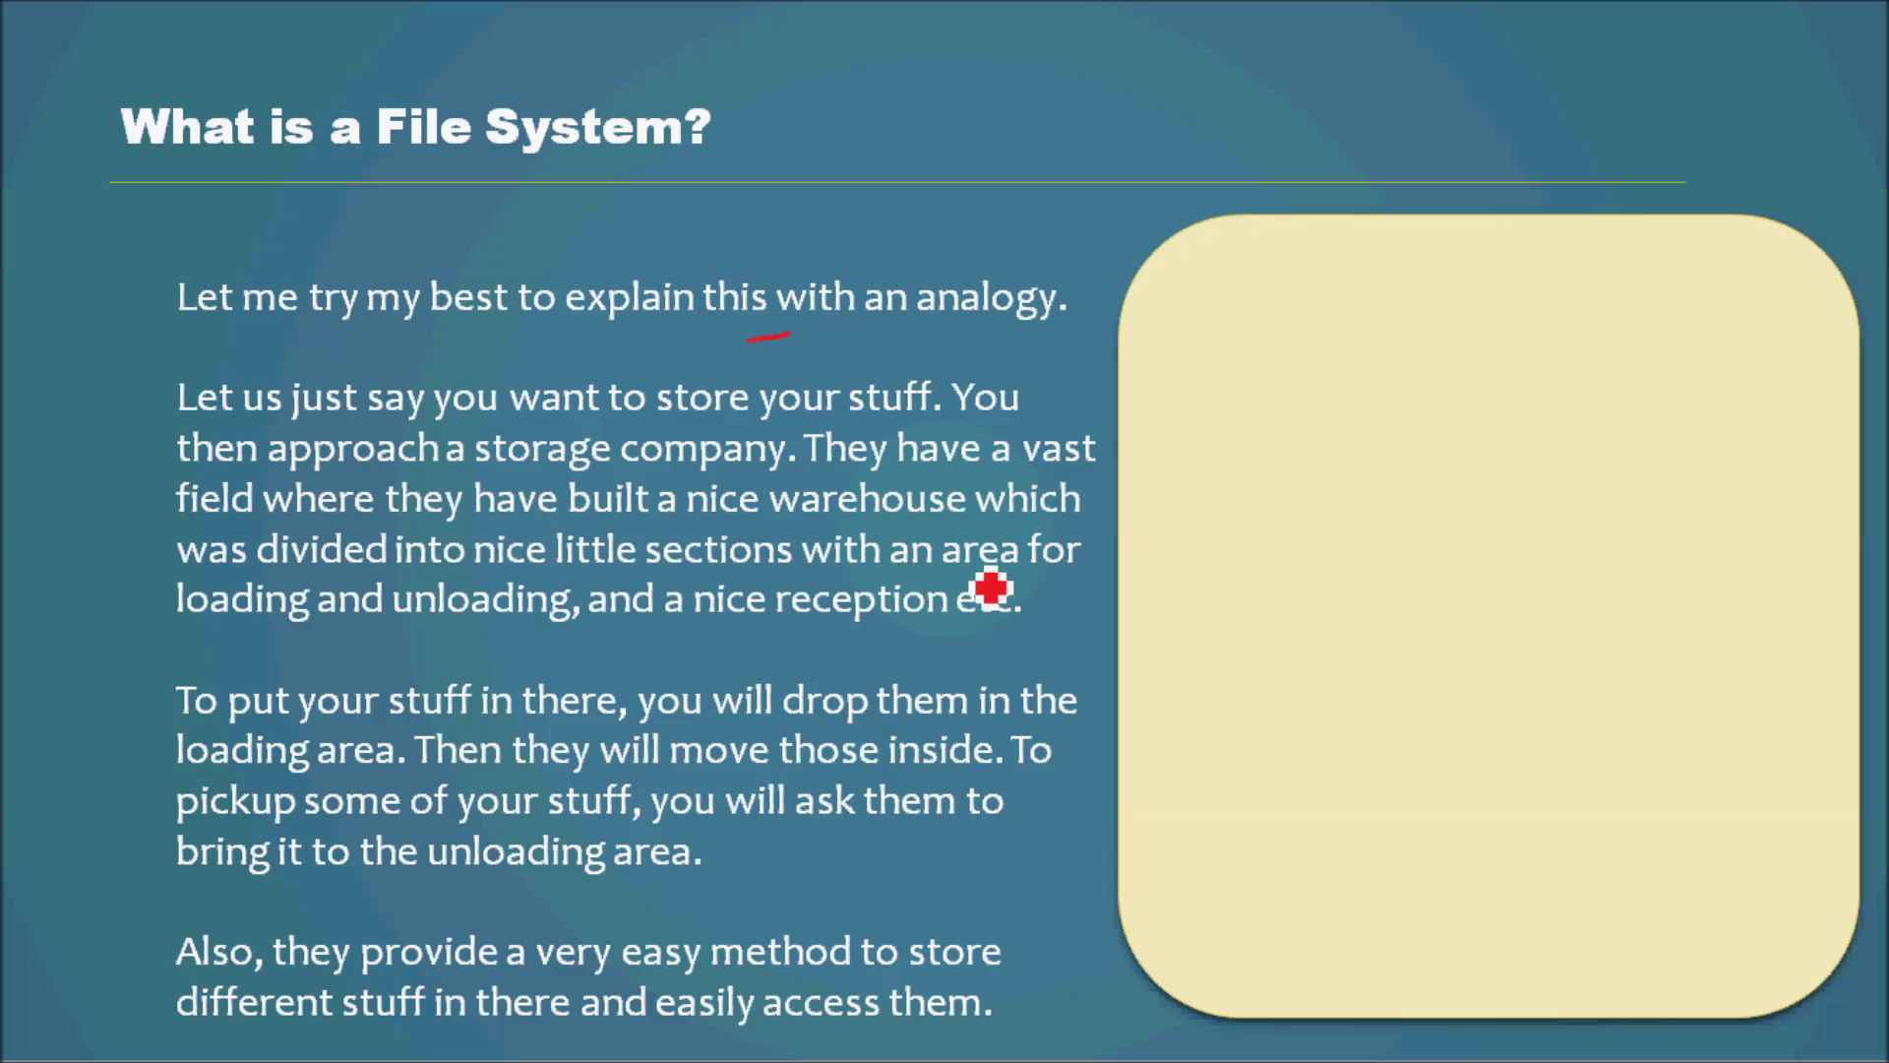
{"action": "mouse_move", "coordinate": [767, 657]}
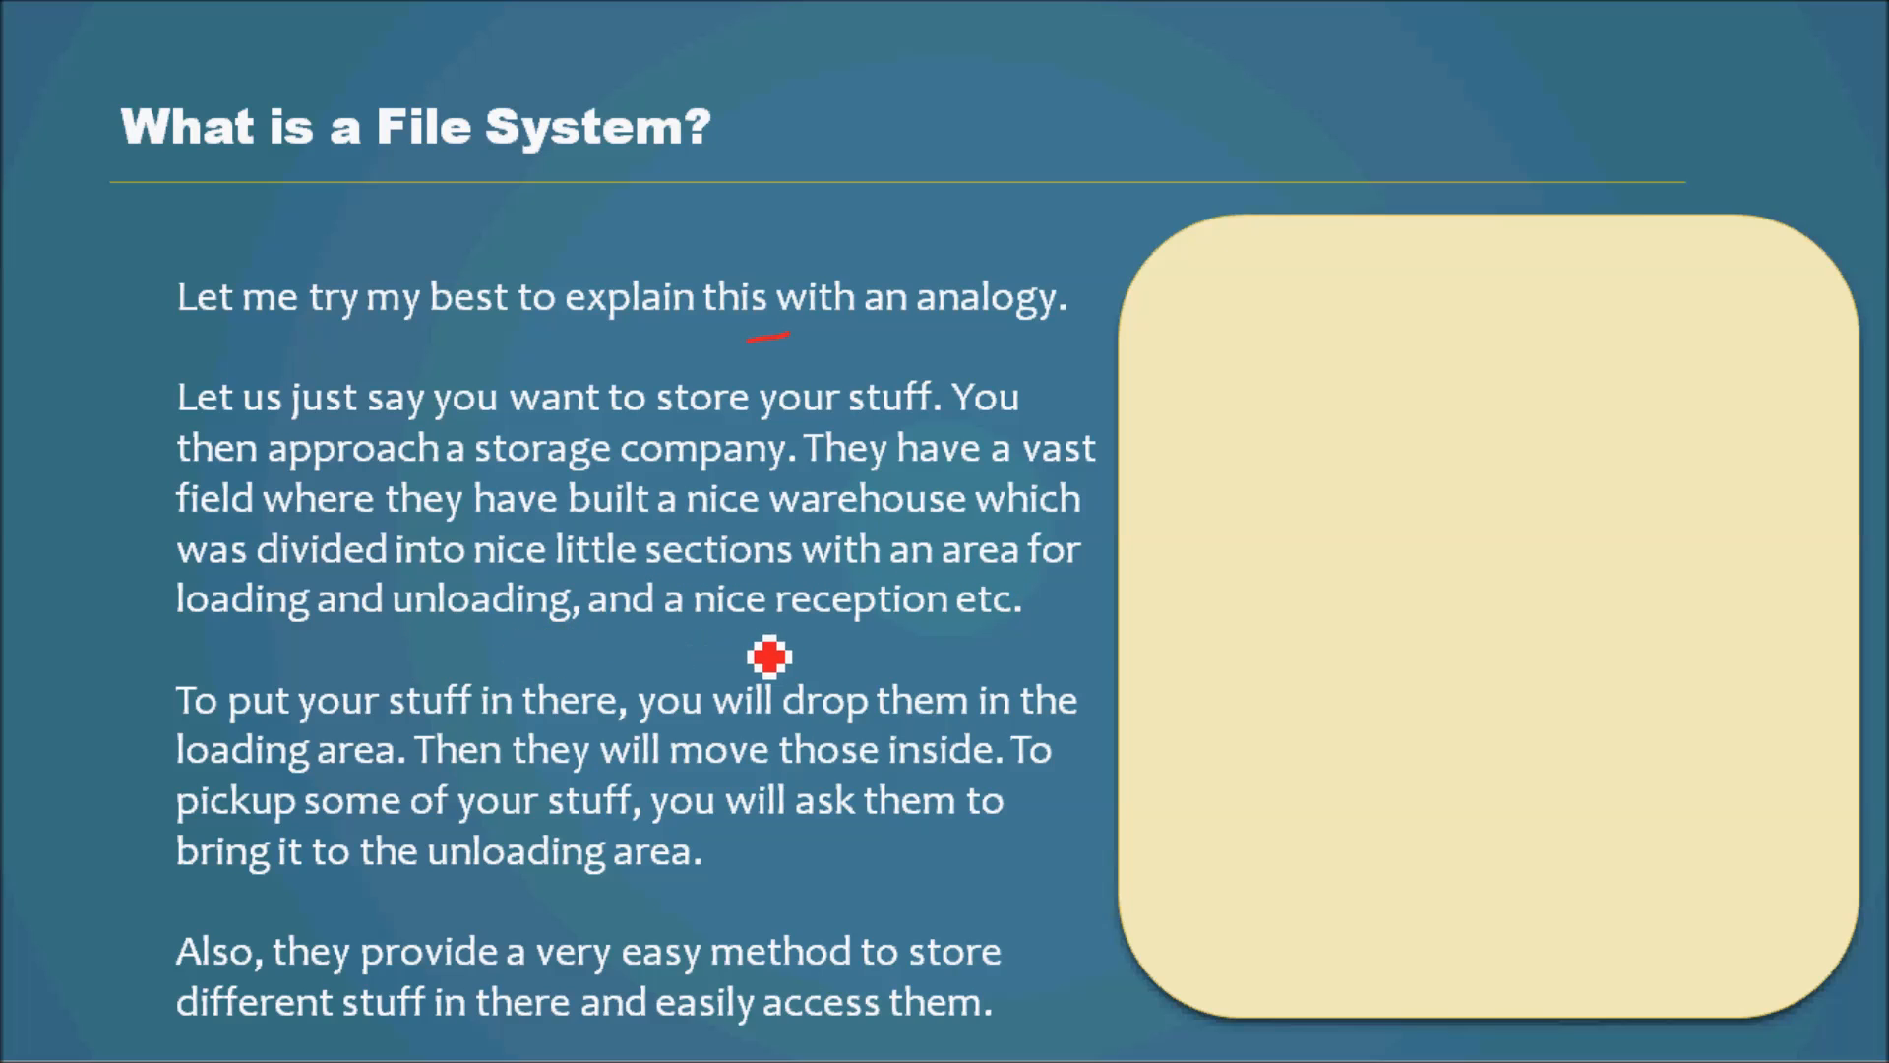
{"action": "mouse_move", "coordinate": [1204, 640]}
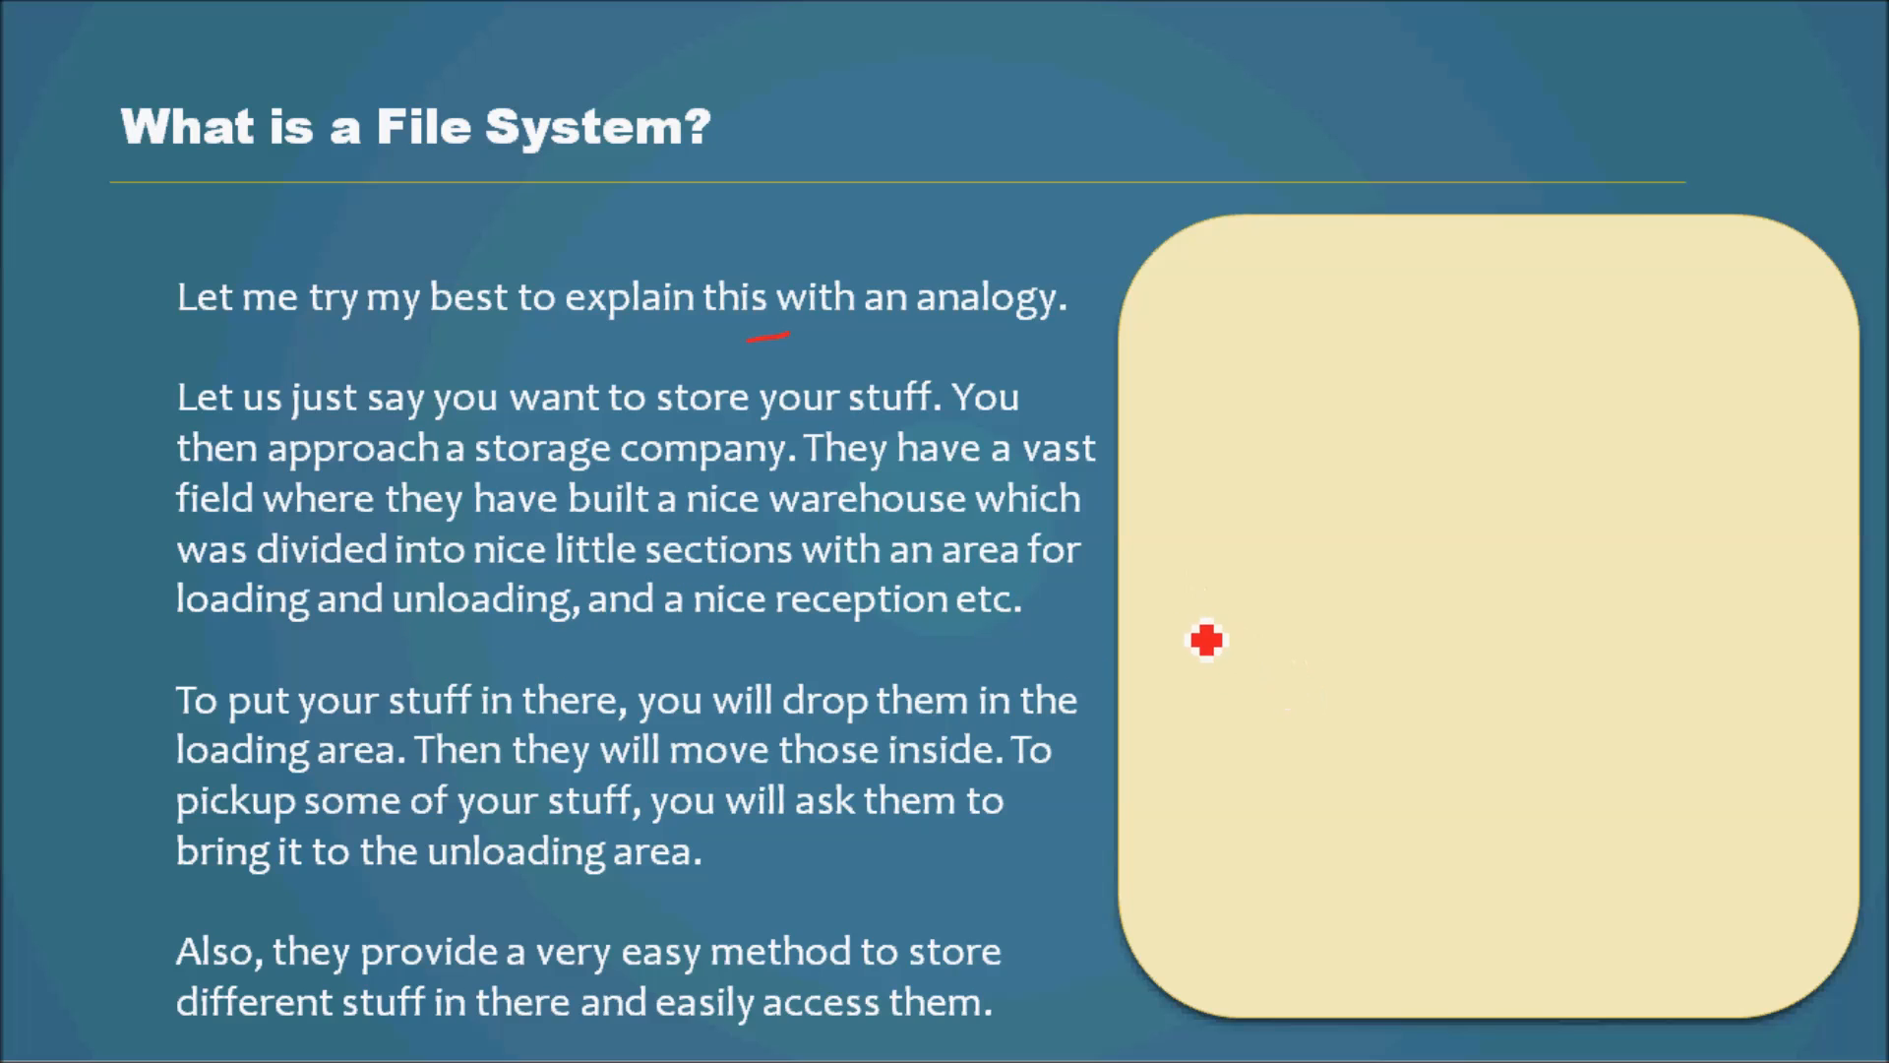
Step: Sketch a red warehouse outline with a figure at a reception desk on the beige panel
{"action": "left_click_drag", "start_coordinate": [1204, 637], "coordinate": [1187, 692]}
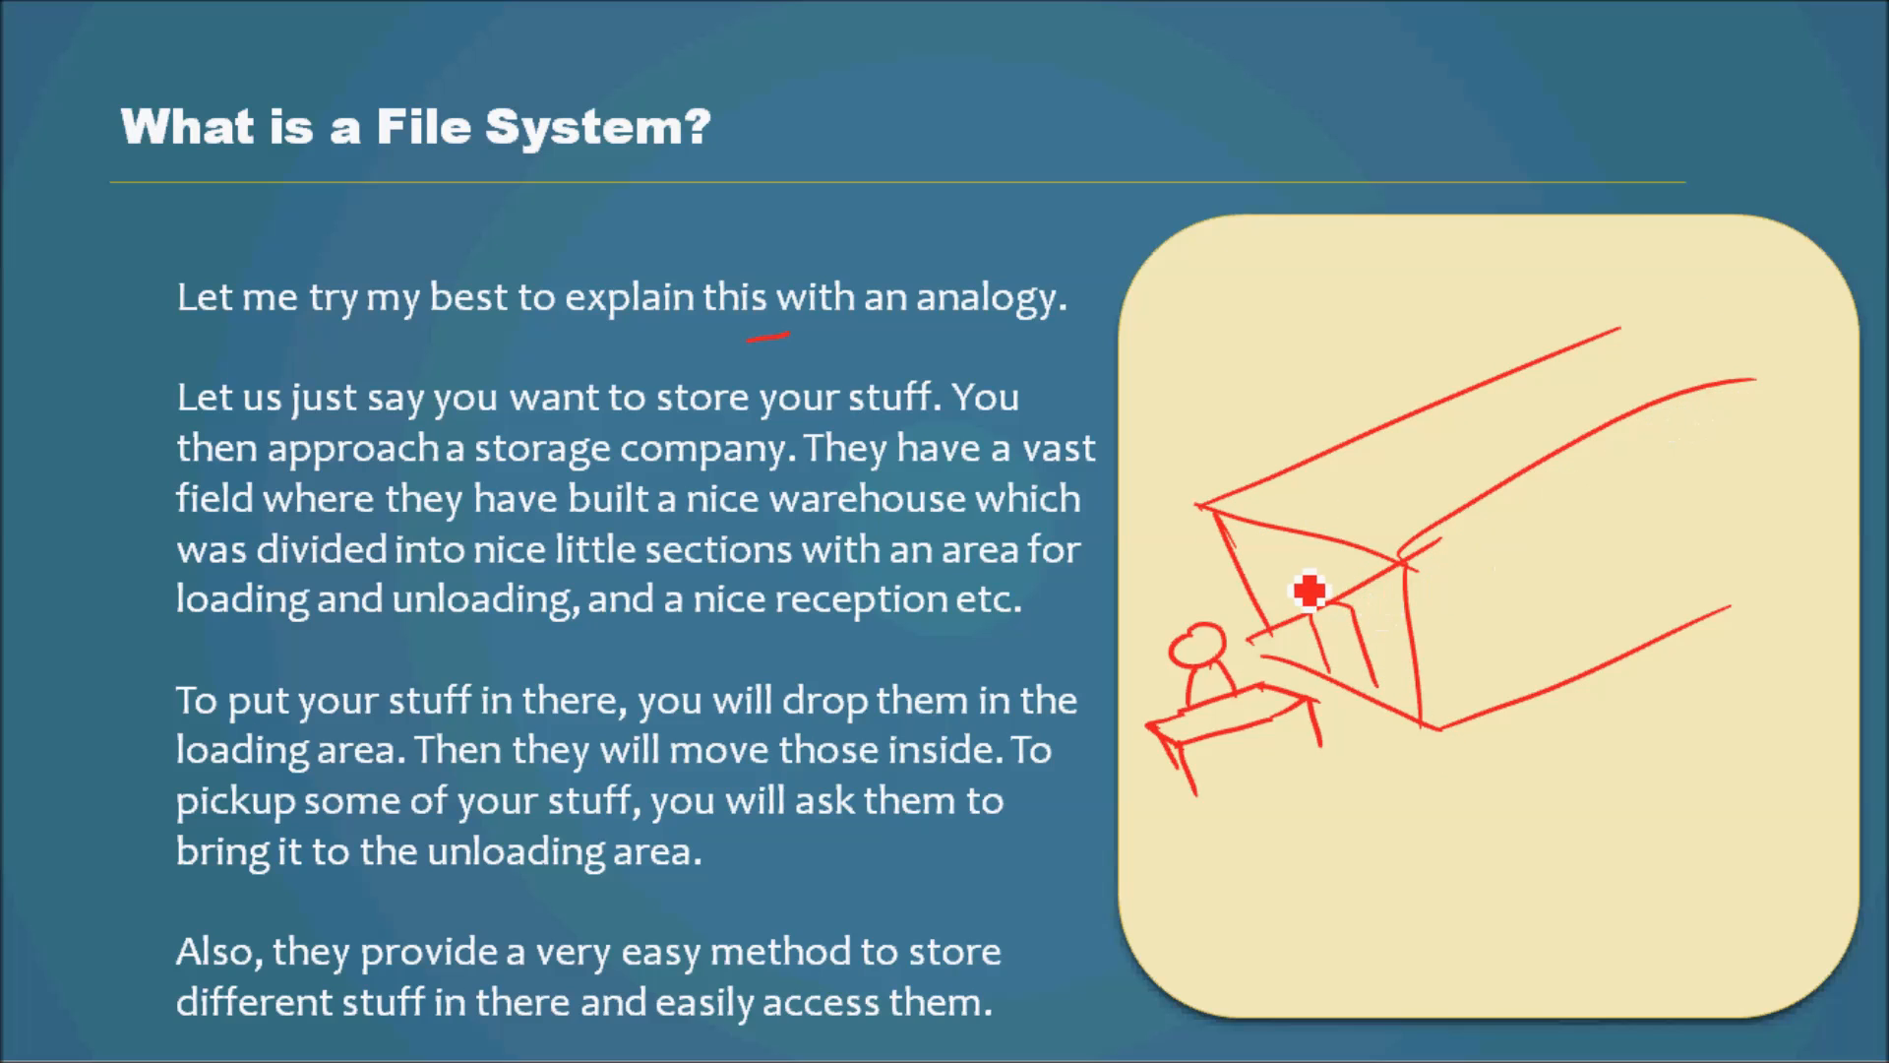
{"action": "mouse_move", "coordinate": [1500, 634]}
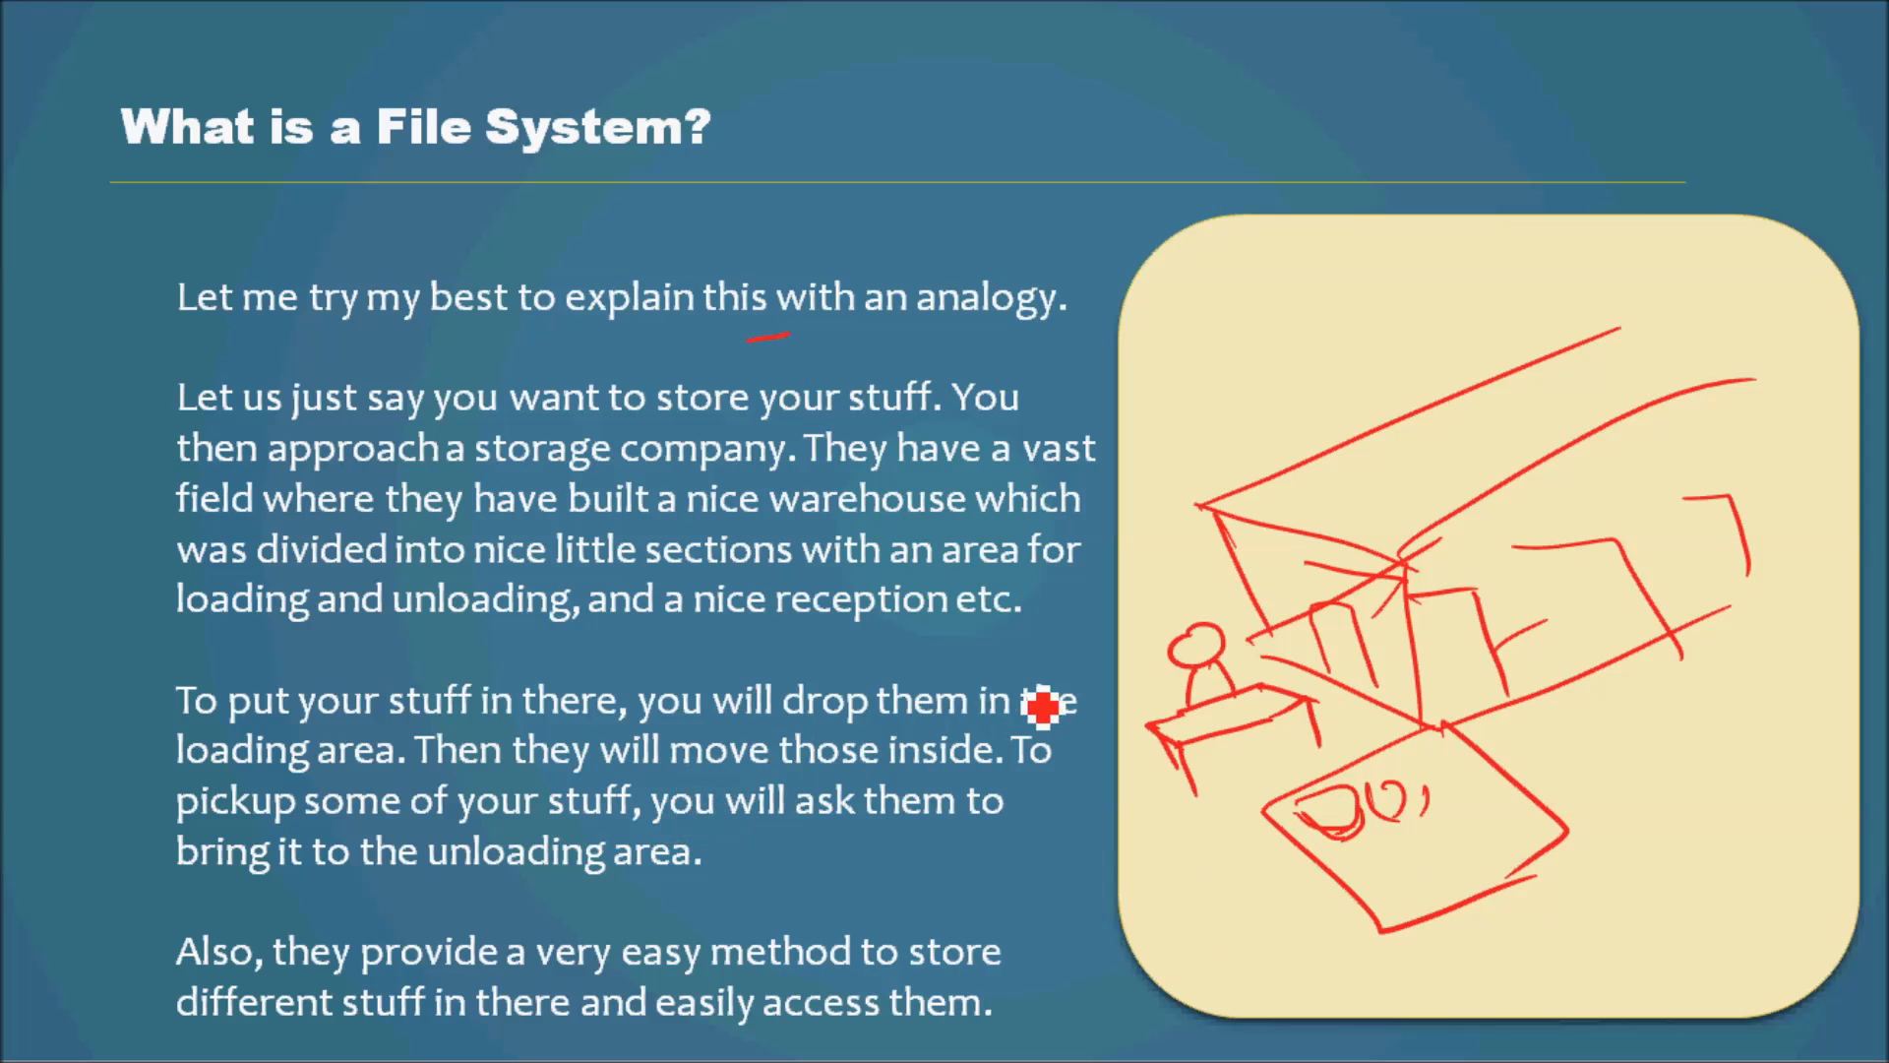
{"action": "mouse_move", "coordinate": [961, 775]}
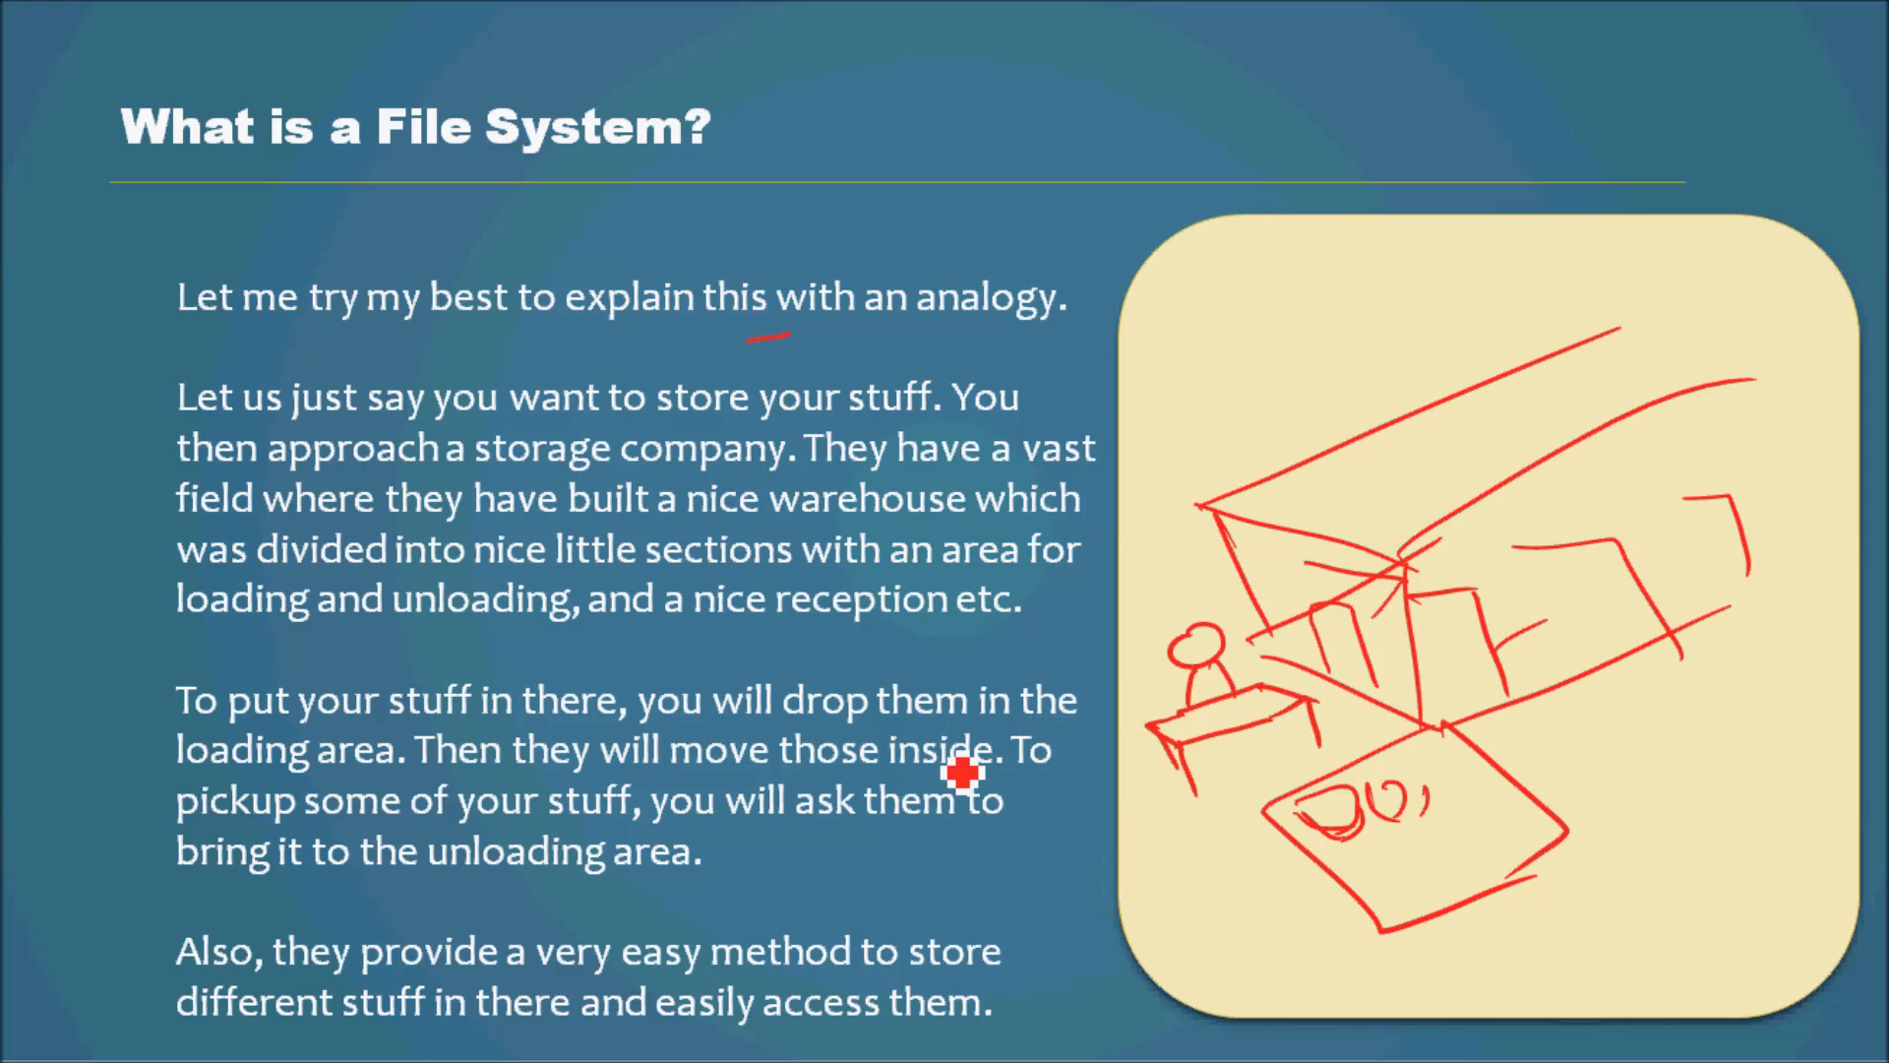
{"action": "mouse_move", "coordinate": [693, 811]}
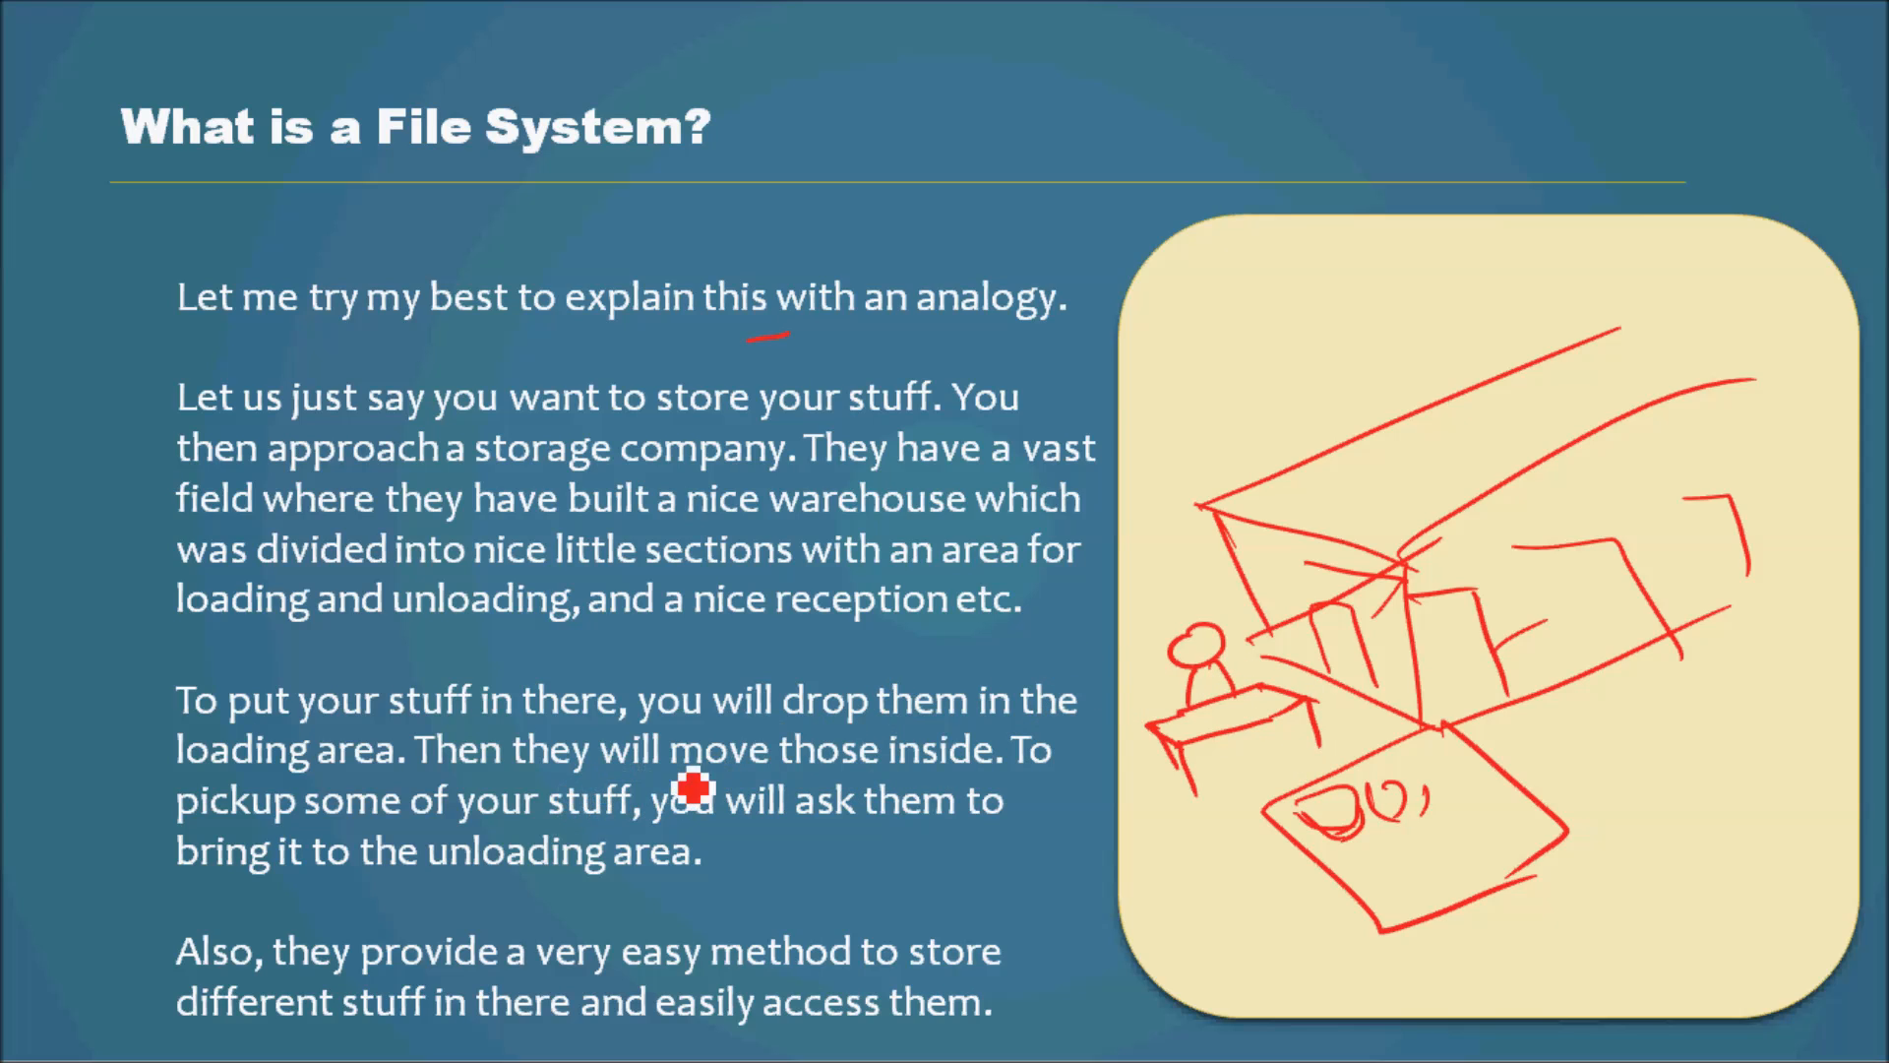
{"action": "mouse_move", "coordinate": [1390, 661]}
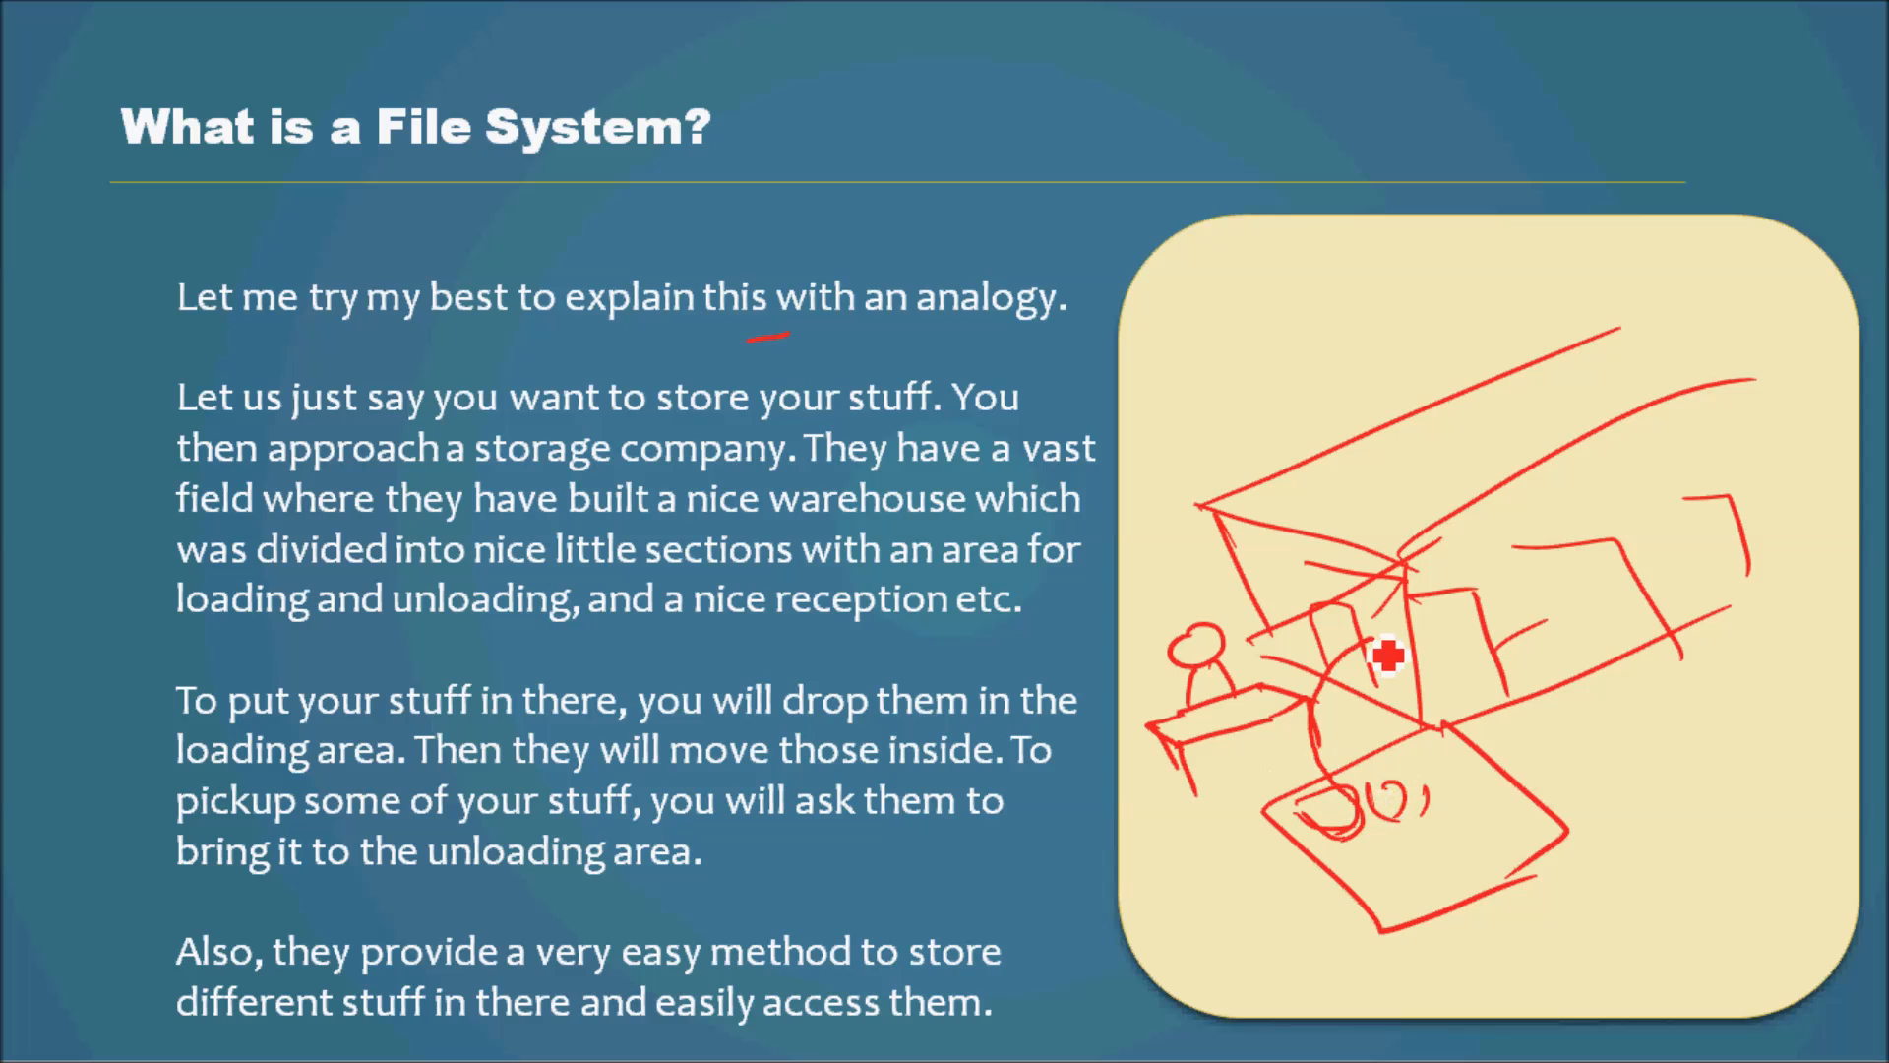
{"action": "mouse_move", "coordinate": [1224, 921]}
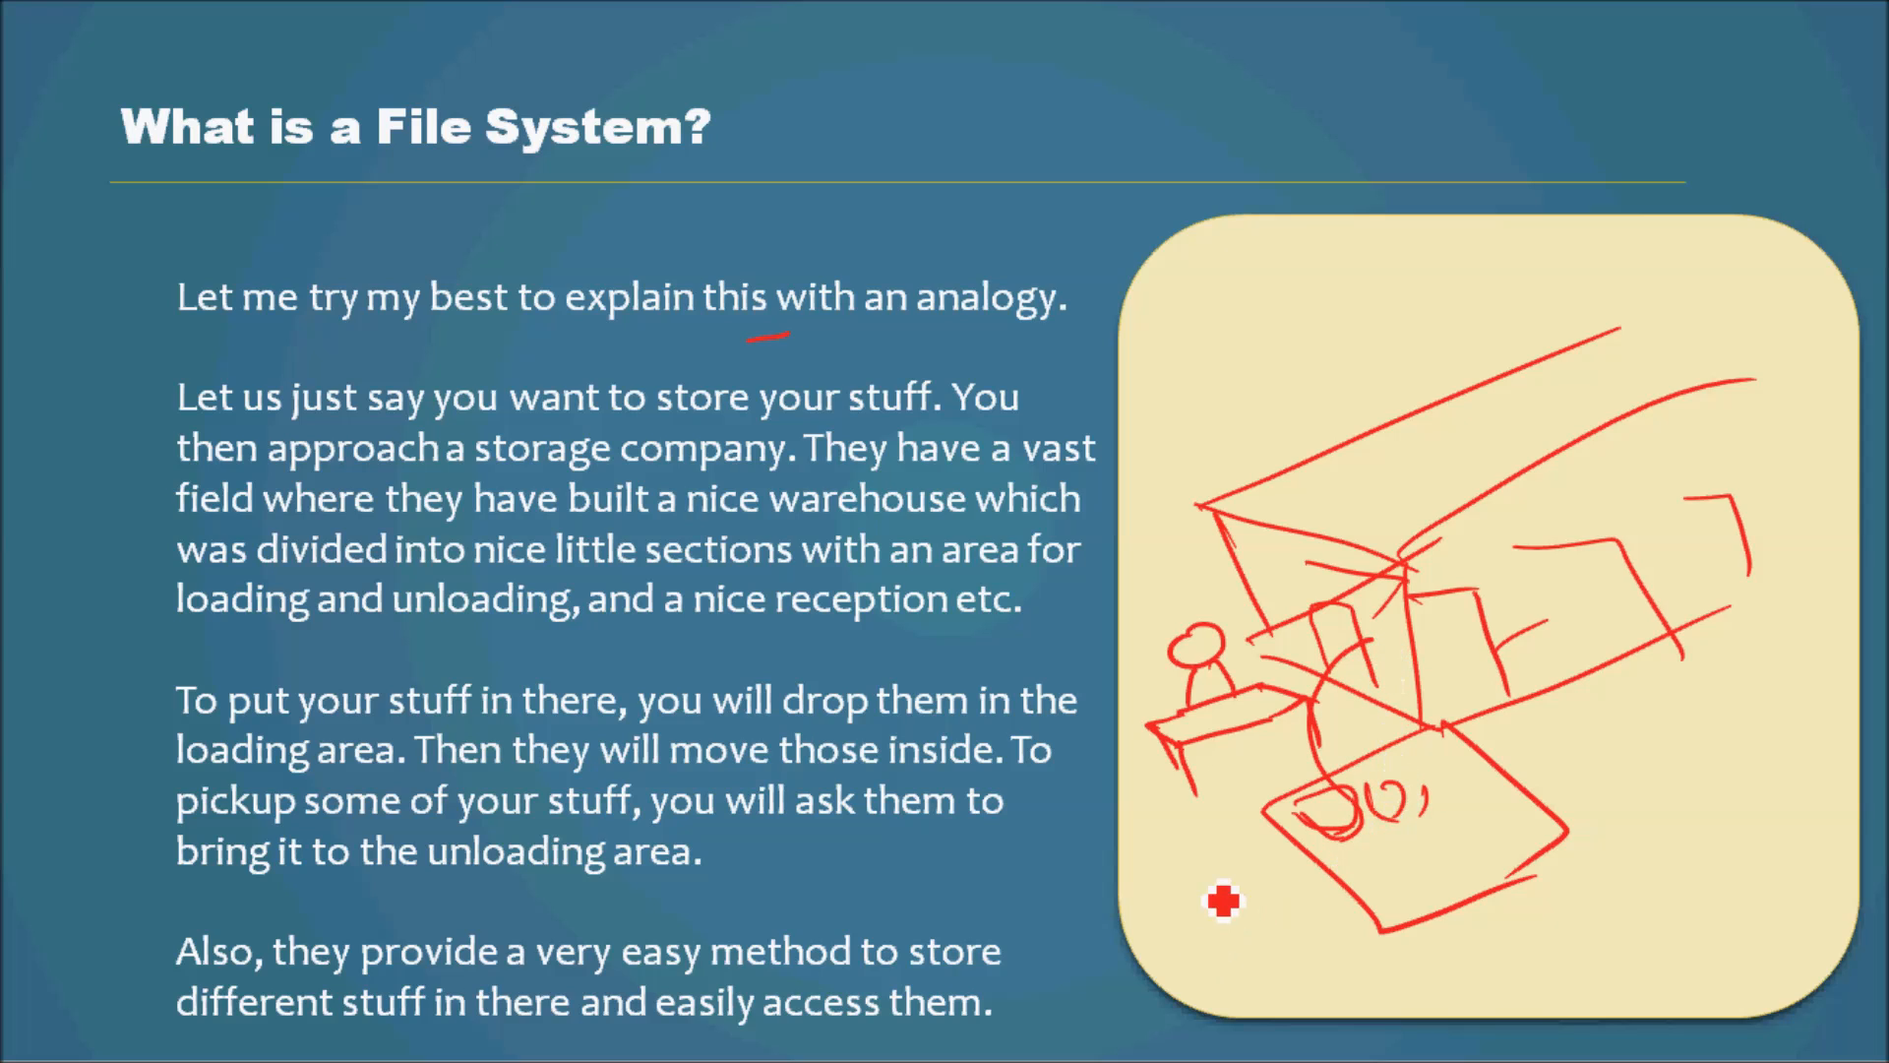
{"action": "mouse_move", "coordinate": [1271, 882]}
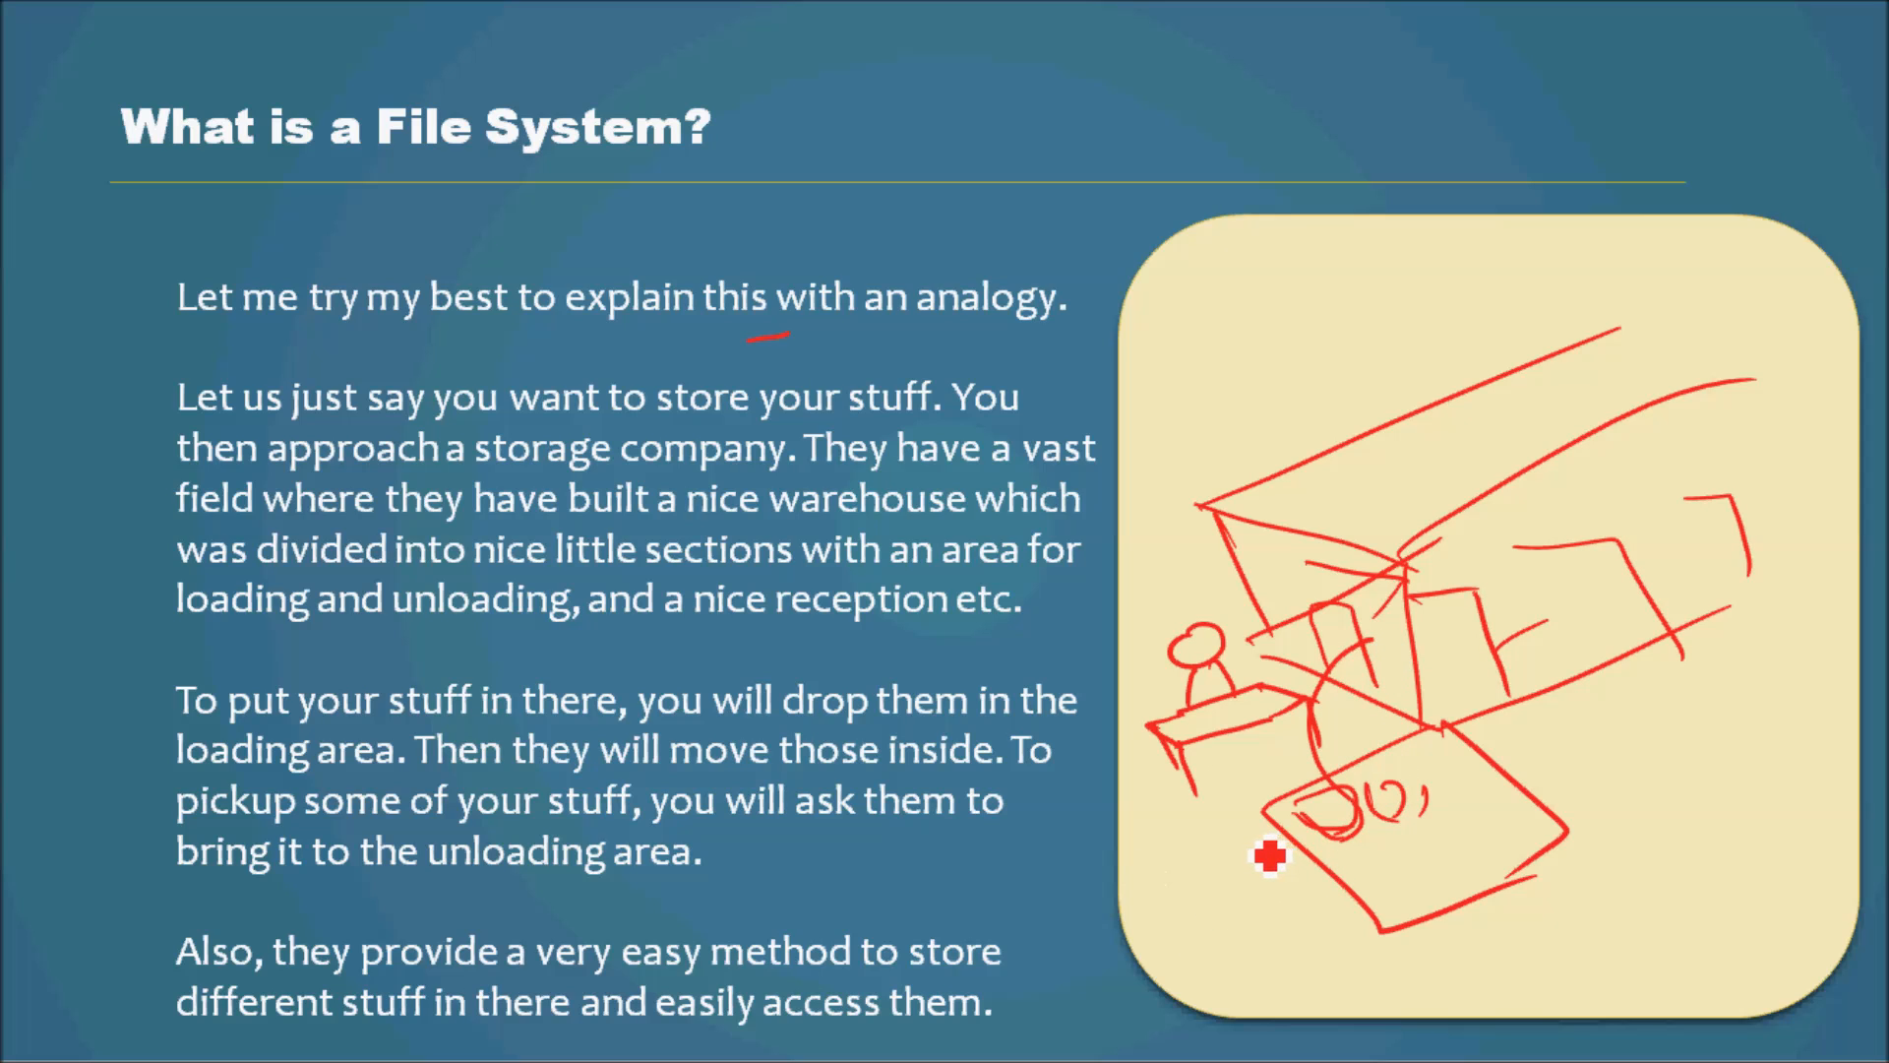
{"action": "mouse_move", "coordinate": [1230, 909]}
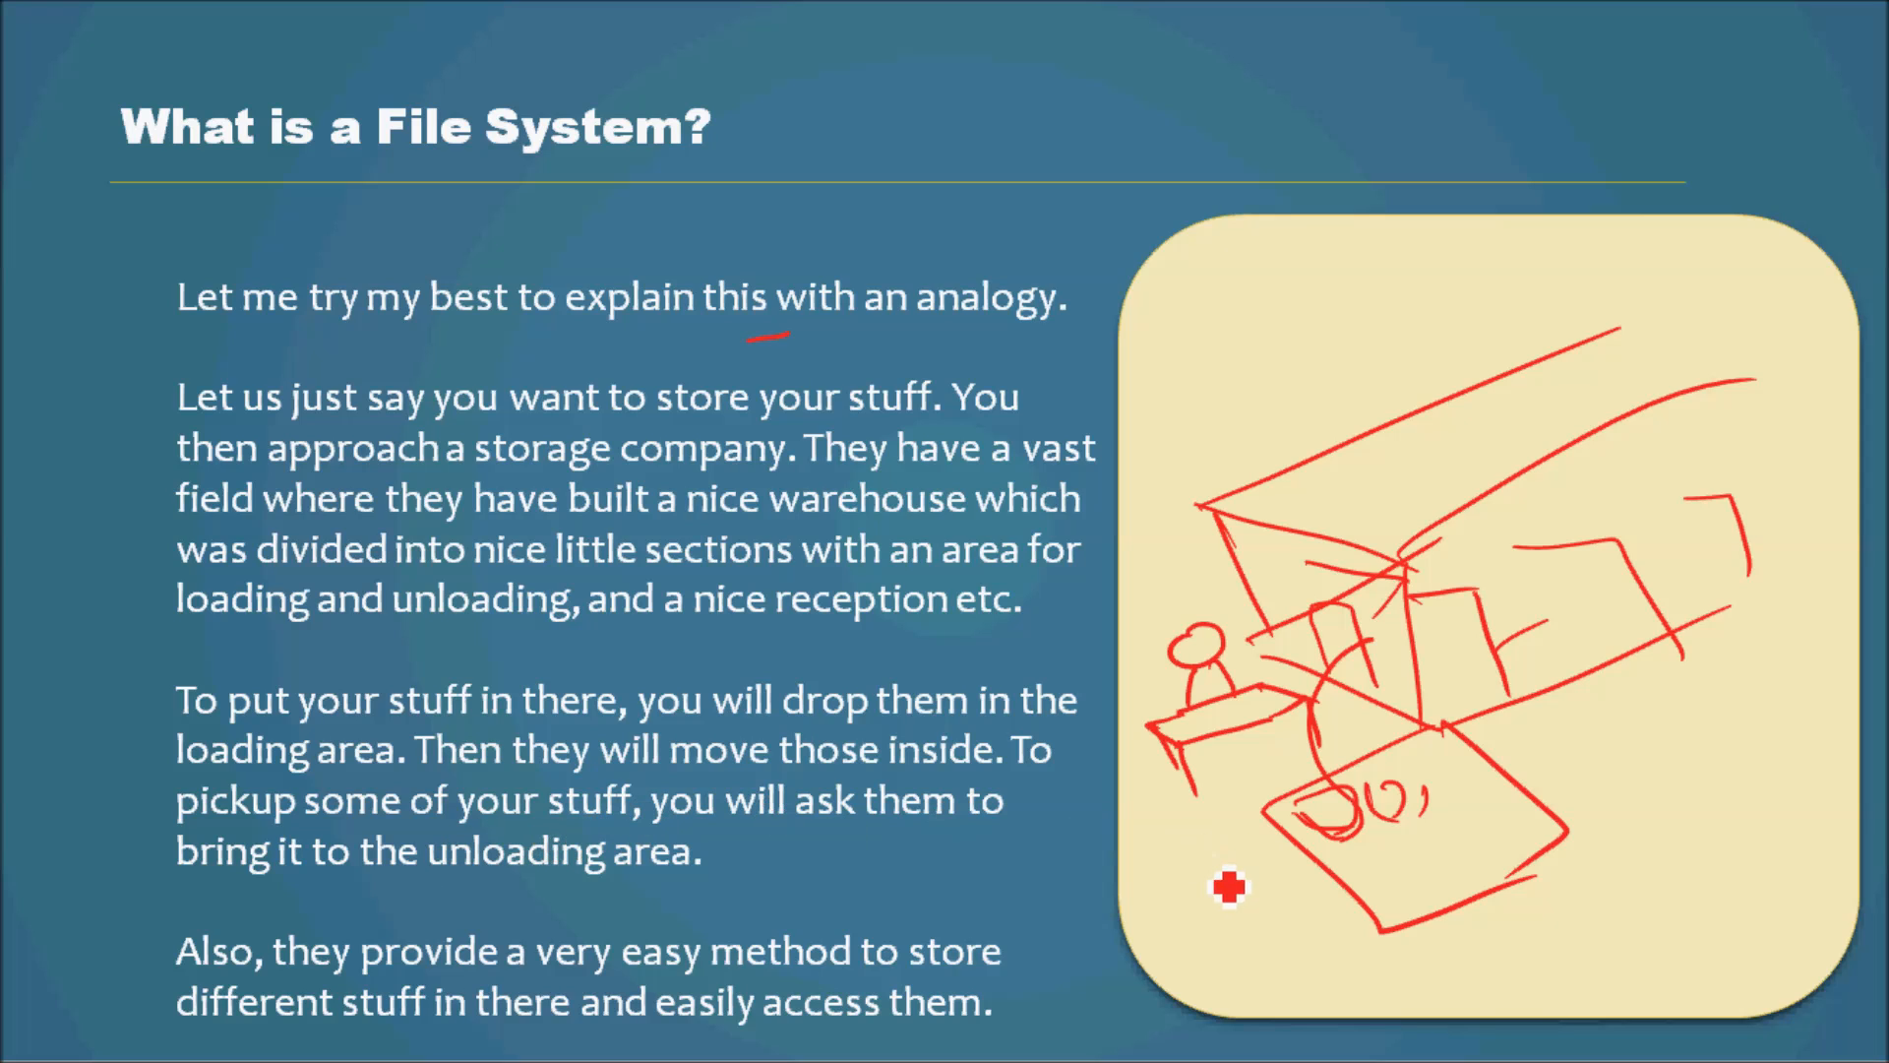
{"action": "mouse_move", "coordinate": [1428, 880]}
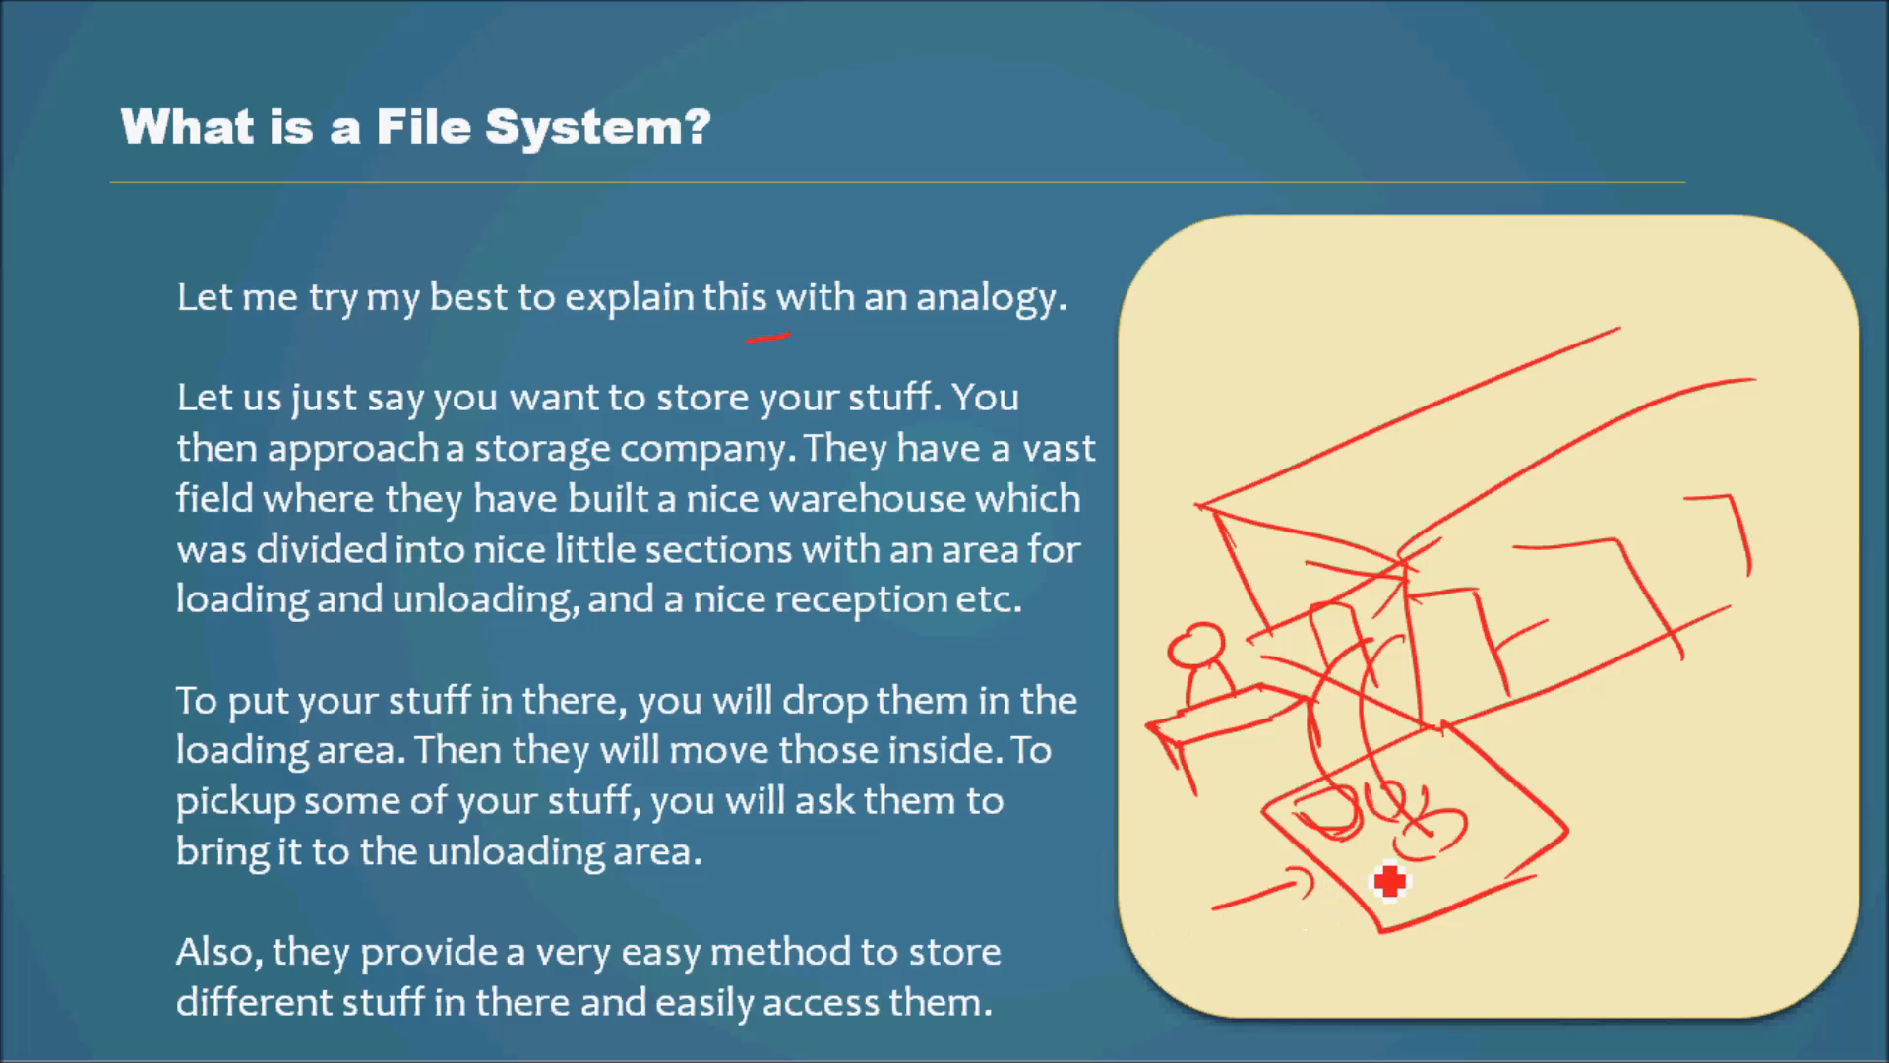
{"action": "mouse_move", "coordinate": [1307, 880]}
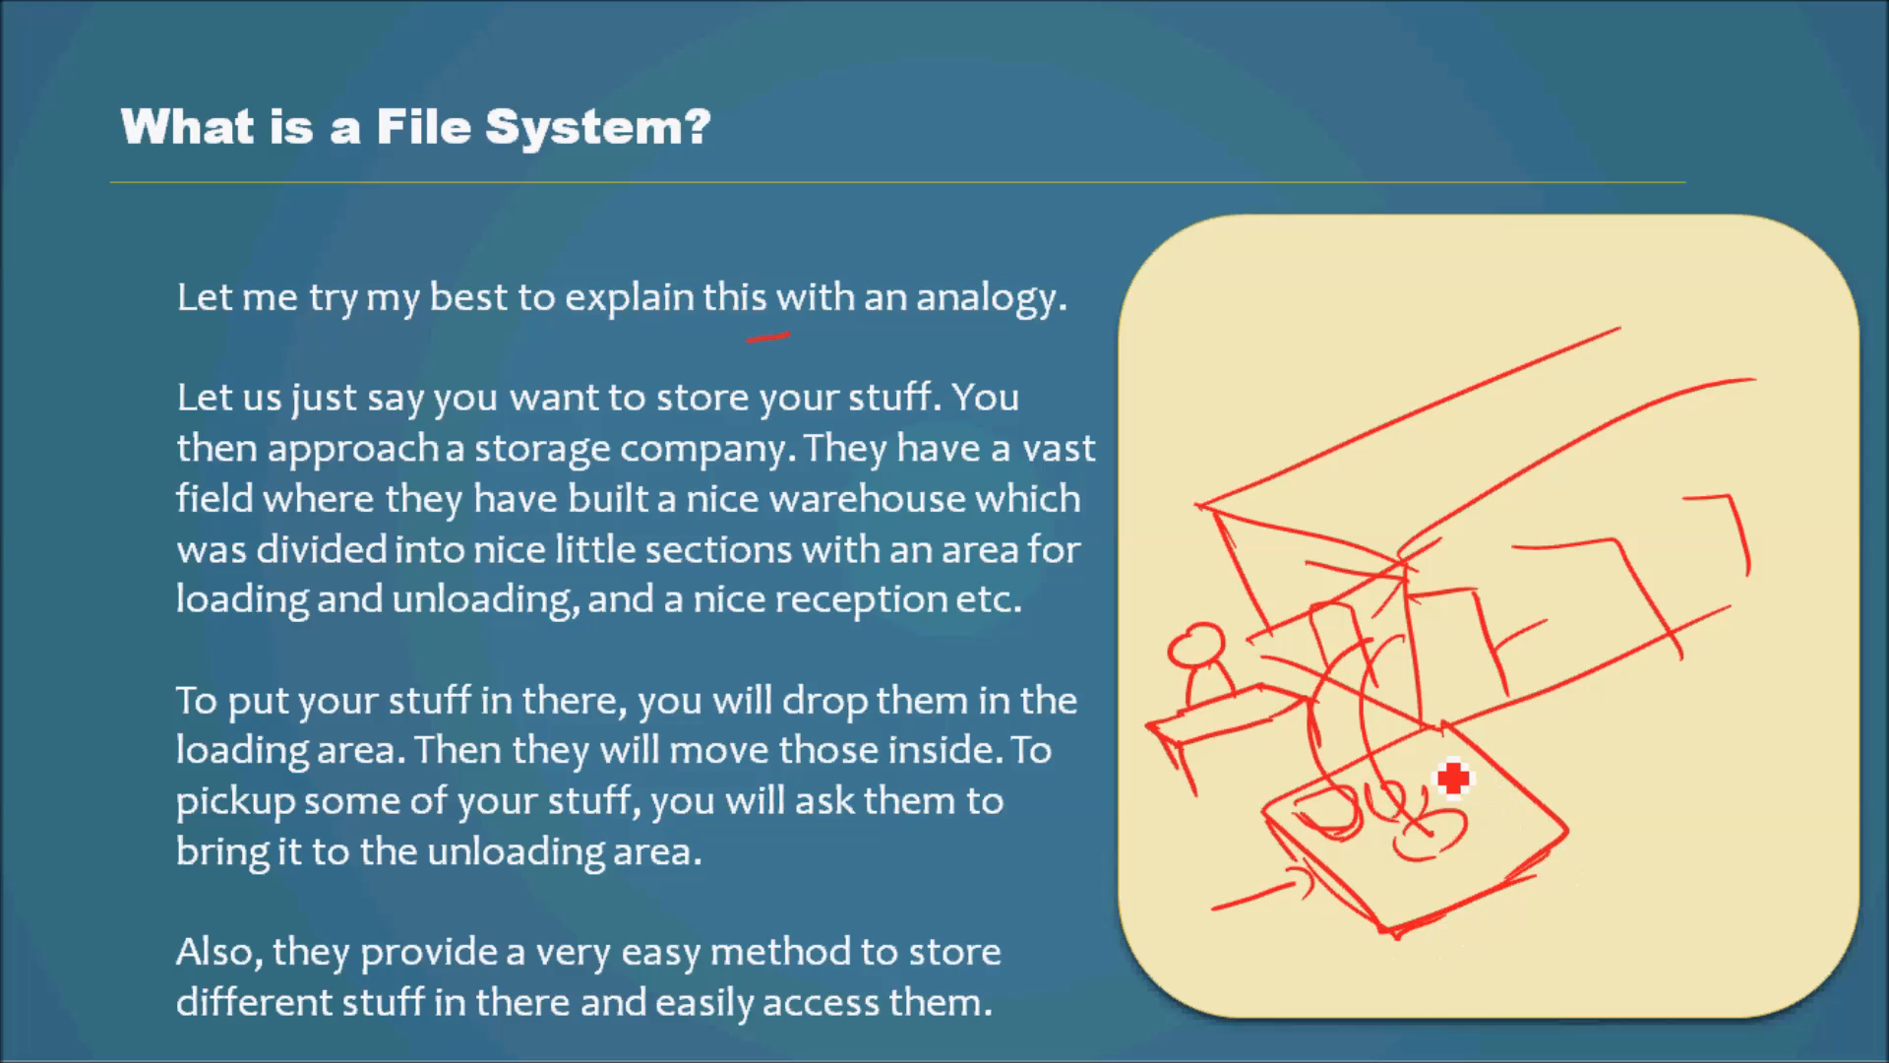
{"action": "mouse_move", "coordinate": [1348, 893]}
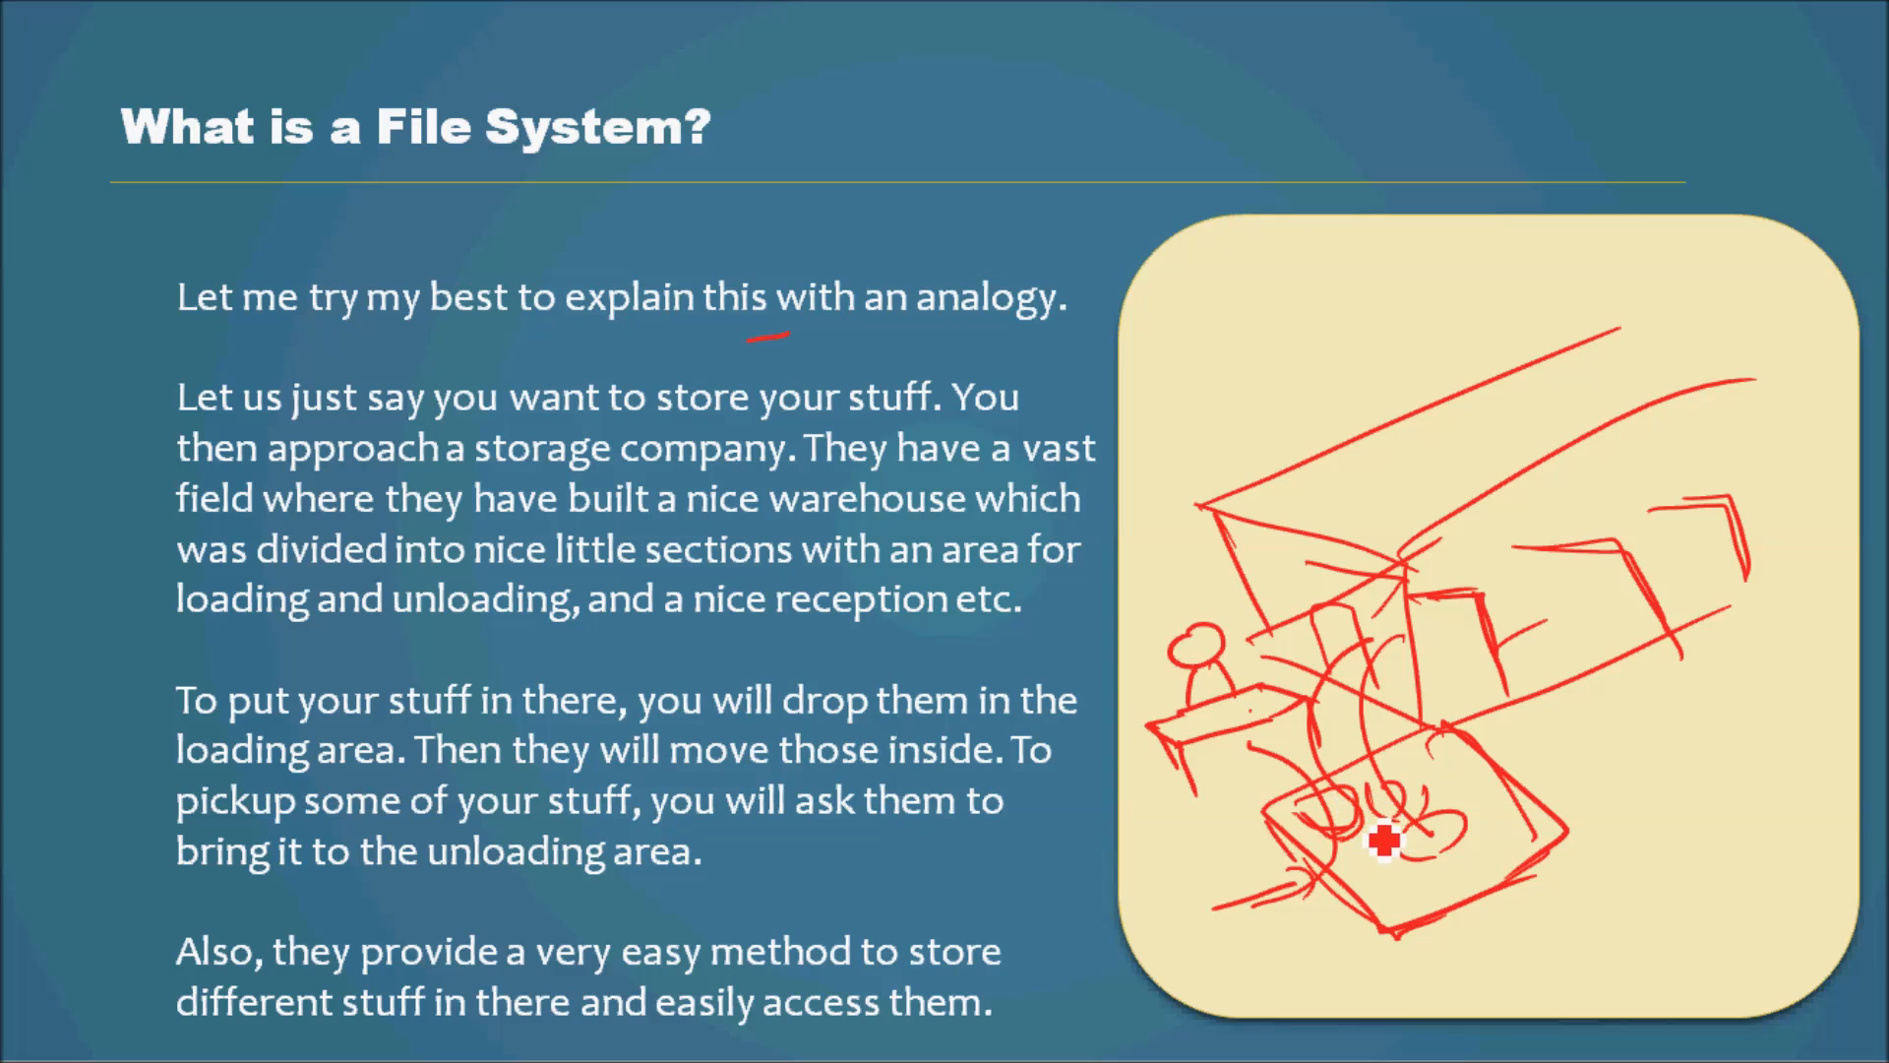
{"action": "mouse_move", "coordinate": [1579, 665]}
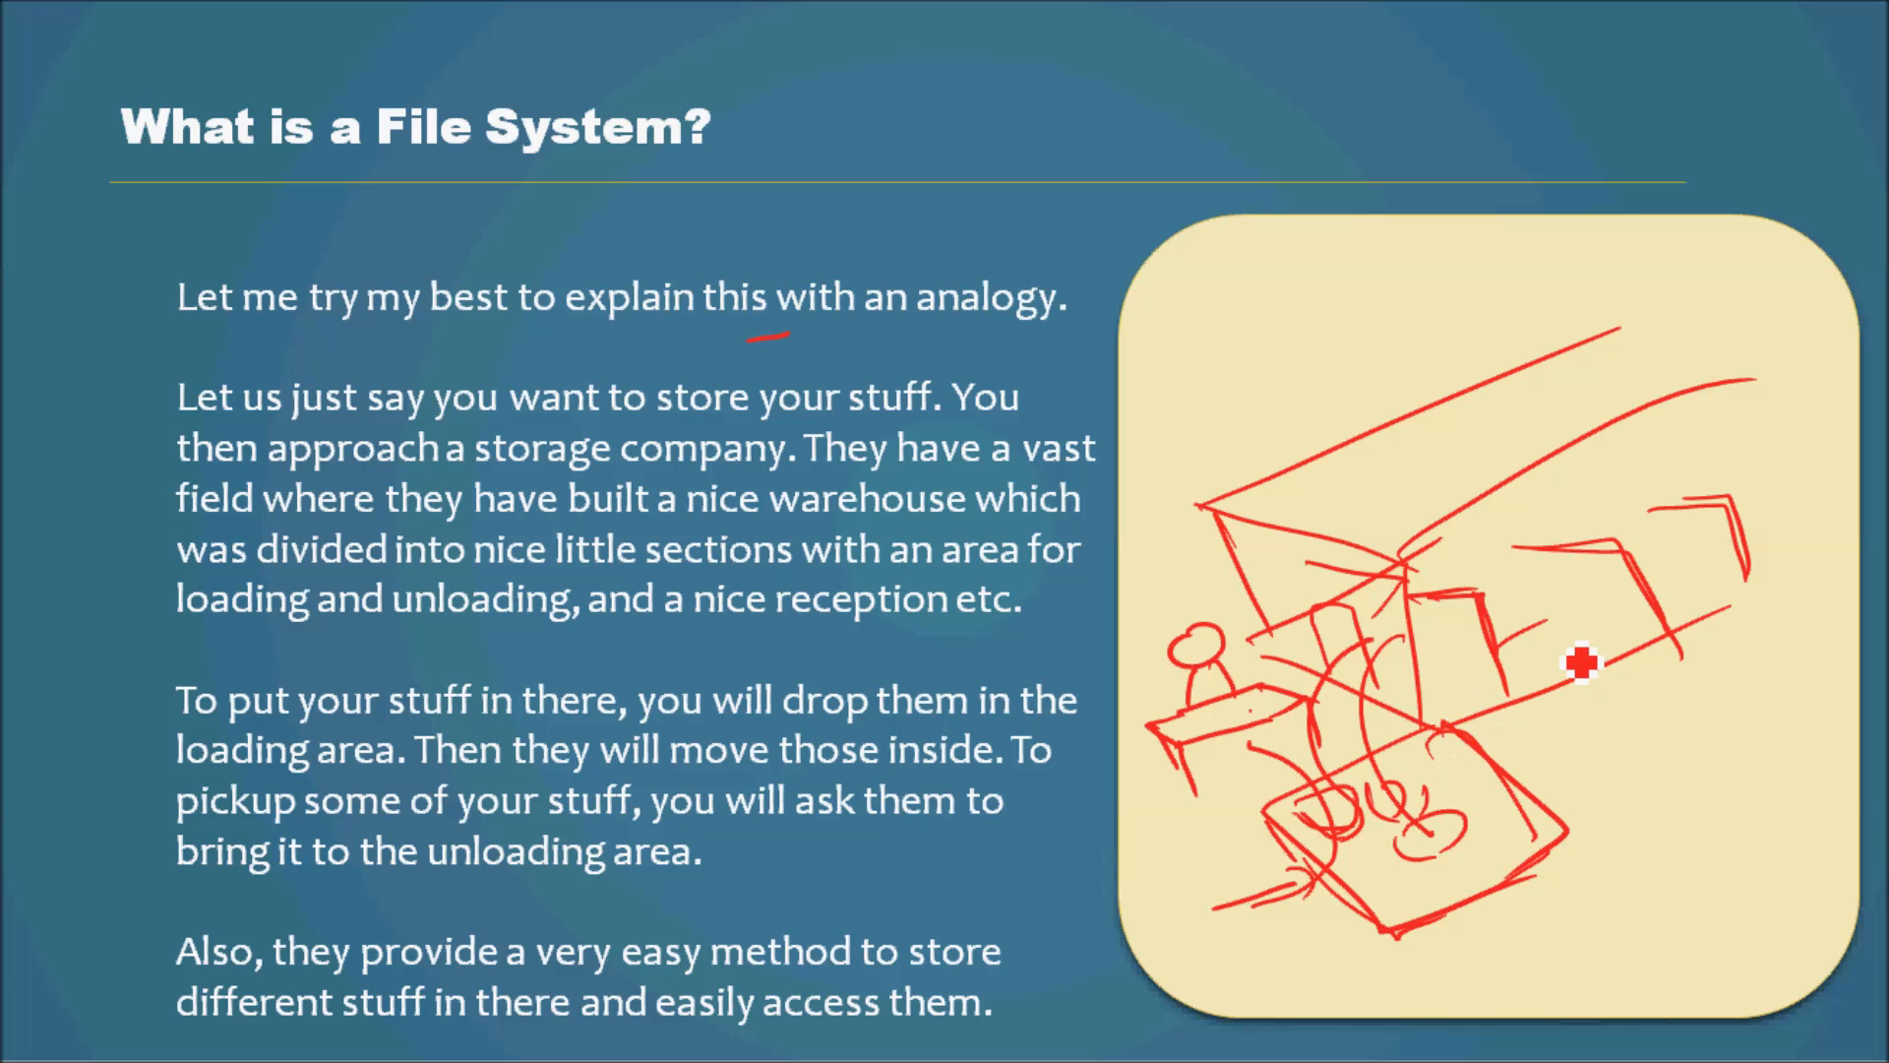
{"action": "mouse_move", "coordinate": [1586, 638]}
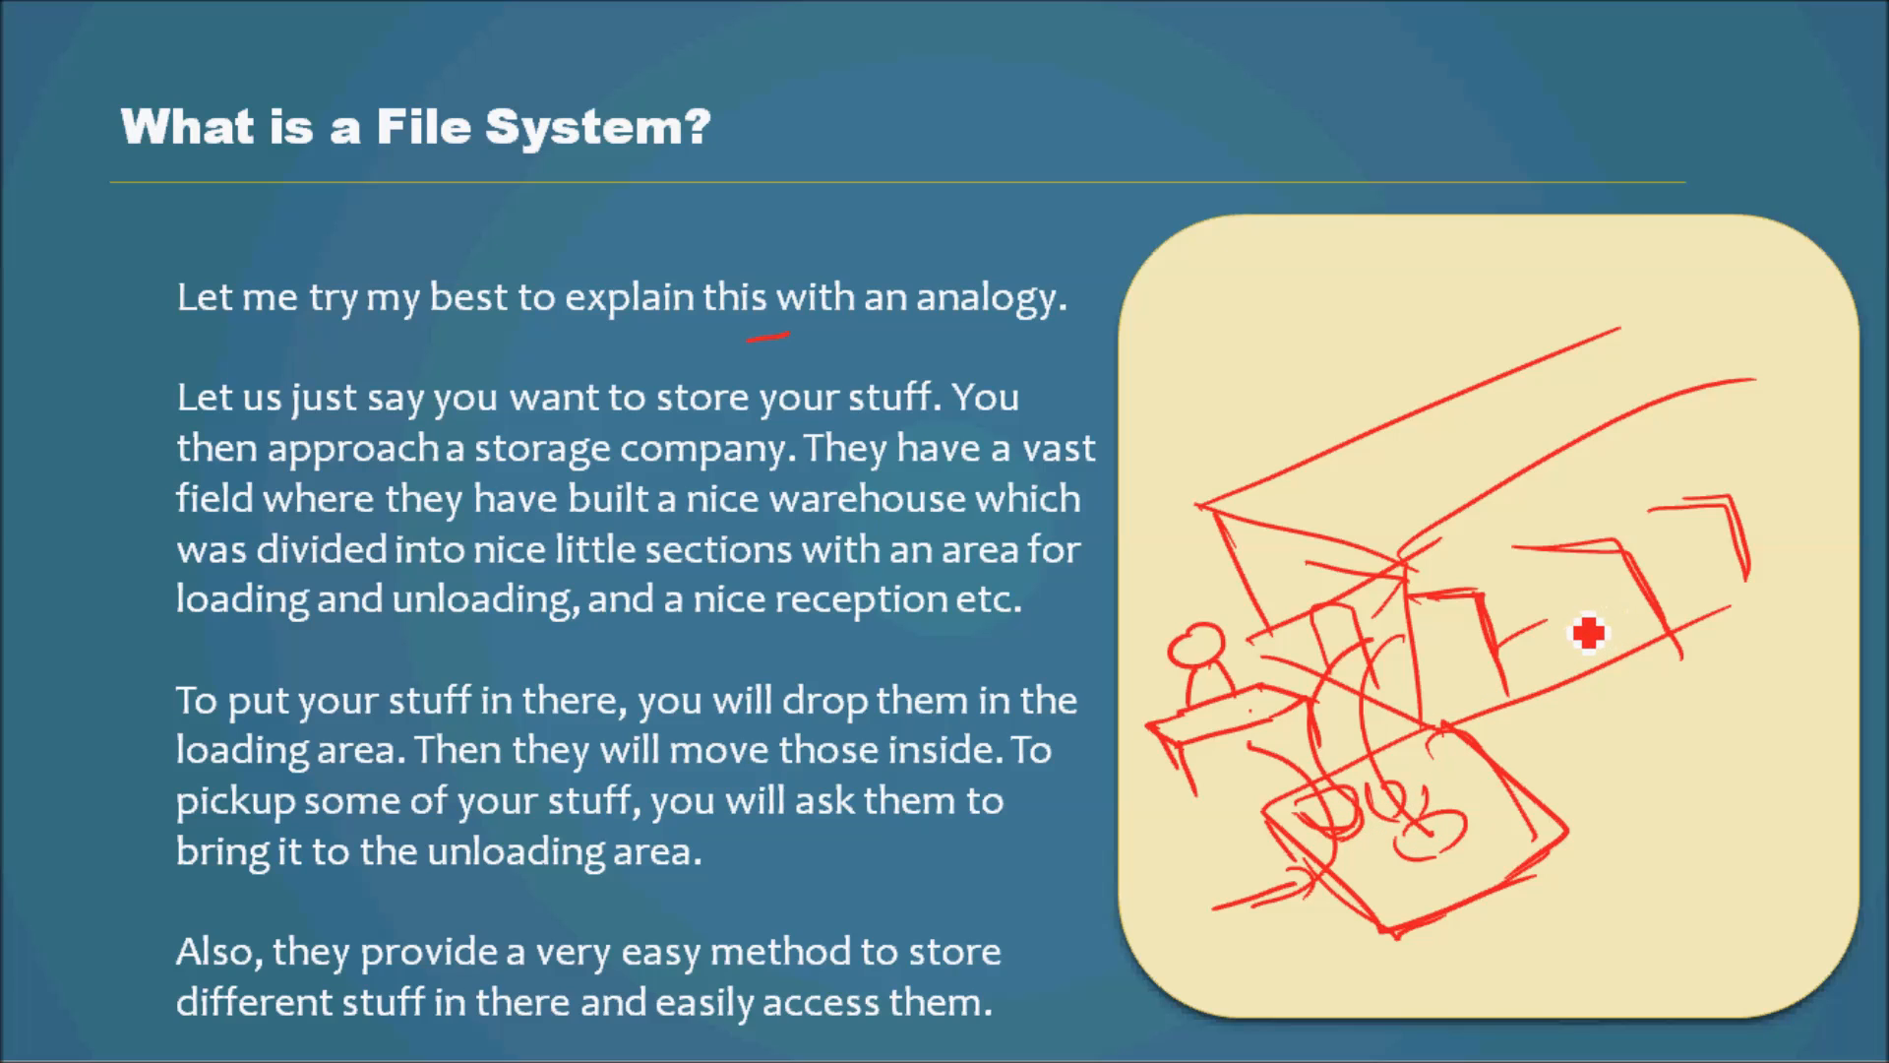
{"action": "mouse_move", "coordinate": [1543, 671]}
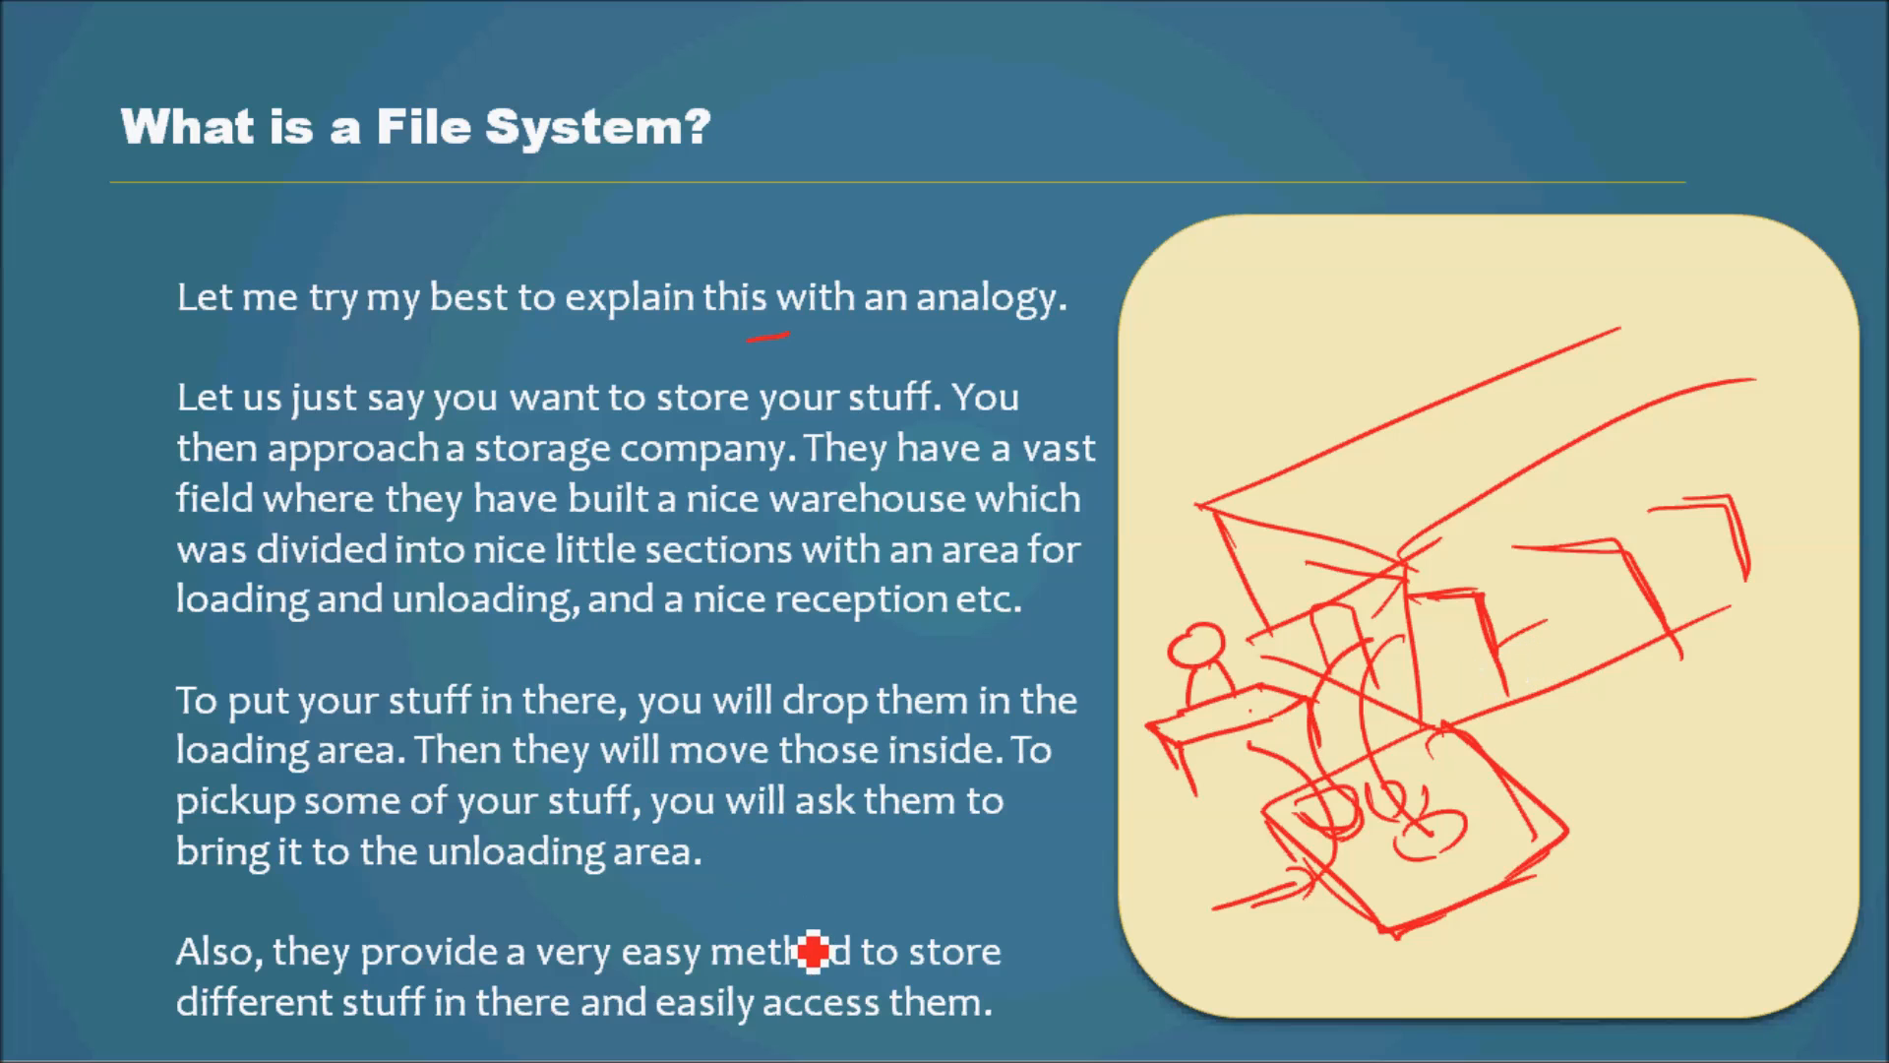
{"action": "mouse_move", "coordinate": [1657, 649]}
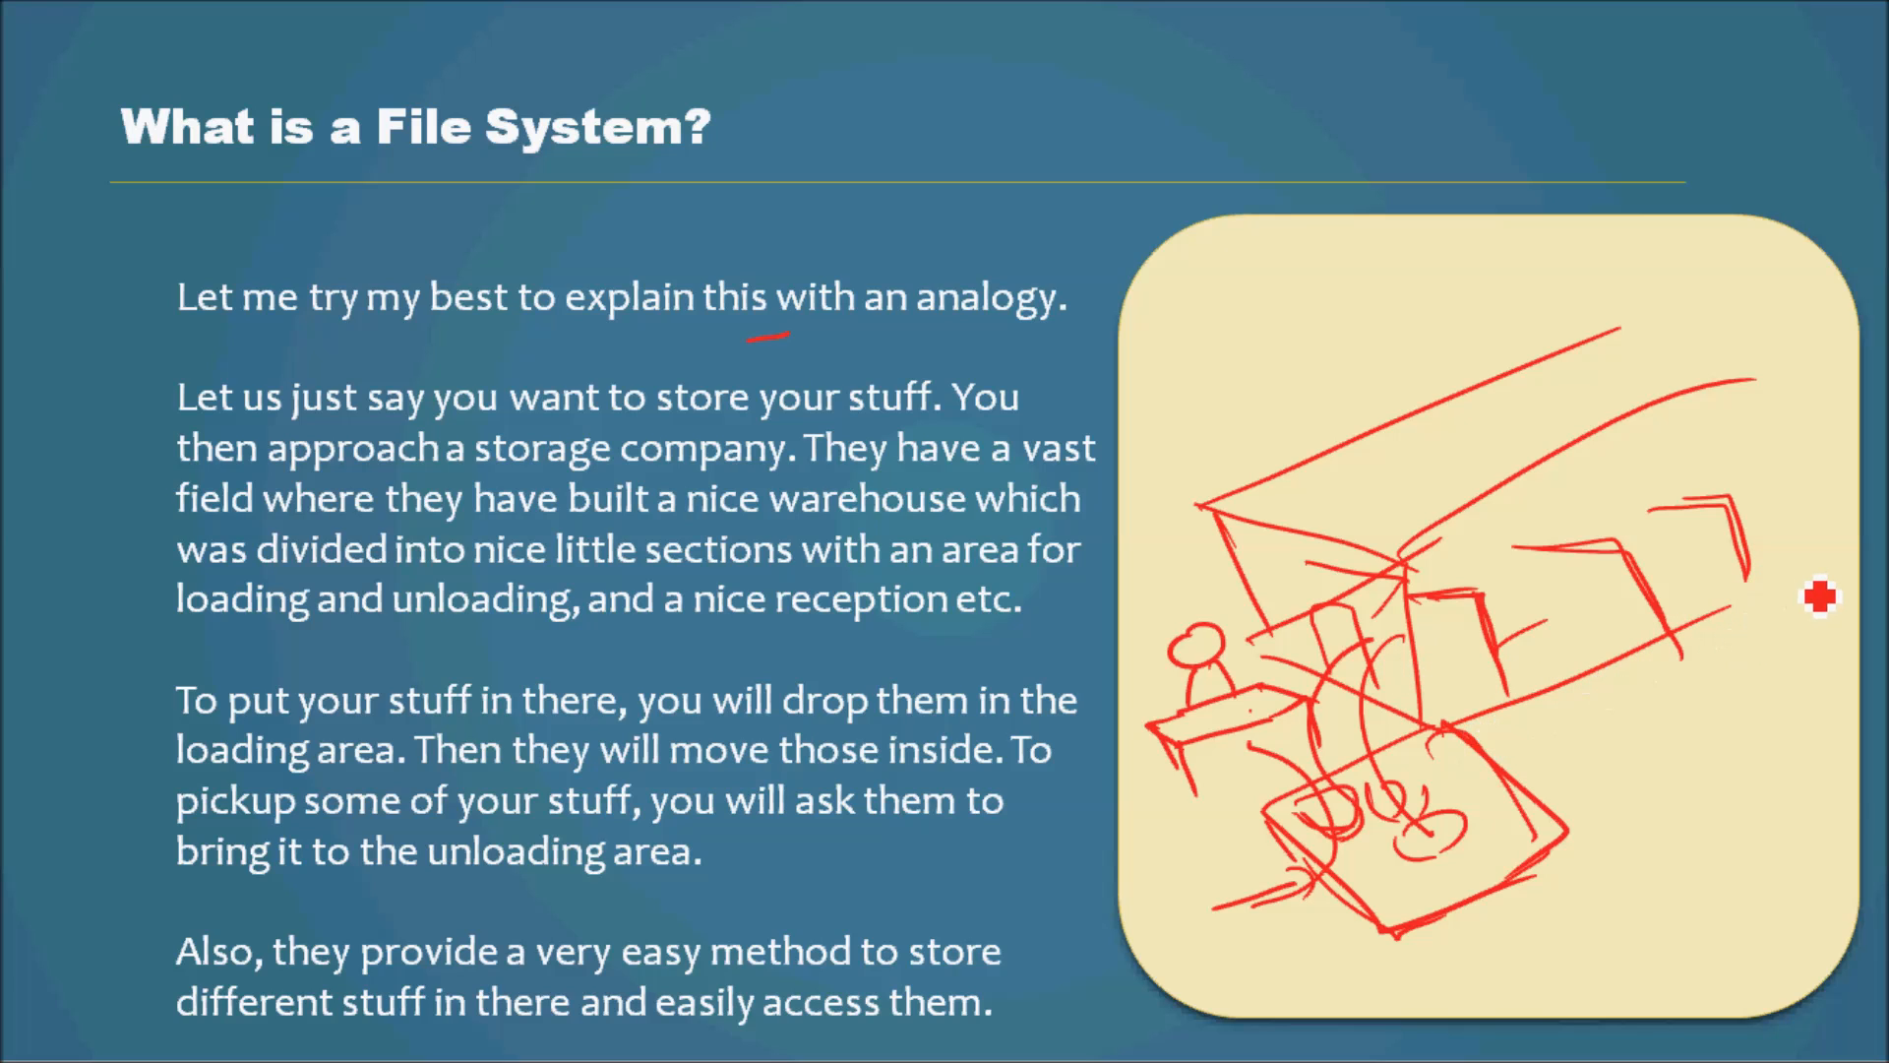
{"action": "mouse_move", "coordinate": [1429, 598]}
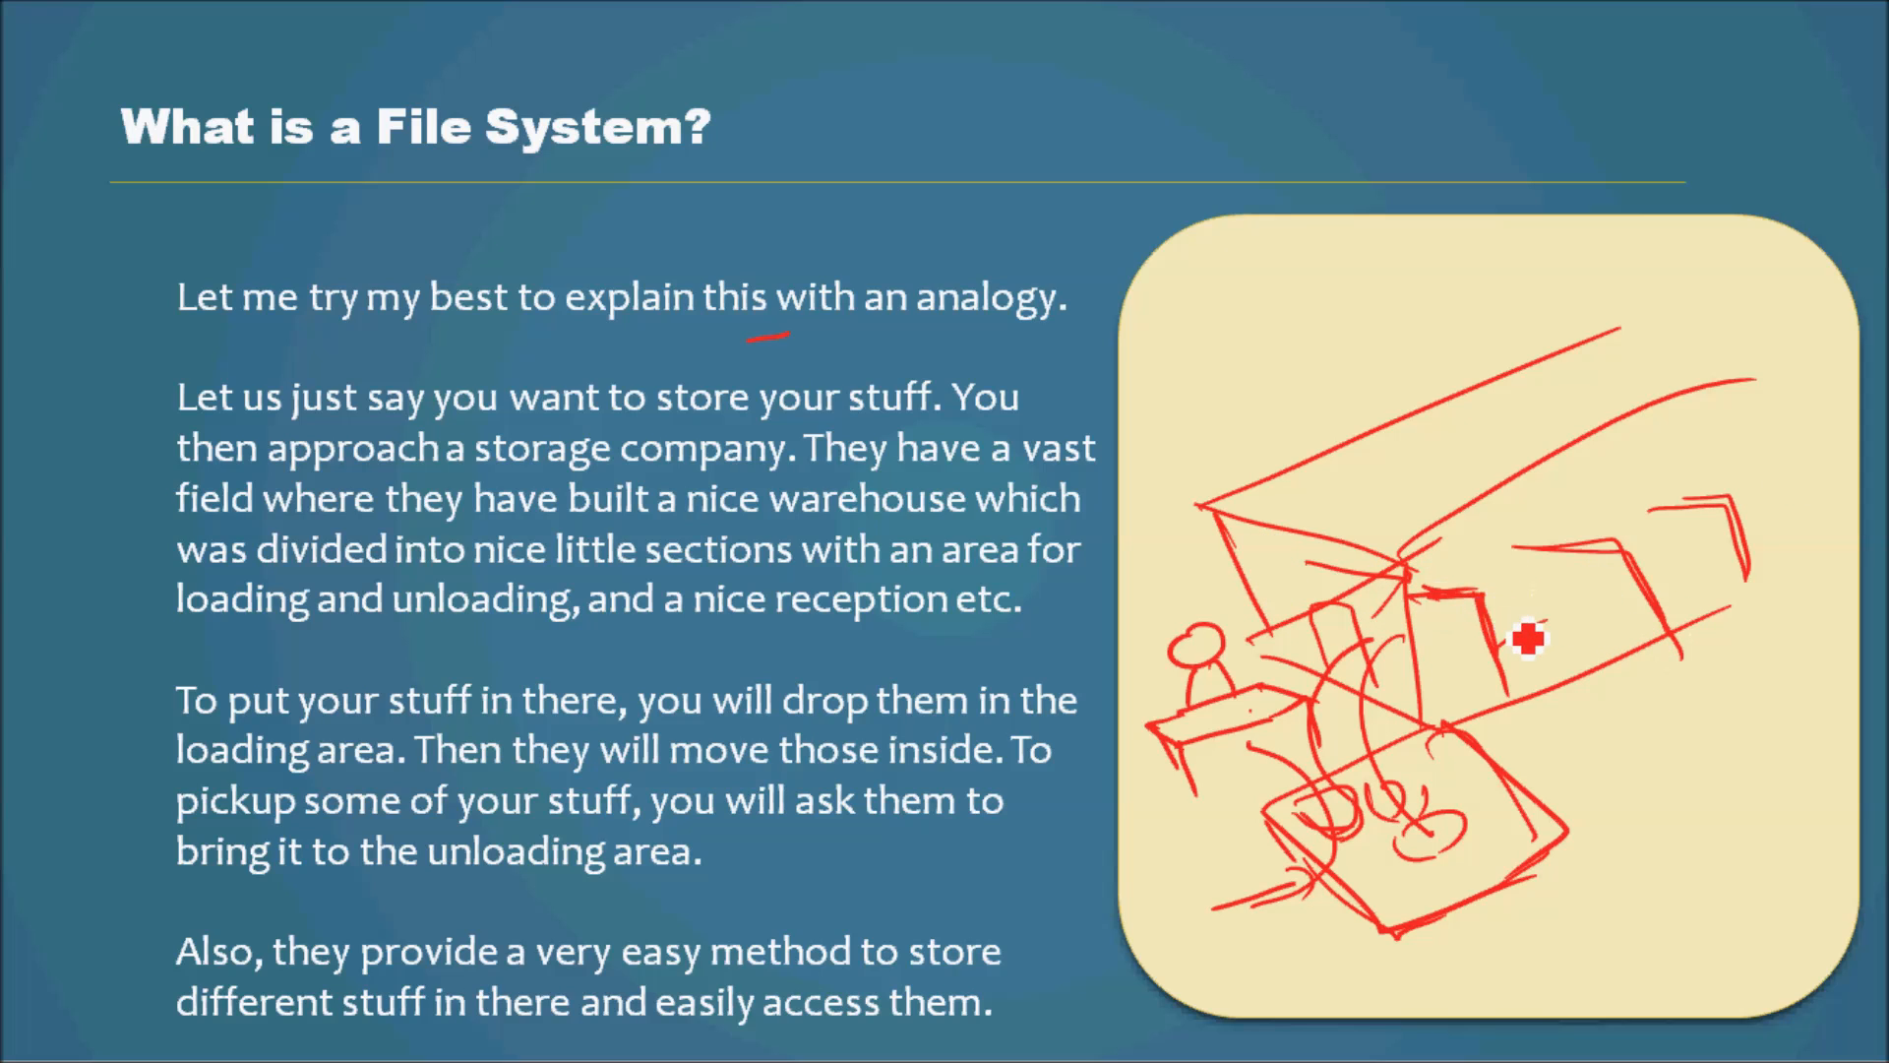
{"action": "mouse_move", "coordinate": [1716, 579]}
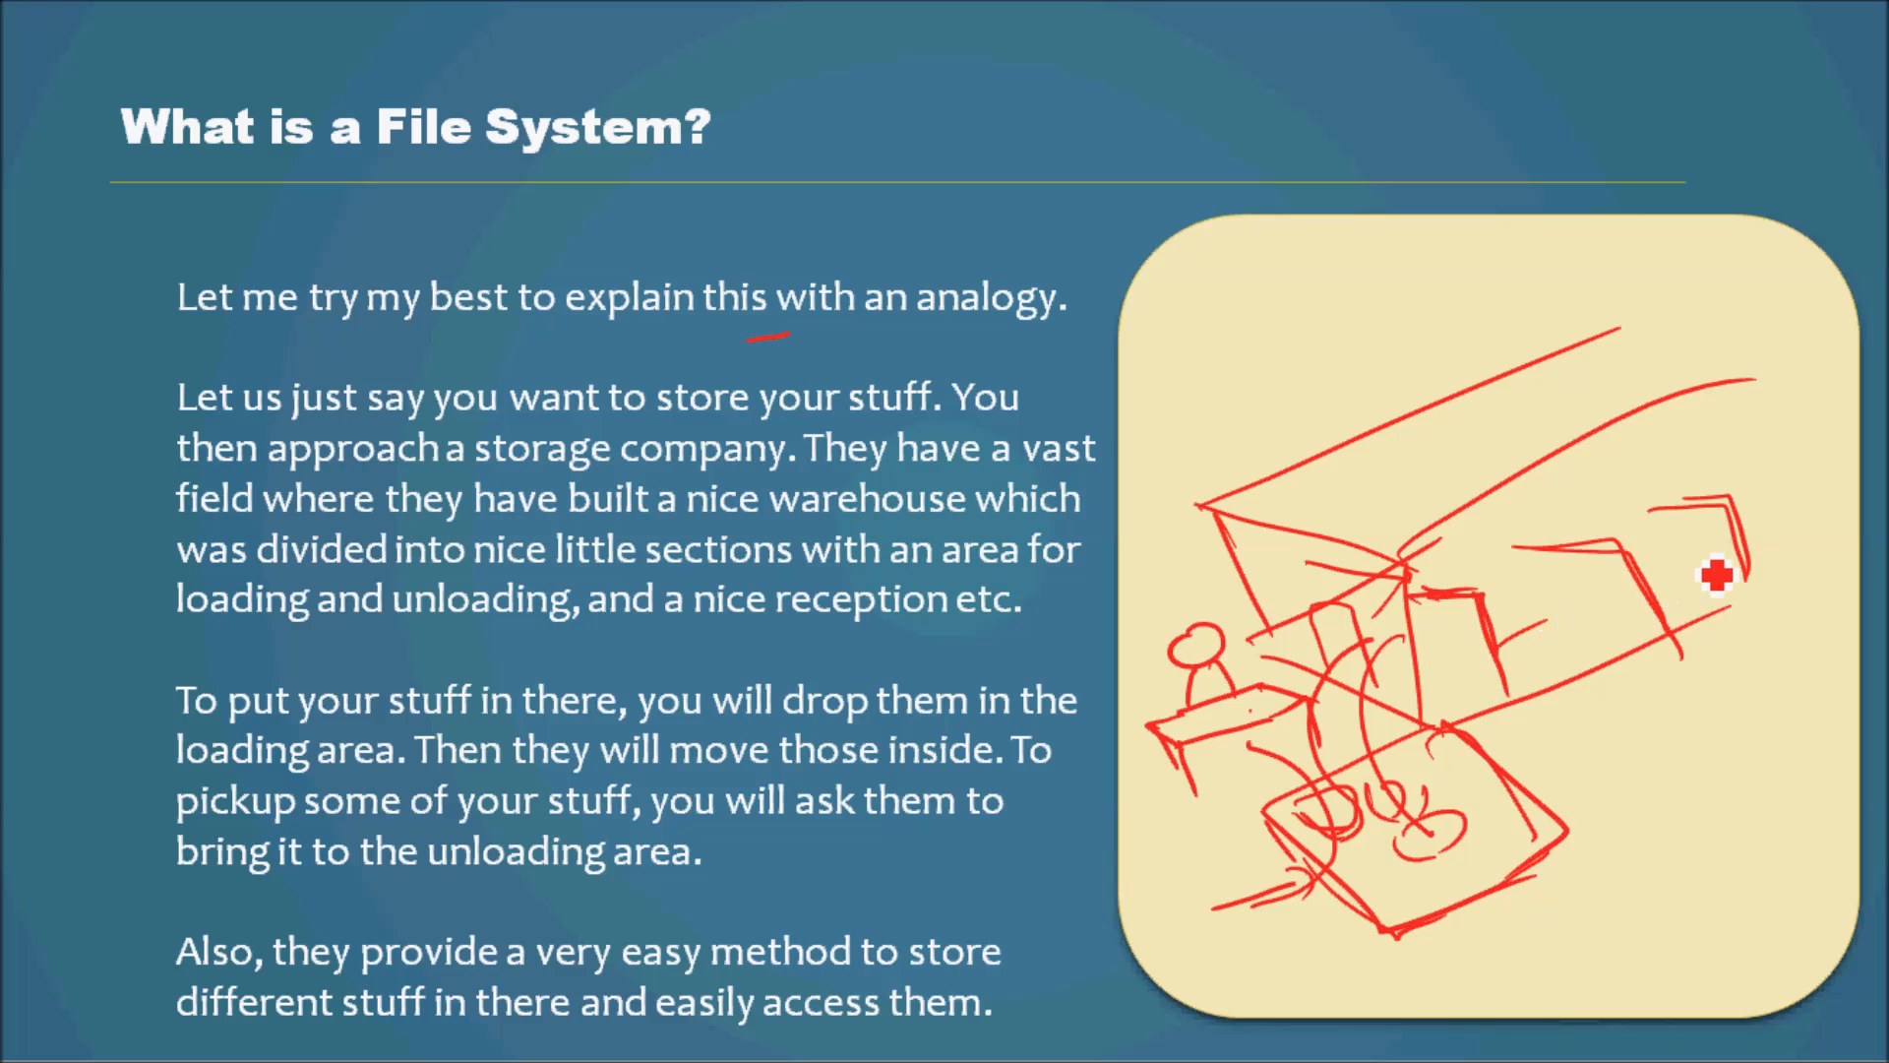
{"action": "mouse_move", "coordinate": [1248, 813]}
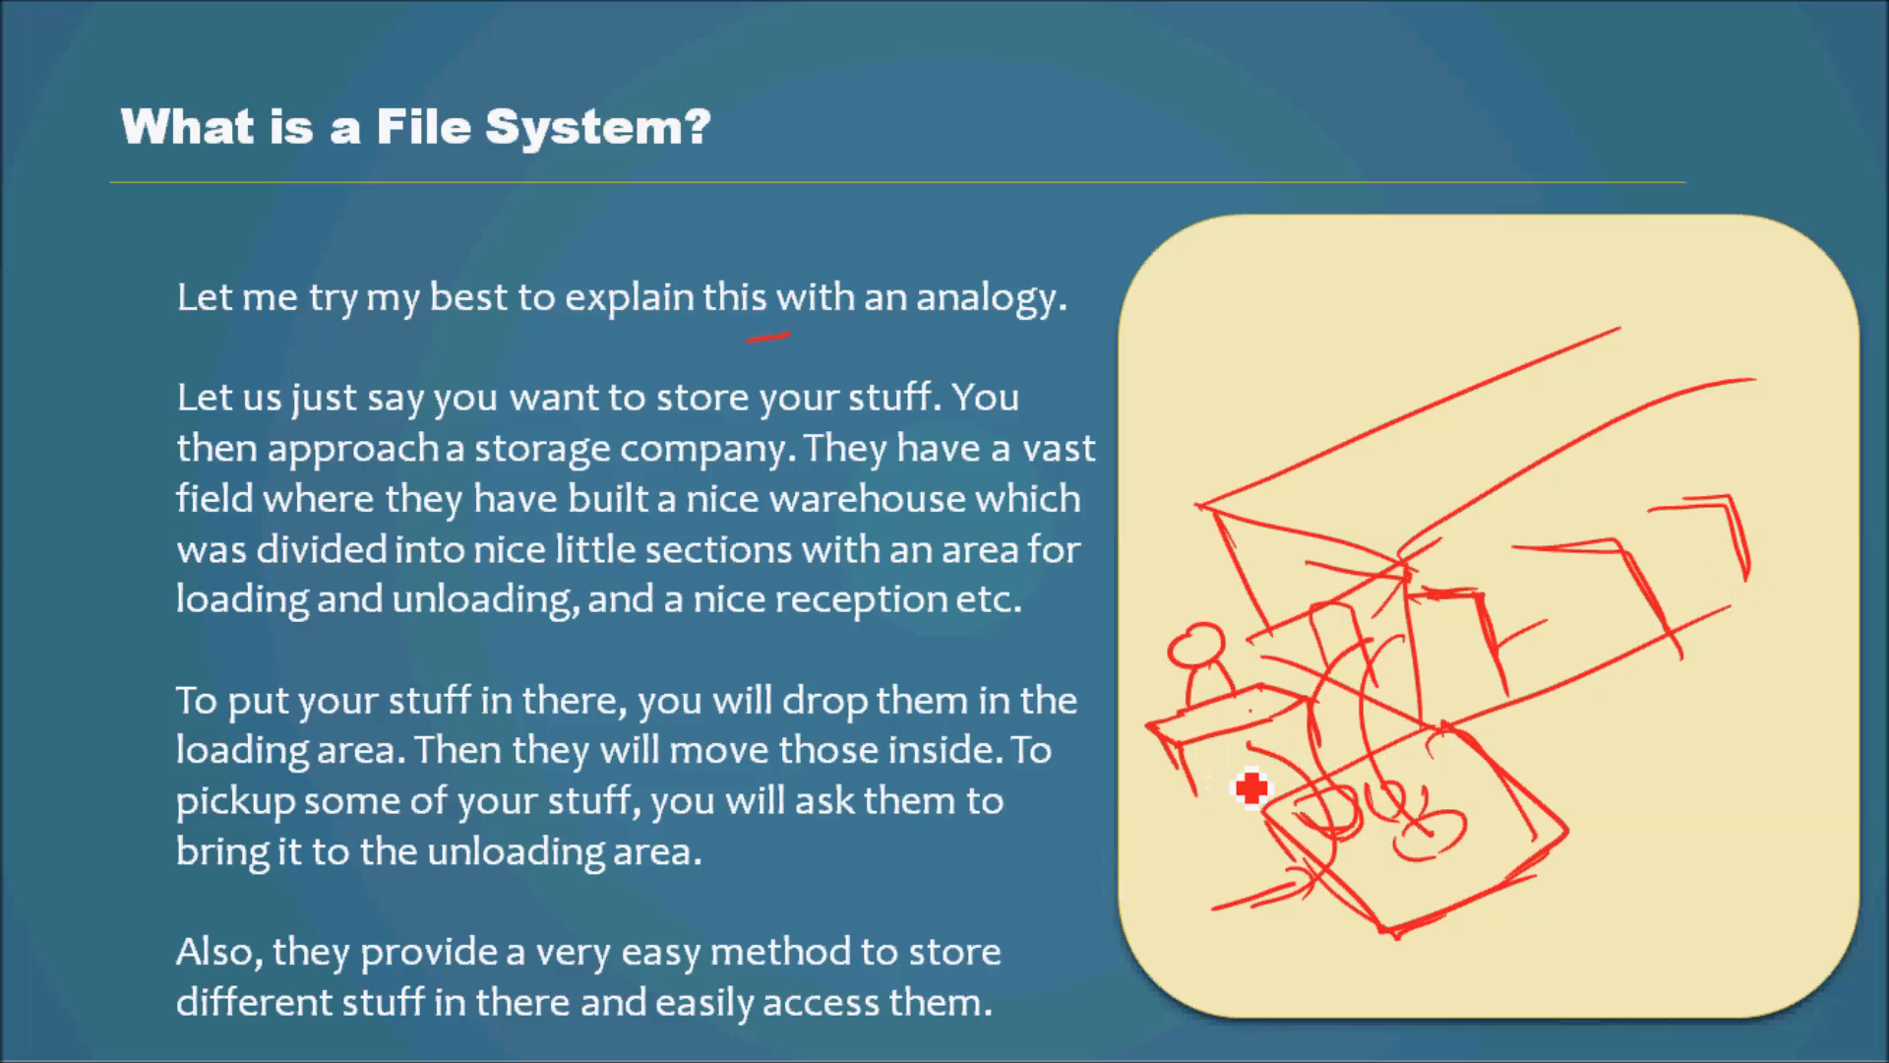
{"action": "mouse_move", "coordinate": [1402, 799]}
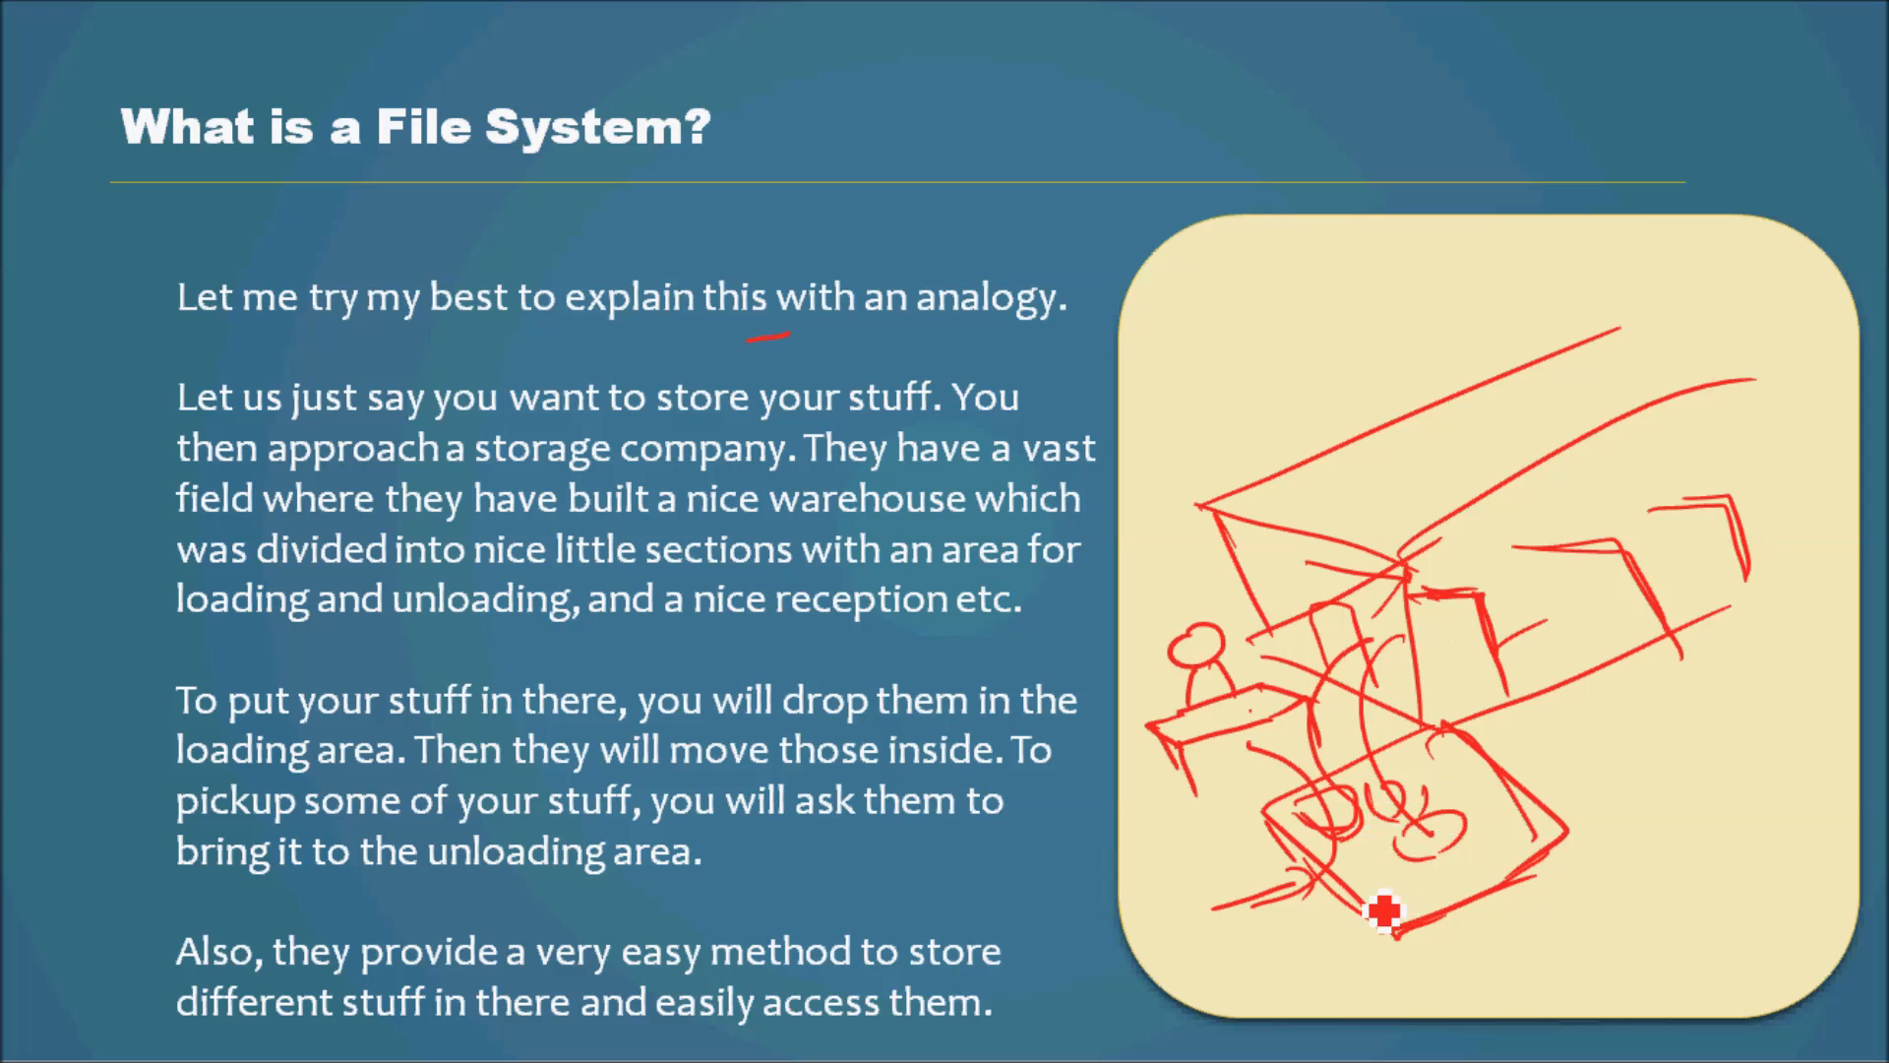
{"action": "mouse_move", "coordinate": [678, 1025]}
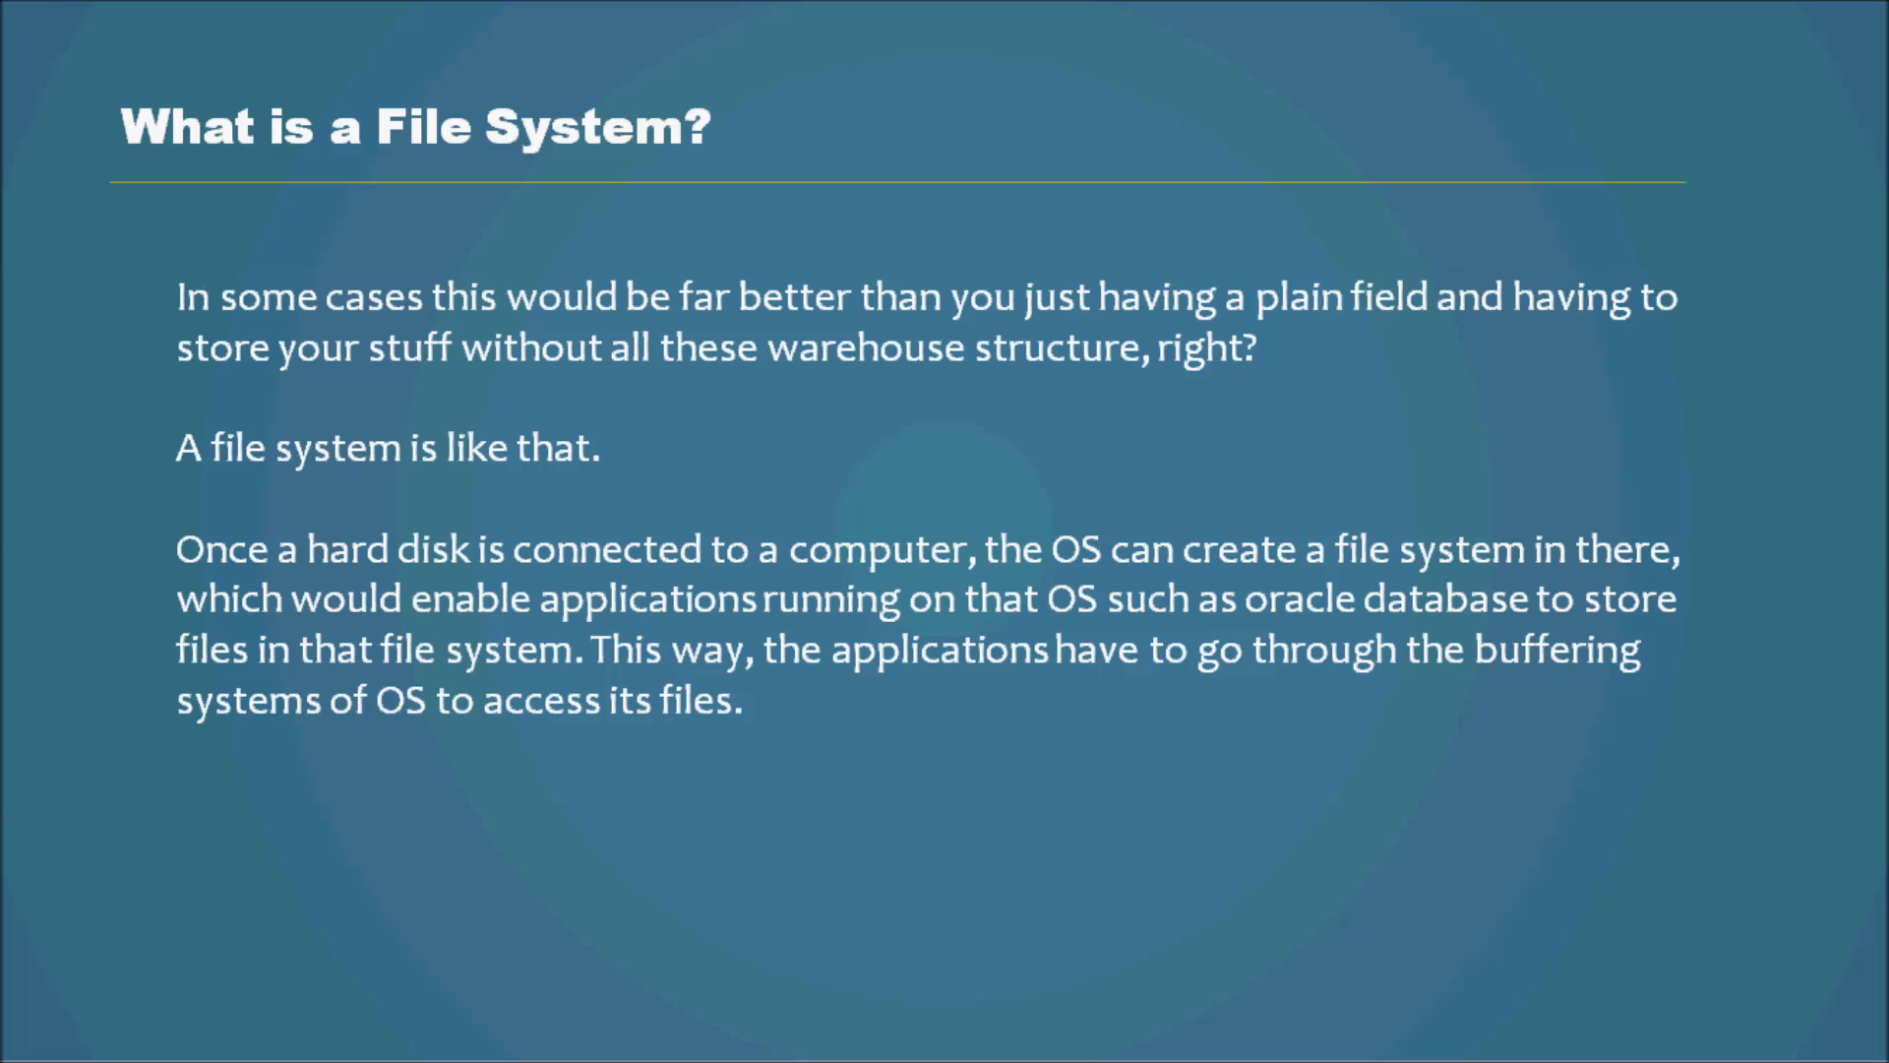
{"action": "mouse_move", "coordinate": [670, 346]}
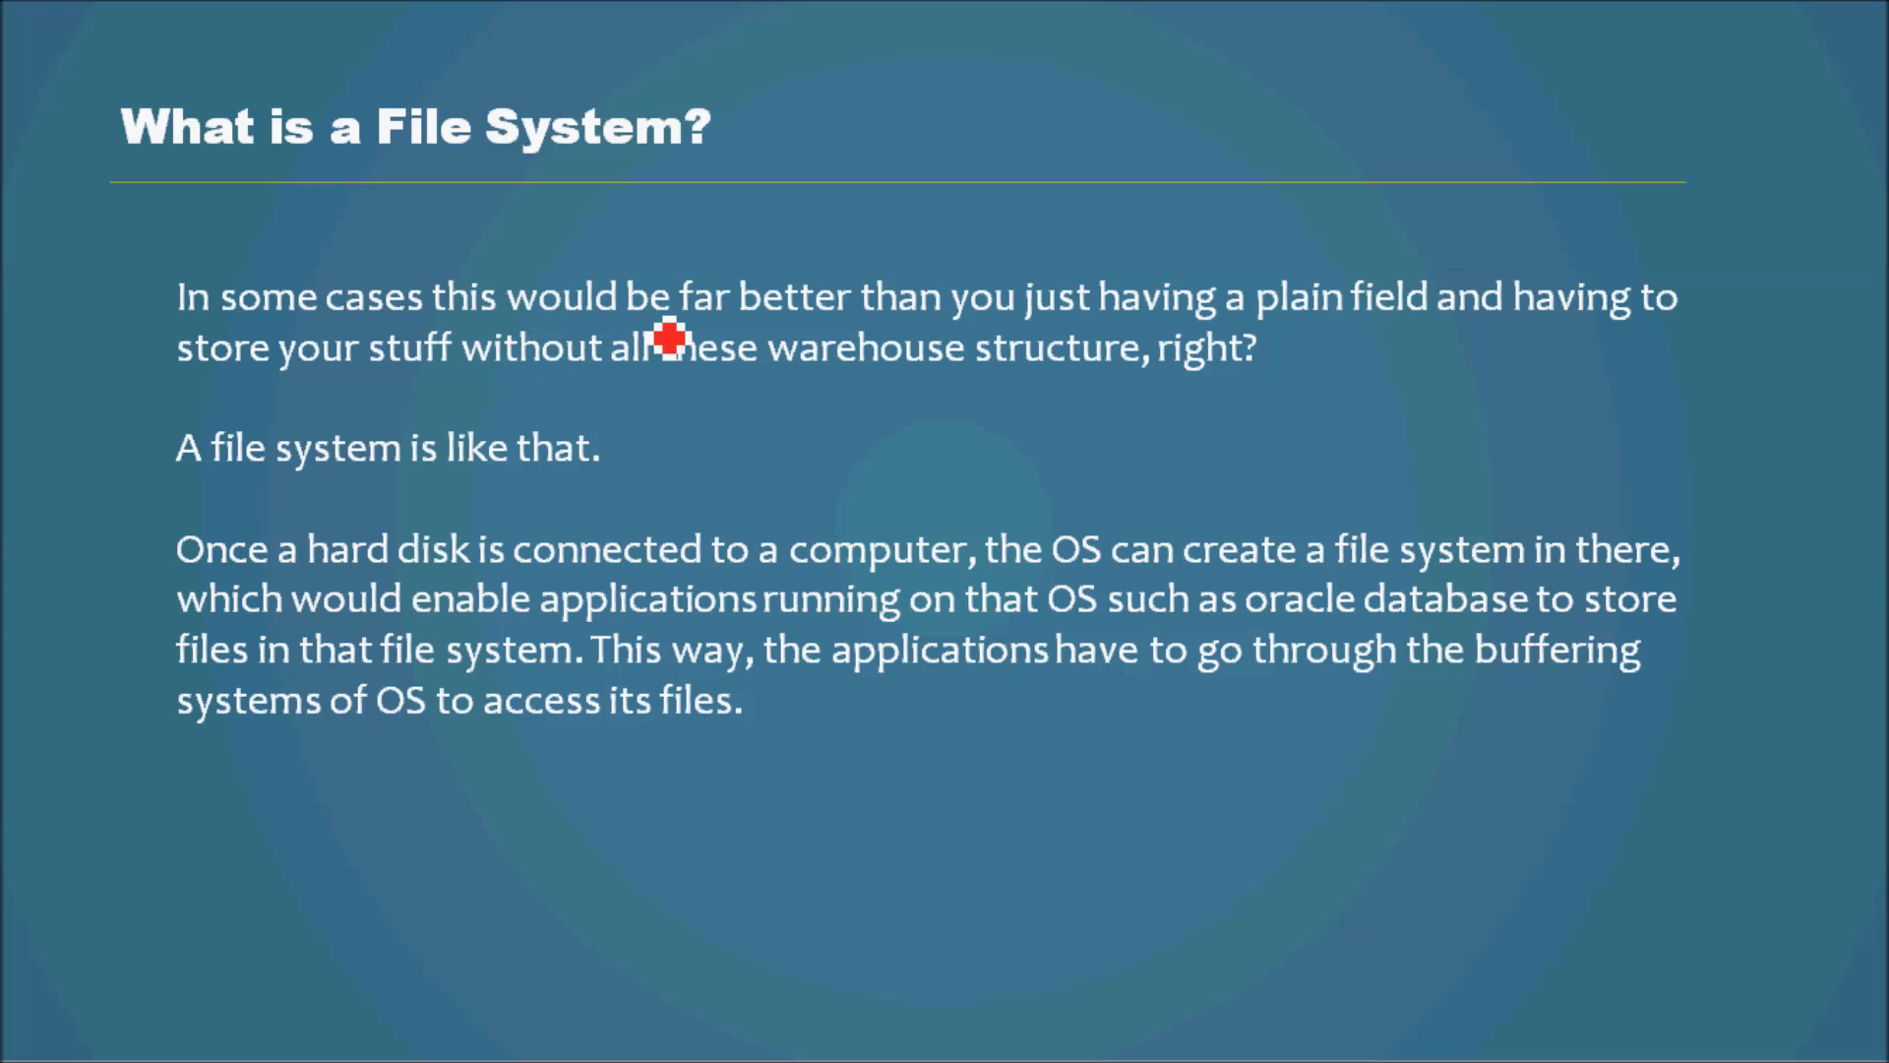
{"action": "mouse_move", "coordinate": [1078, 351]}
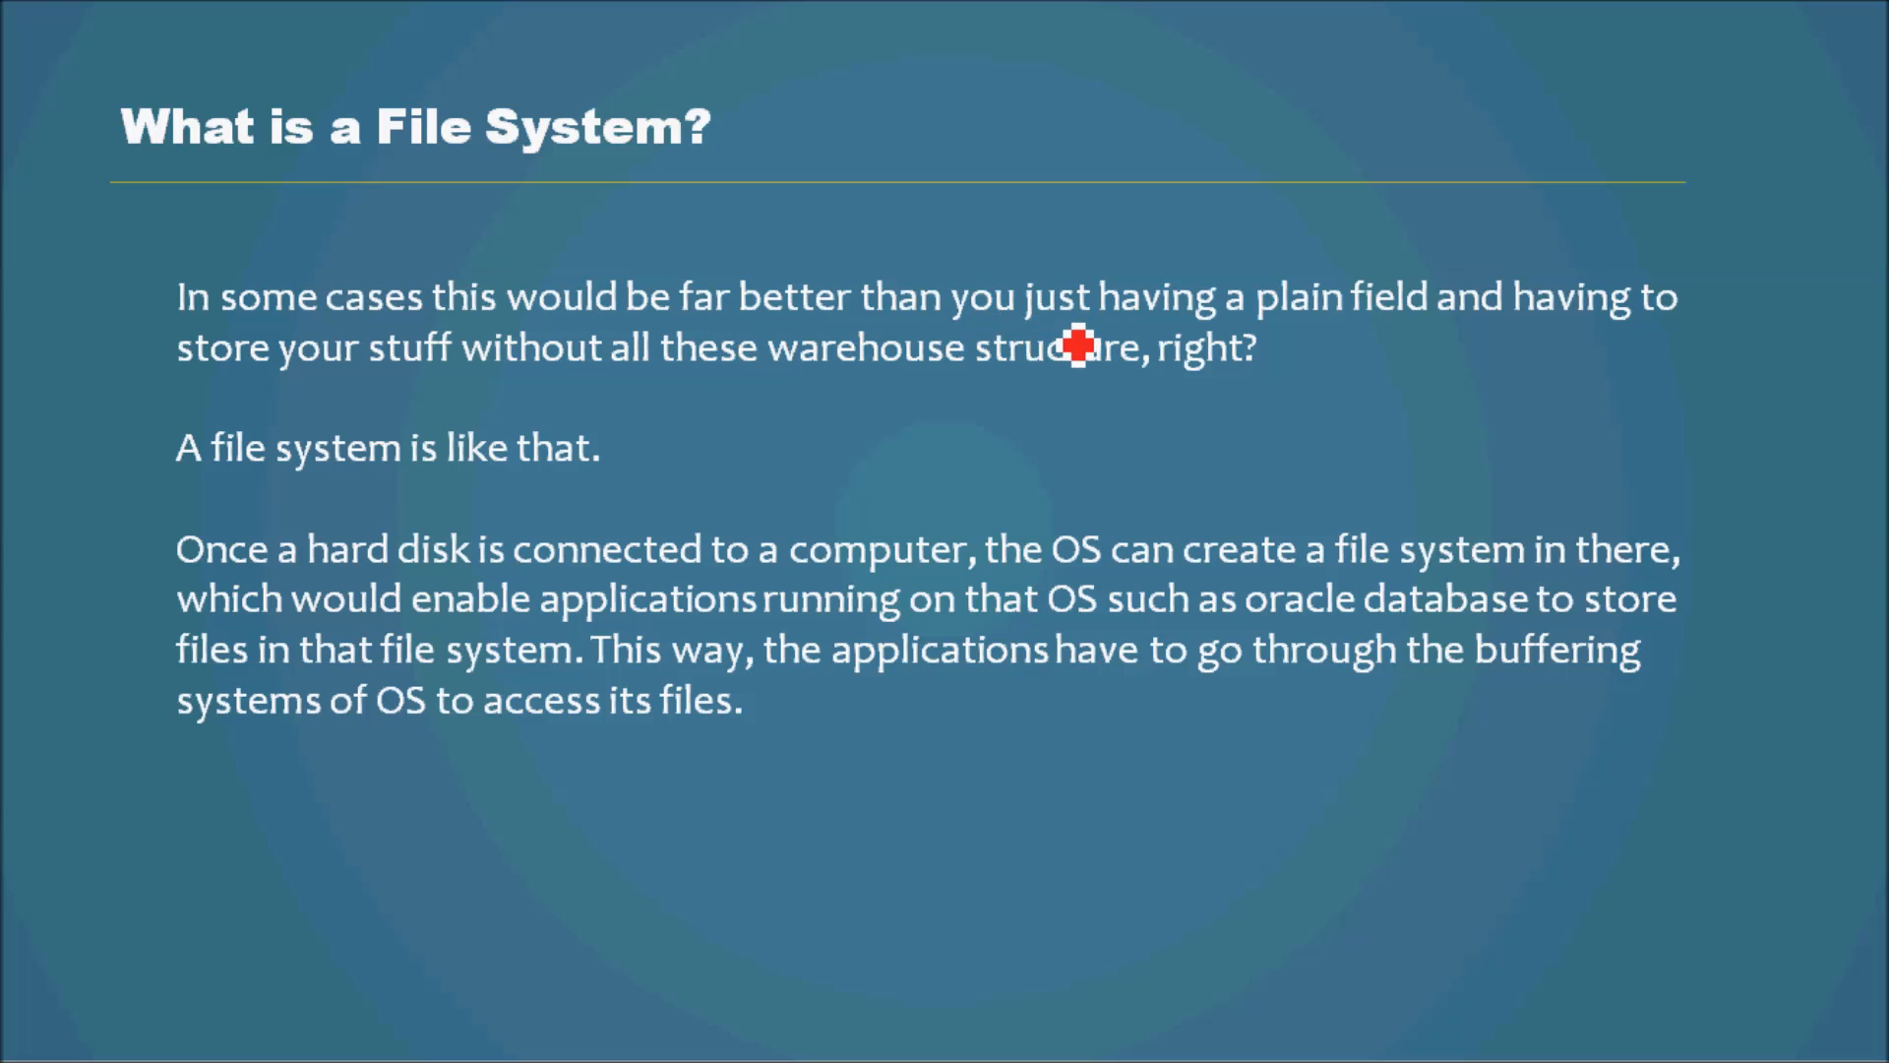
{"action": "mouse_move", "coordinate": [1491, 356]}
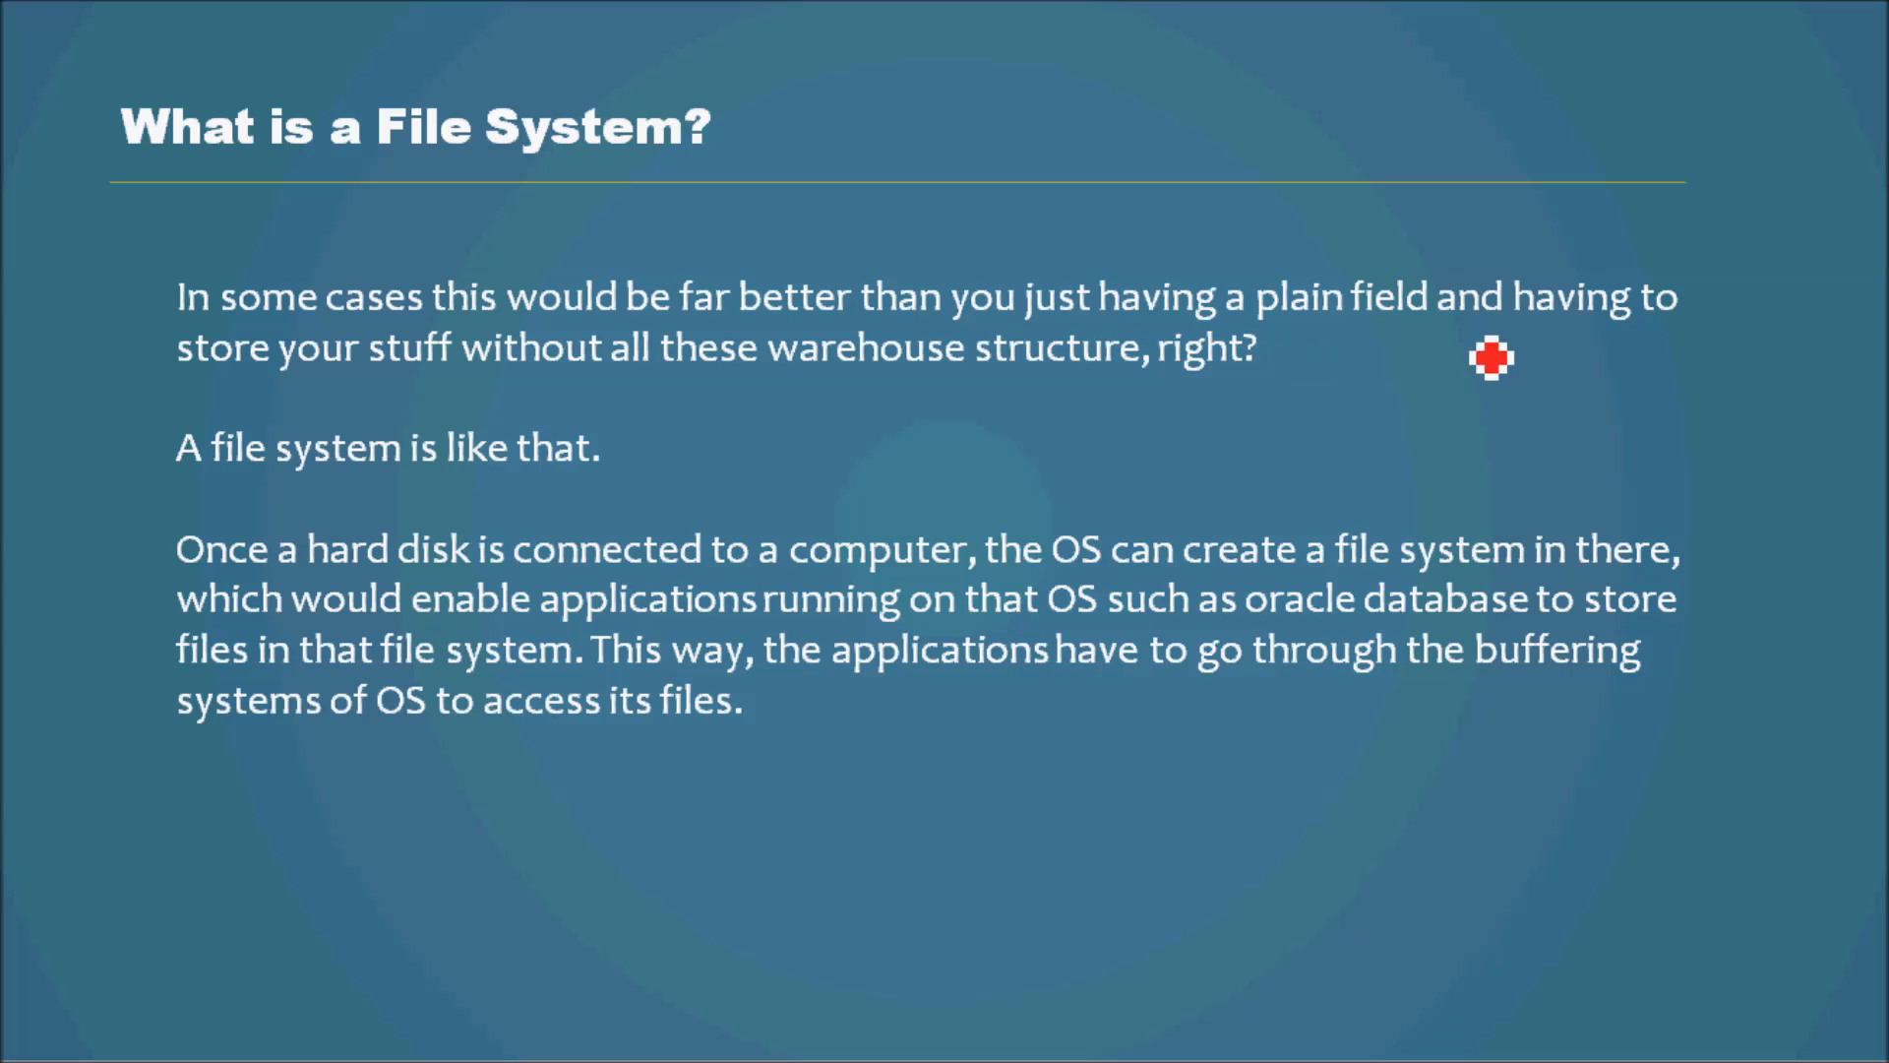
{"action": "mouse_move", "coordinate": [696, 401]}
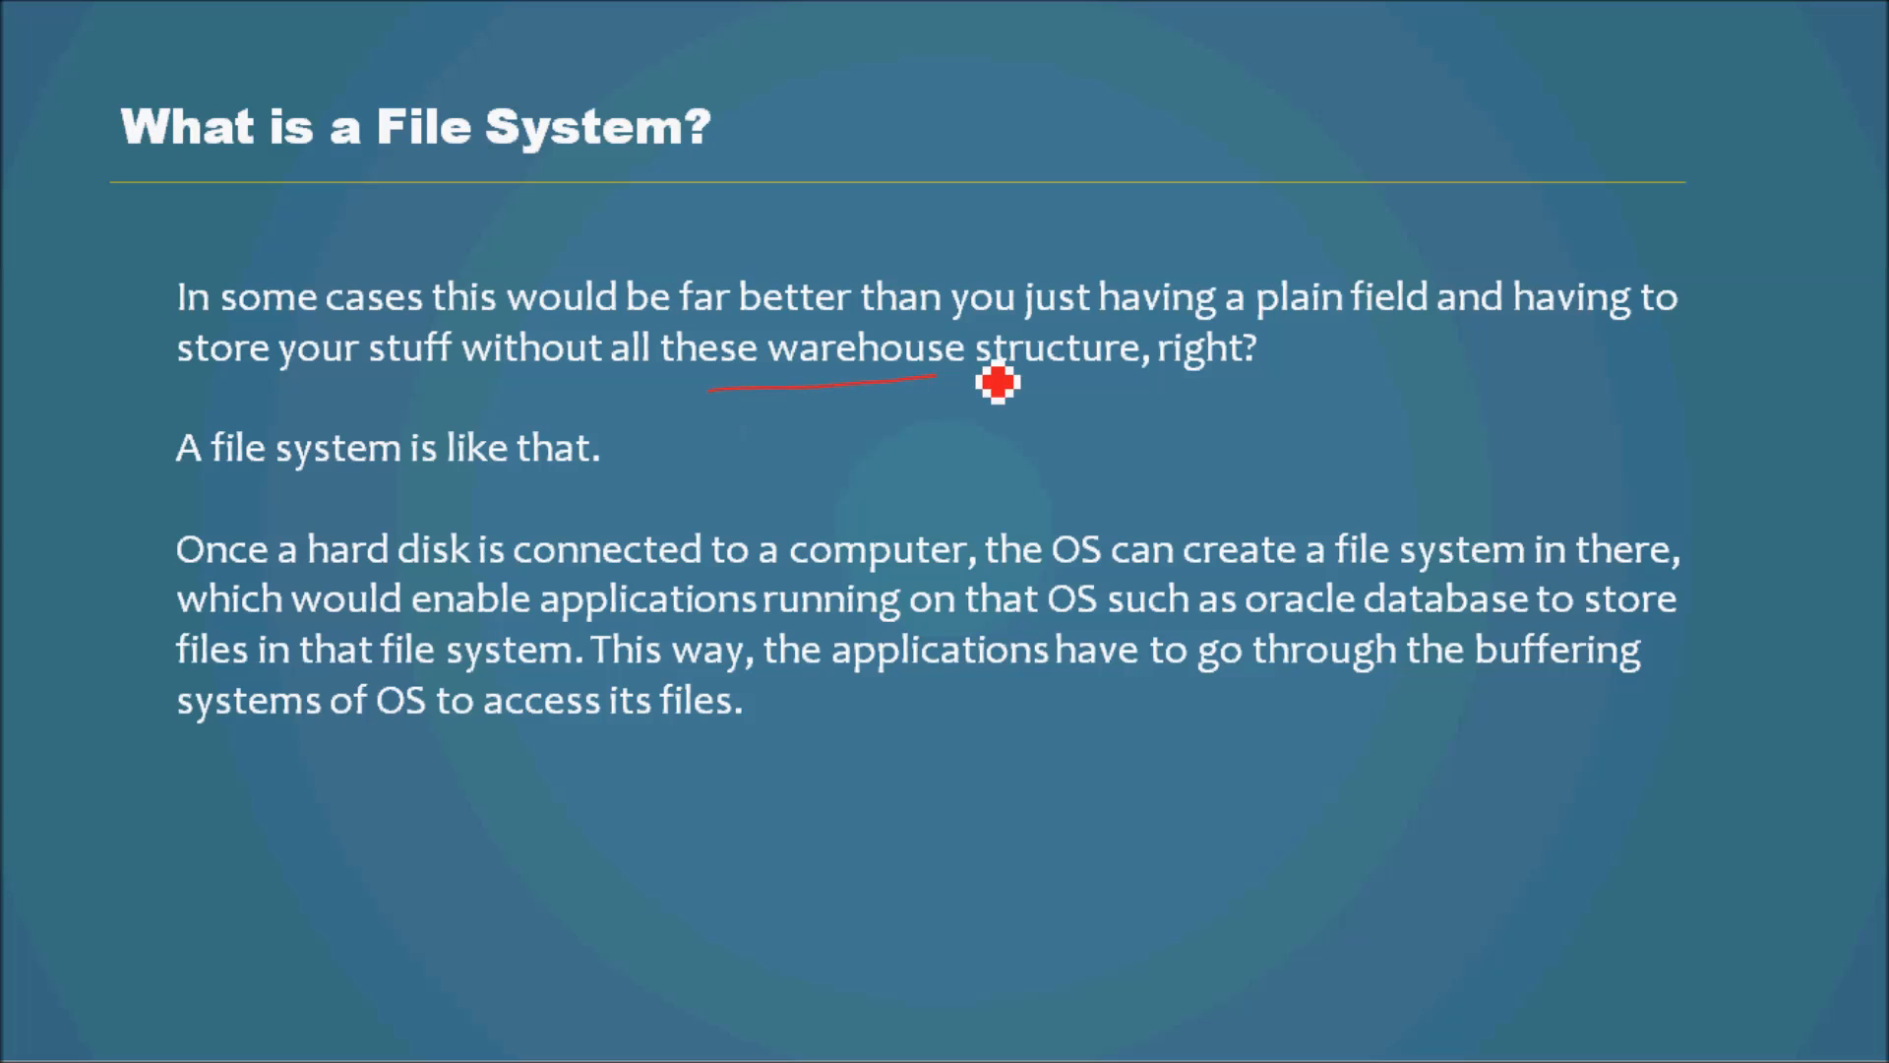
{"action": "mouse_move", "coordinate": [335, 514]}
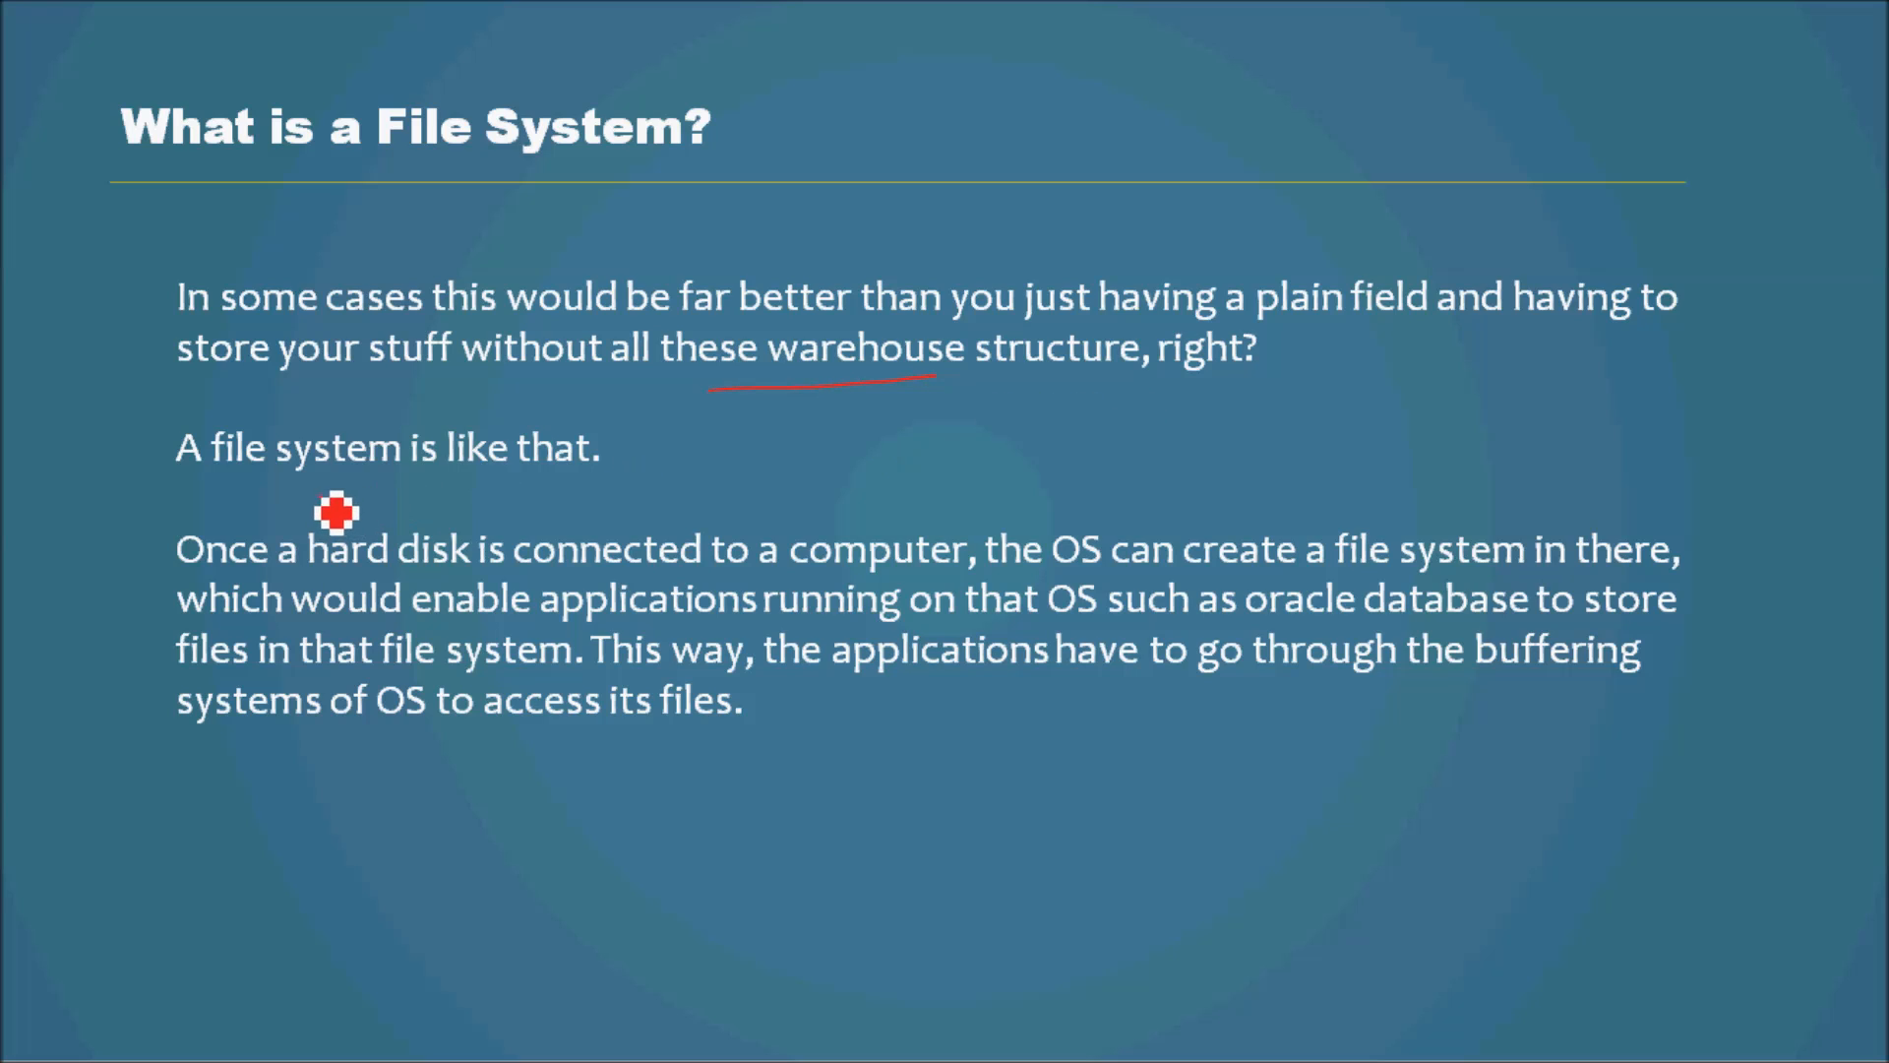
Step: Underline 'A file system is like that' and key phrases in the hard disk paragraph in red
{"action": "left_click_drag", "start_coordinate": [319, 488], "coordinate": [549, 482]}
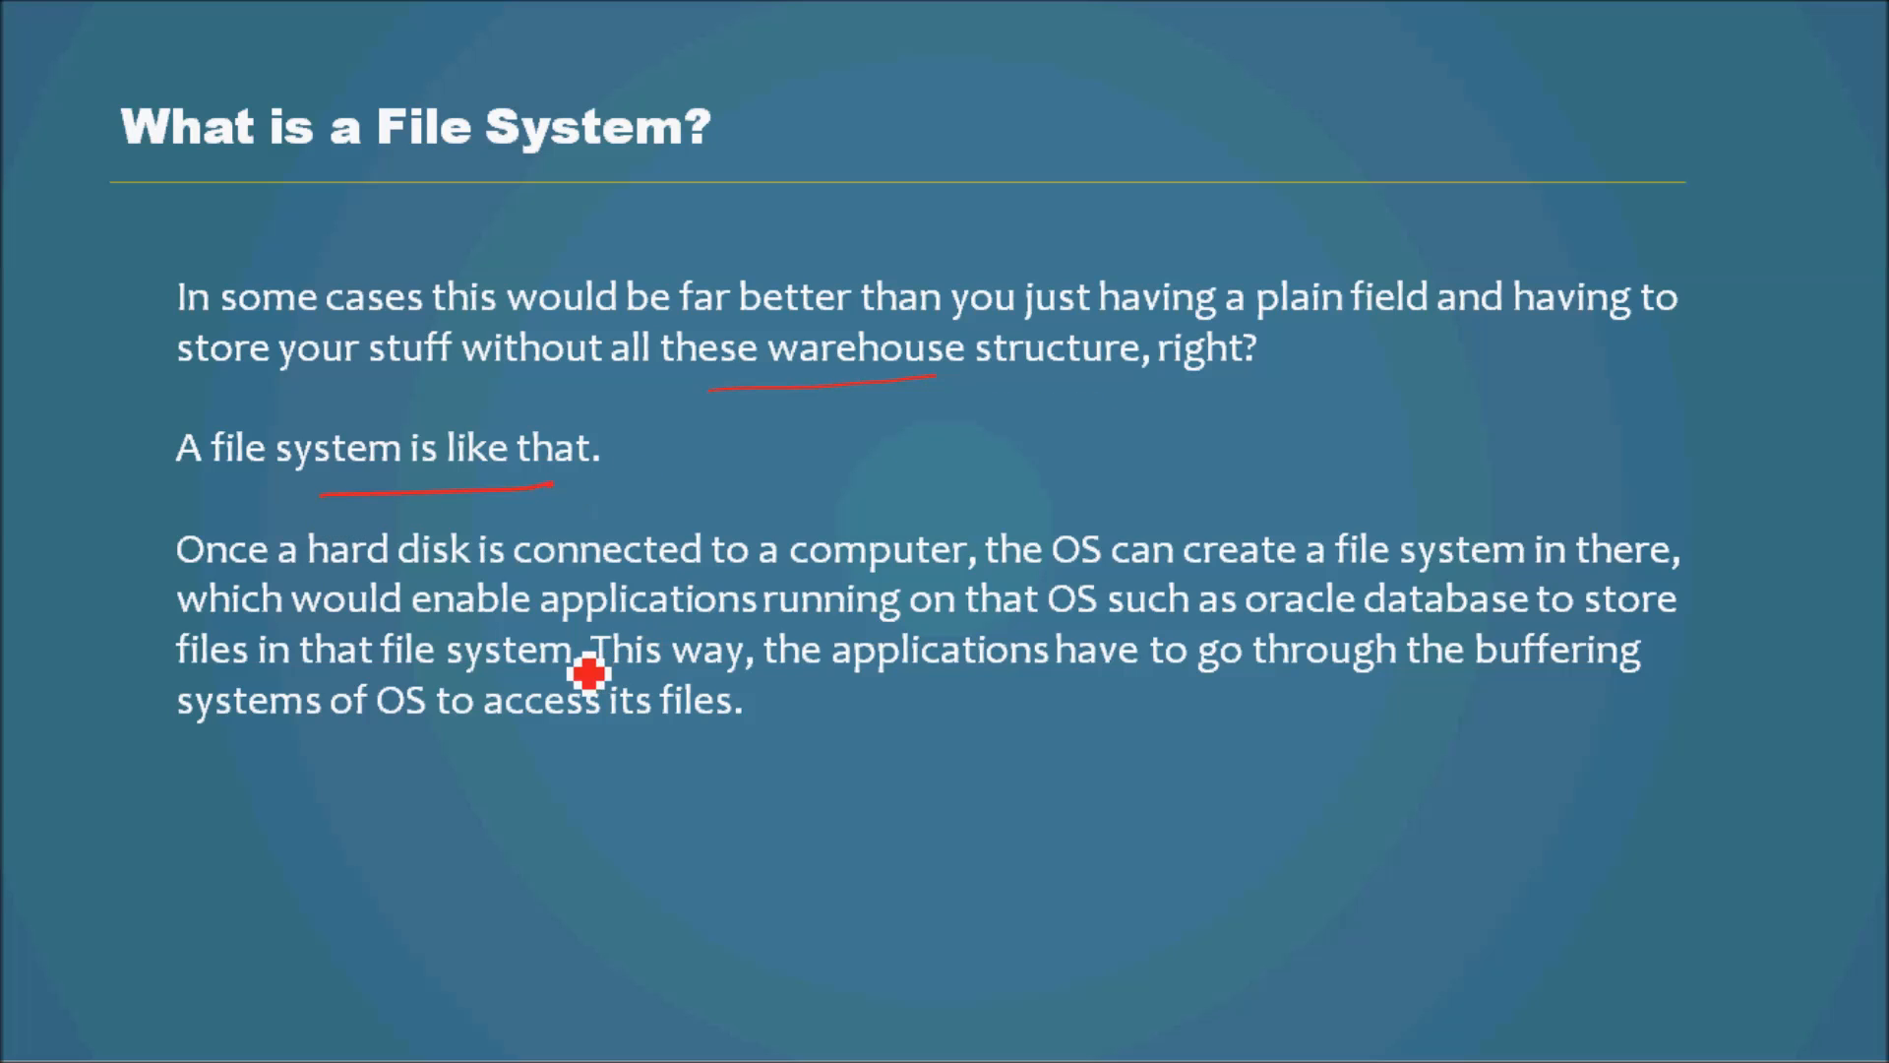
{"action": "mouse_move", "coordinate": [836, 582]}
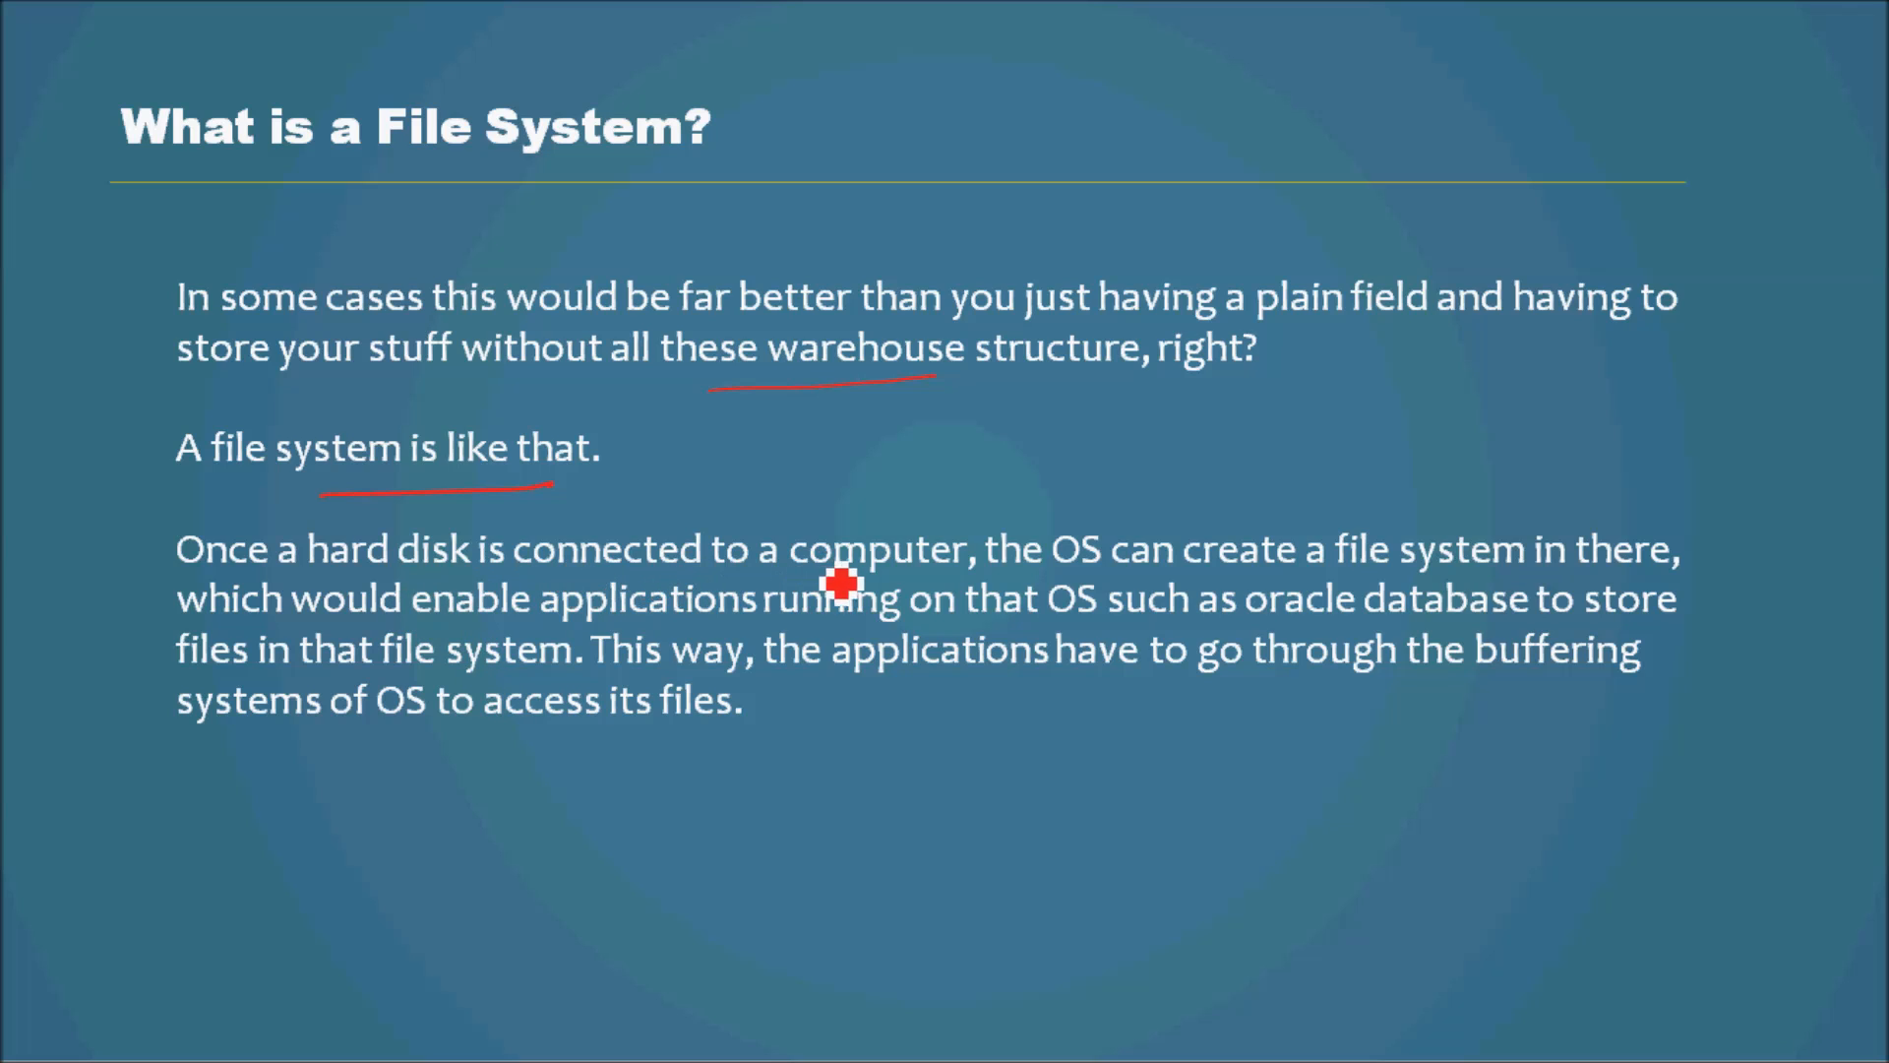
{"action": "mouse_move", "coordinate": [1287, 614]}
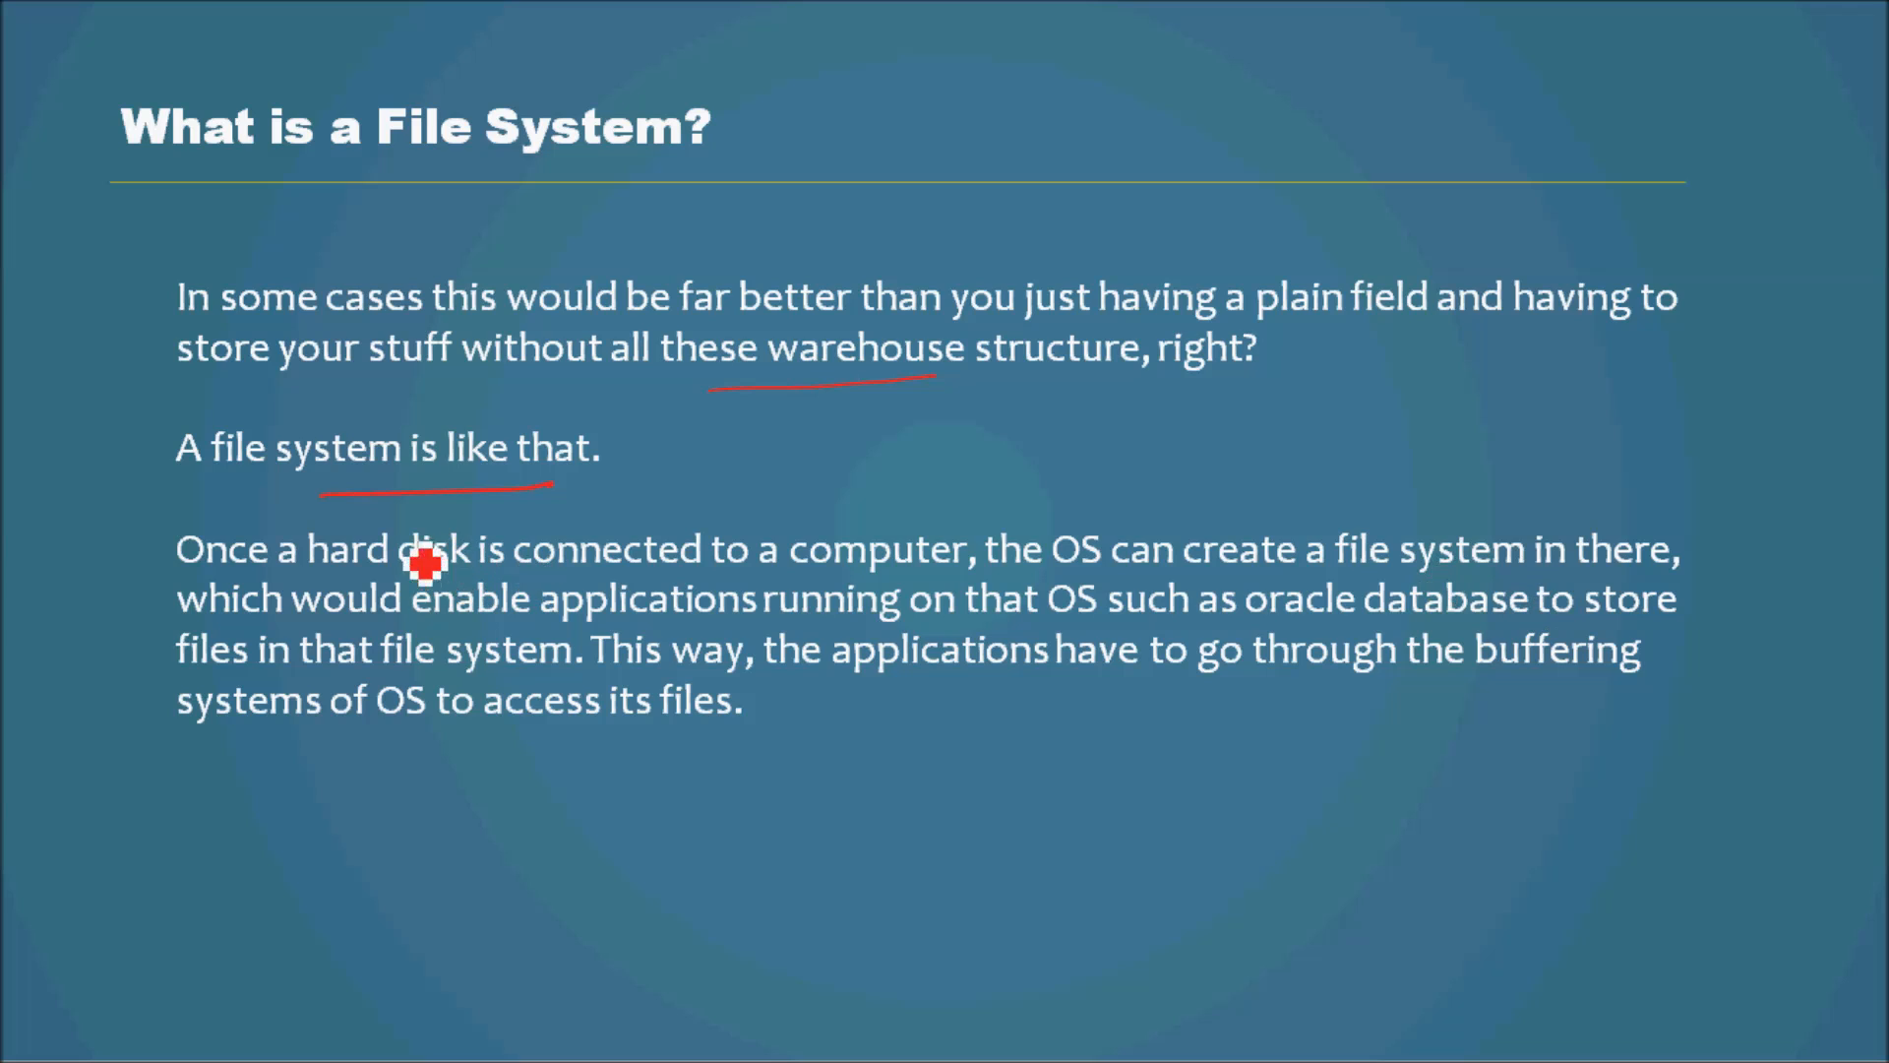
{"action": "mouse_move", "coordinate": [947, 657]}
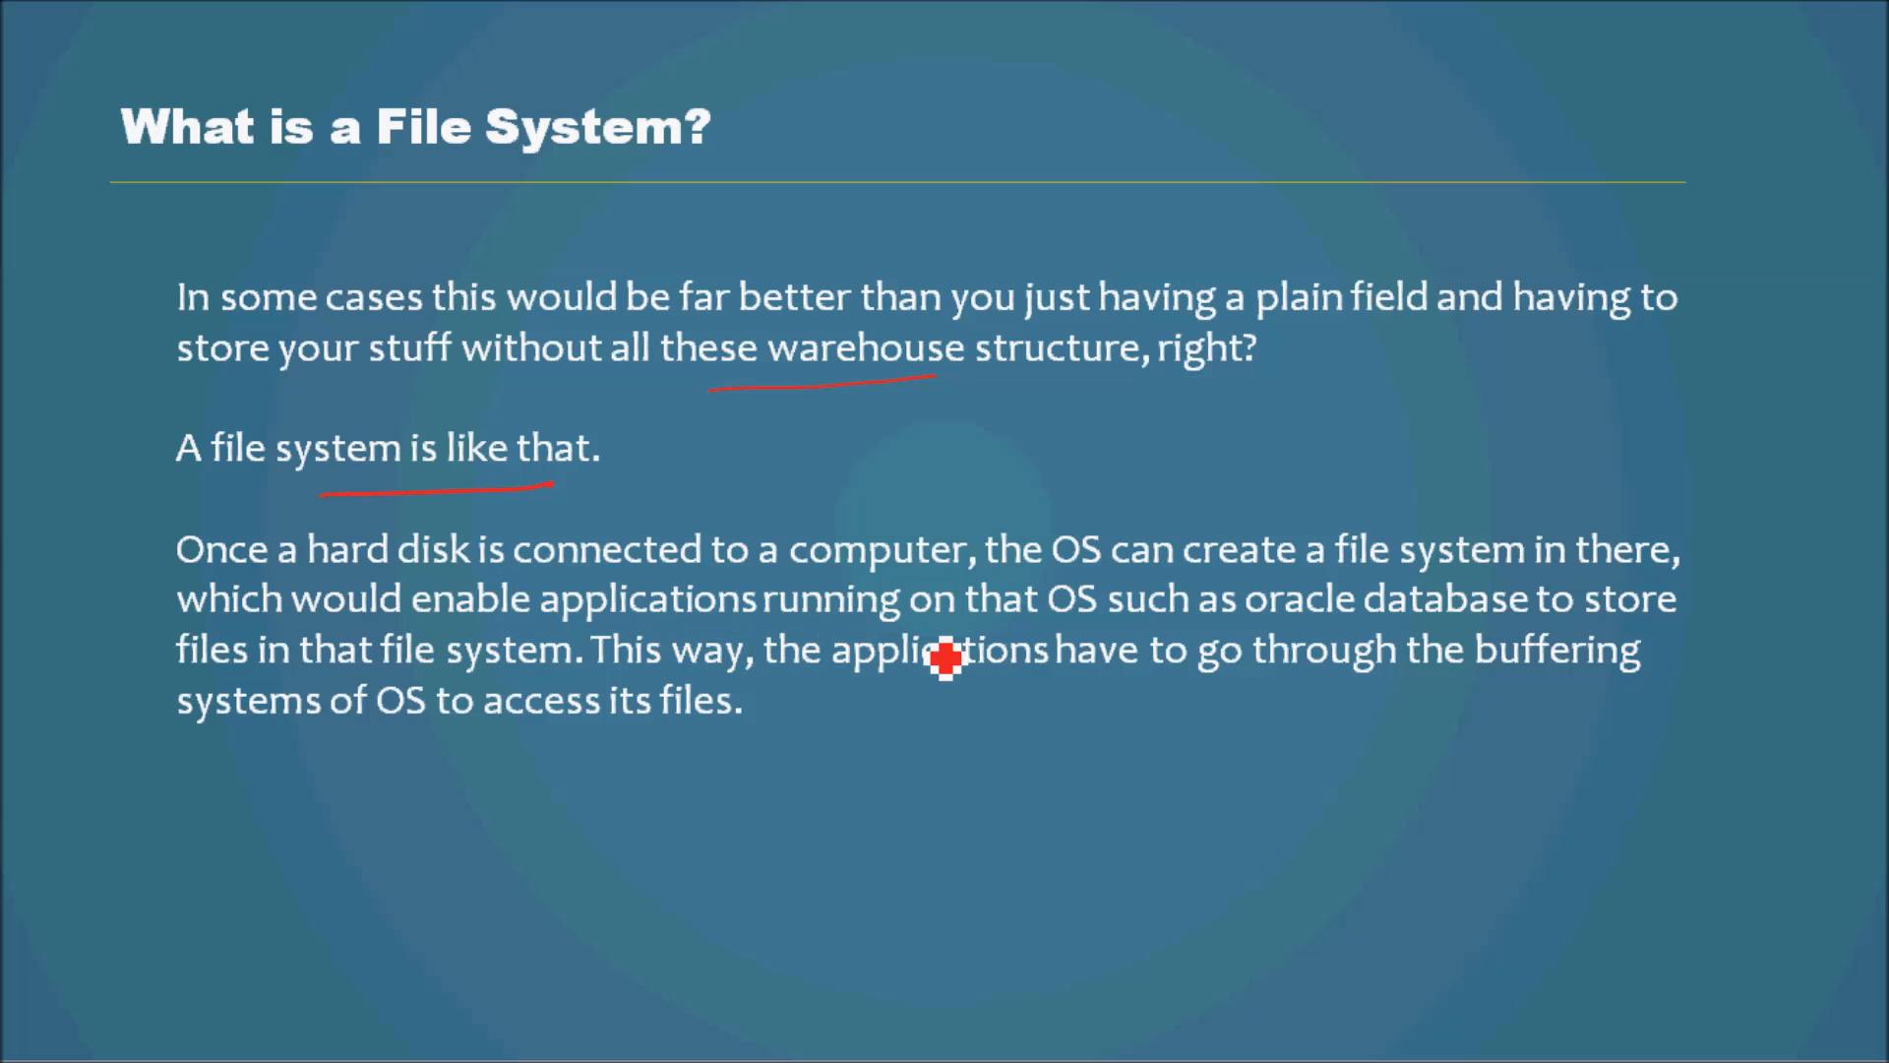
{"action": "left_click_drag", "start_coordinate": [1049, 626], "coordinate": [1151, 626]}
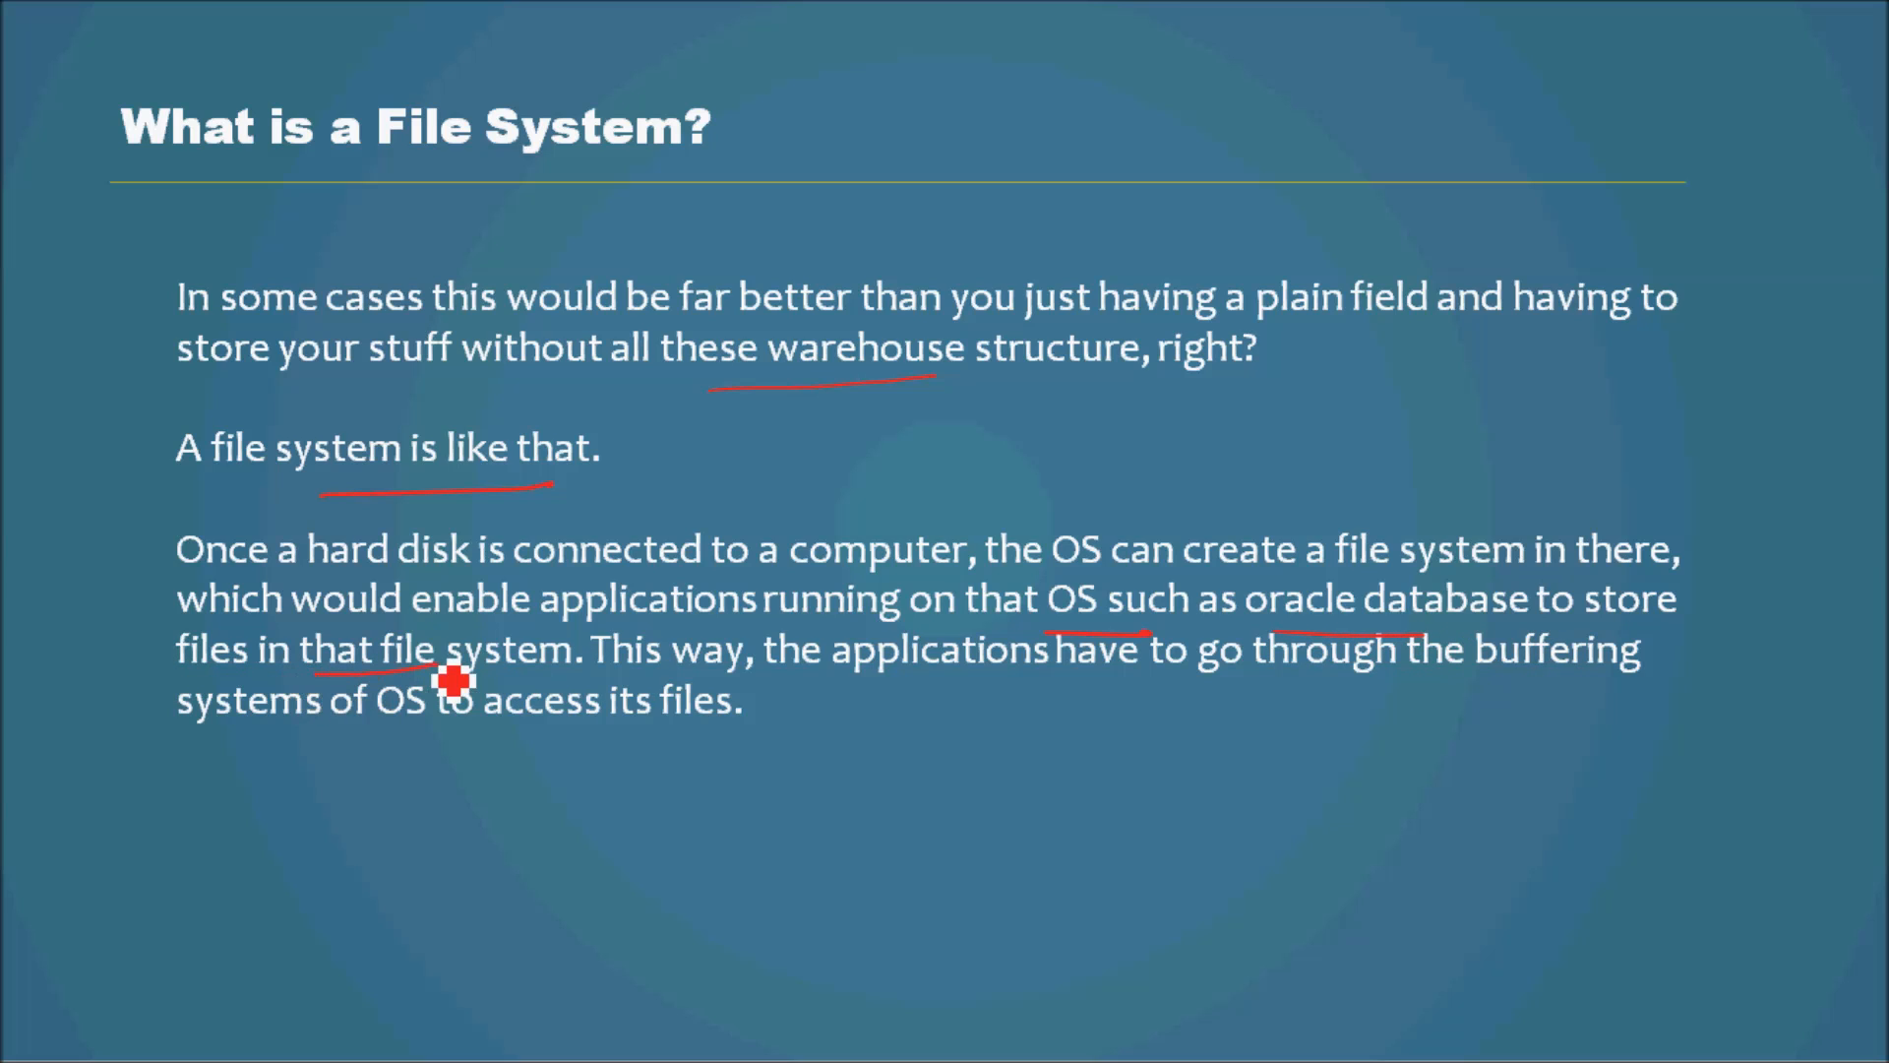
{"action": "mouse_move", "coordinate": [1118, 713]}
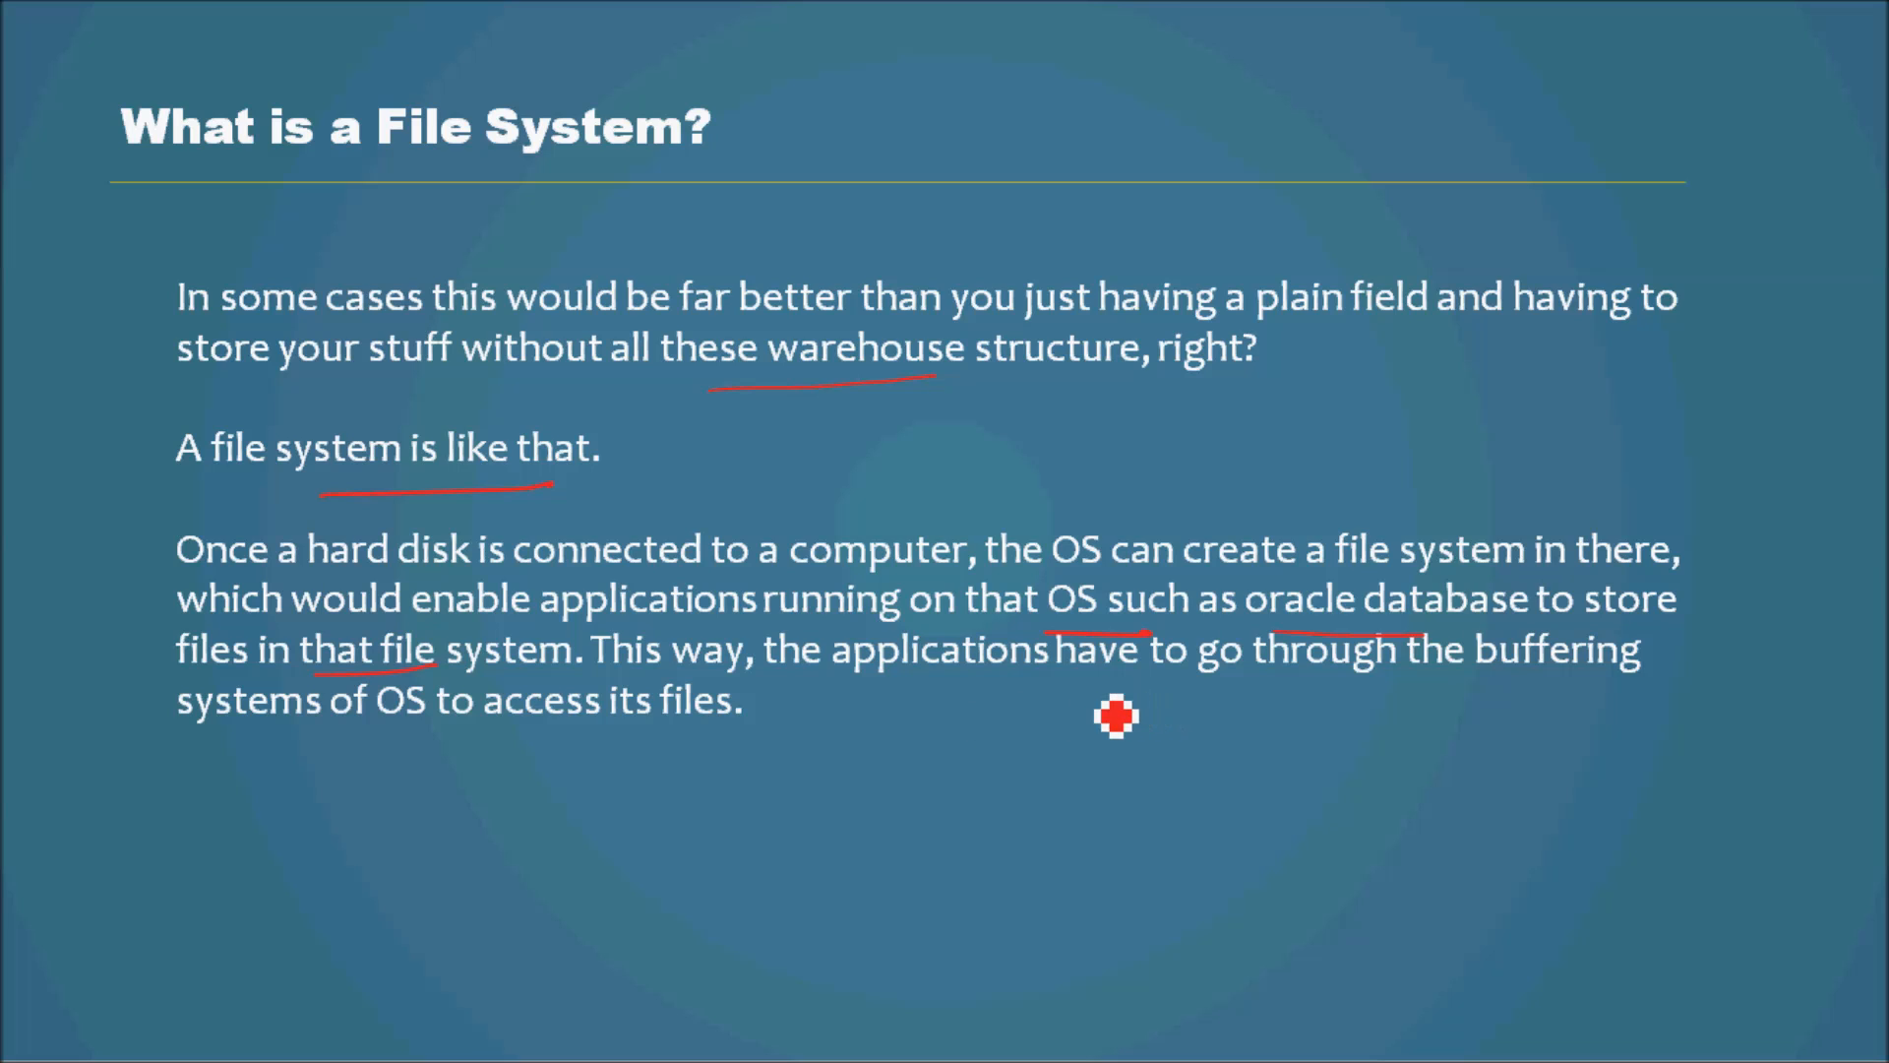
{"action": "mouse_move", "coordinate": [579, 766]}
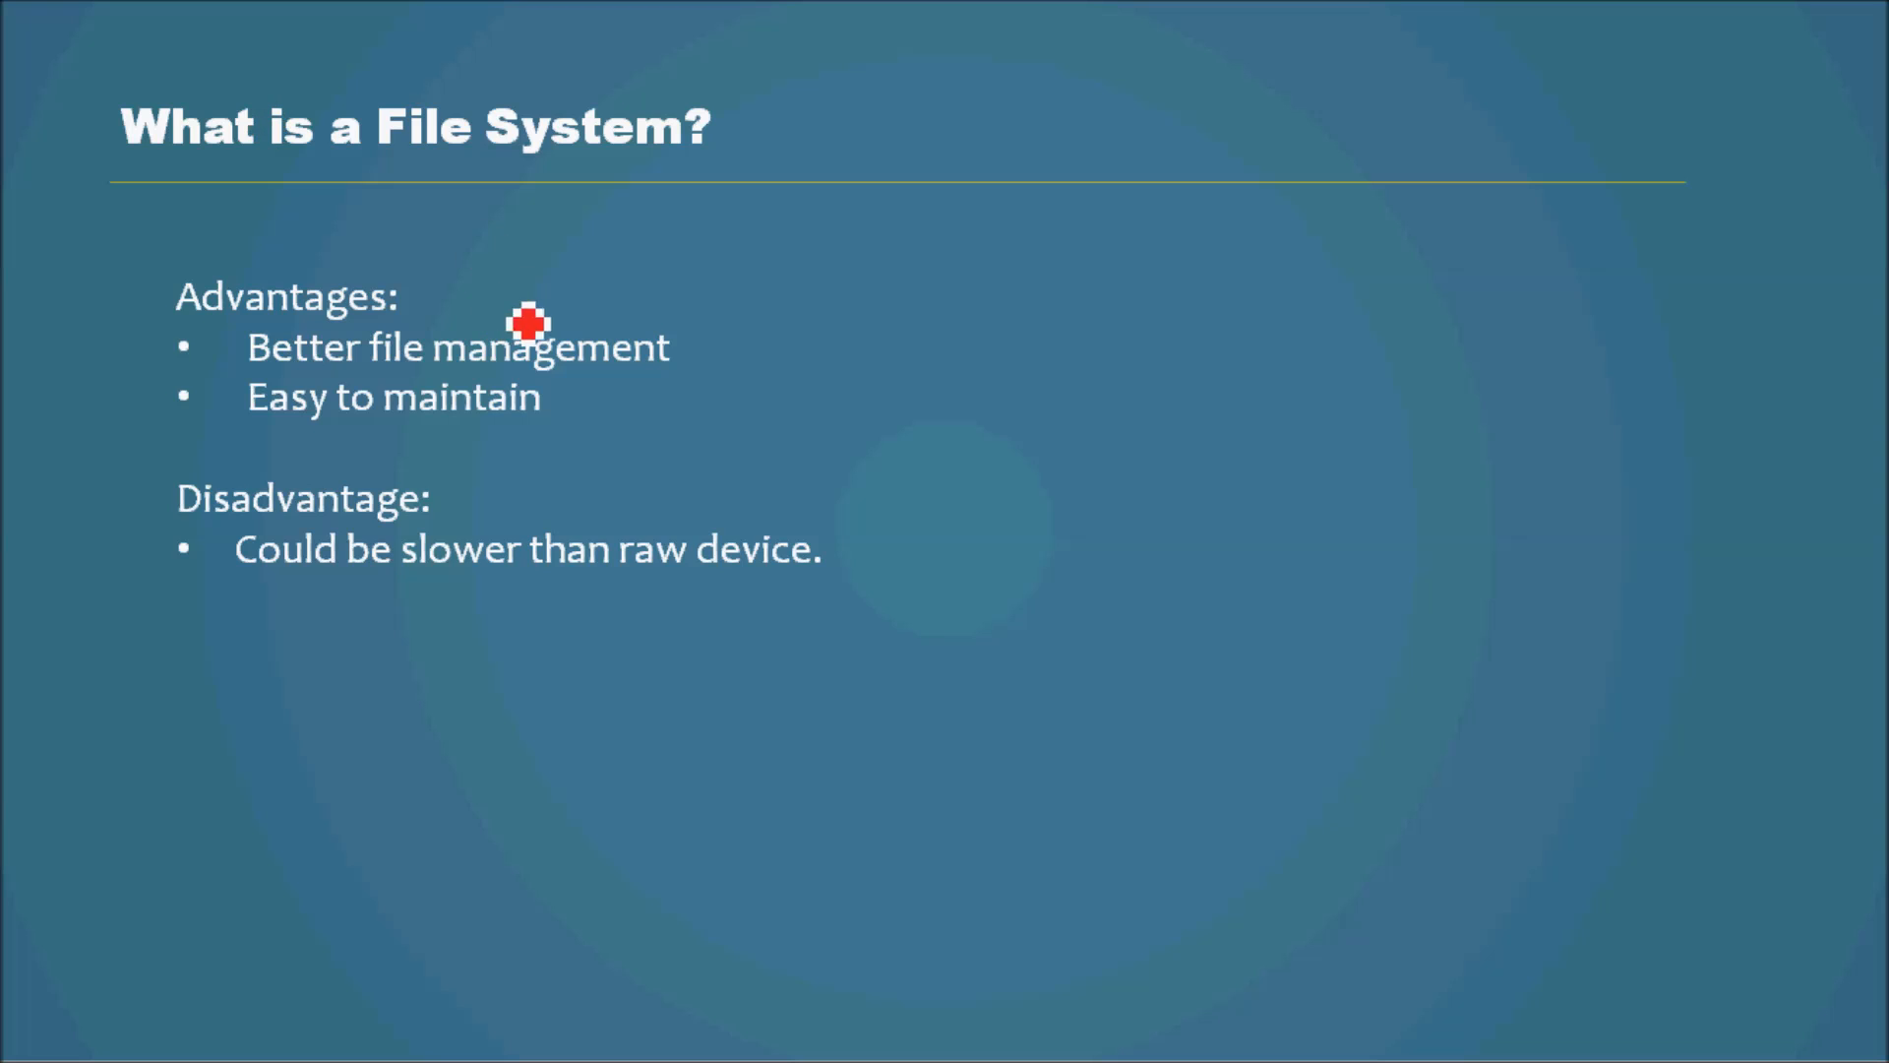
{"action": "mouse_move", "coordinate": [728, 346]}
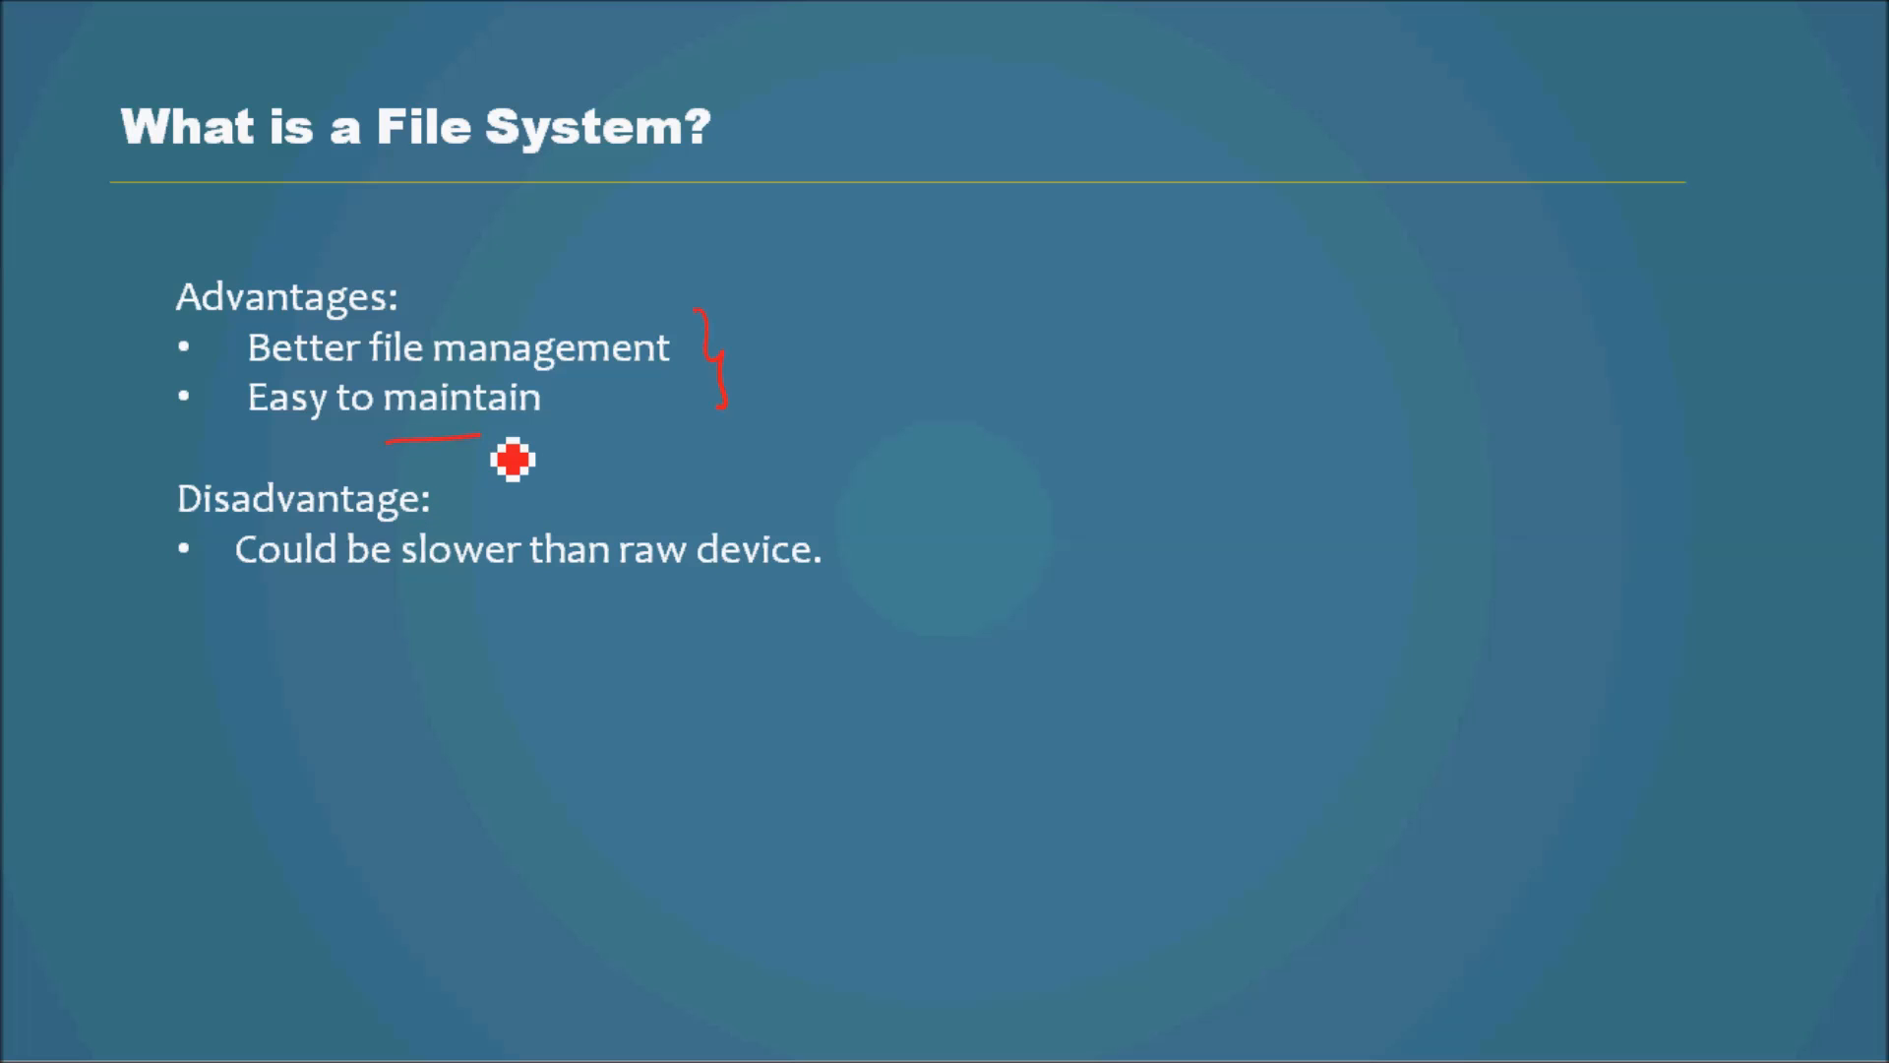
{"action": "mouse_move", "coordinate": [779, 380]}
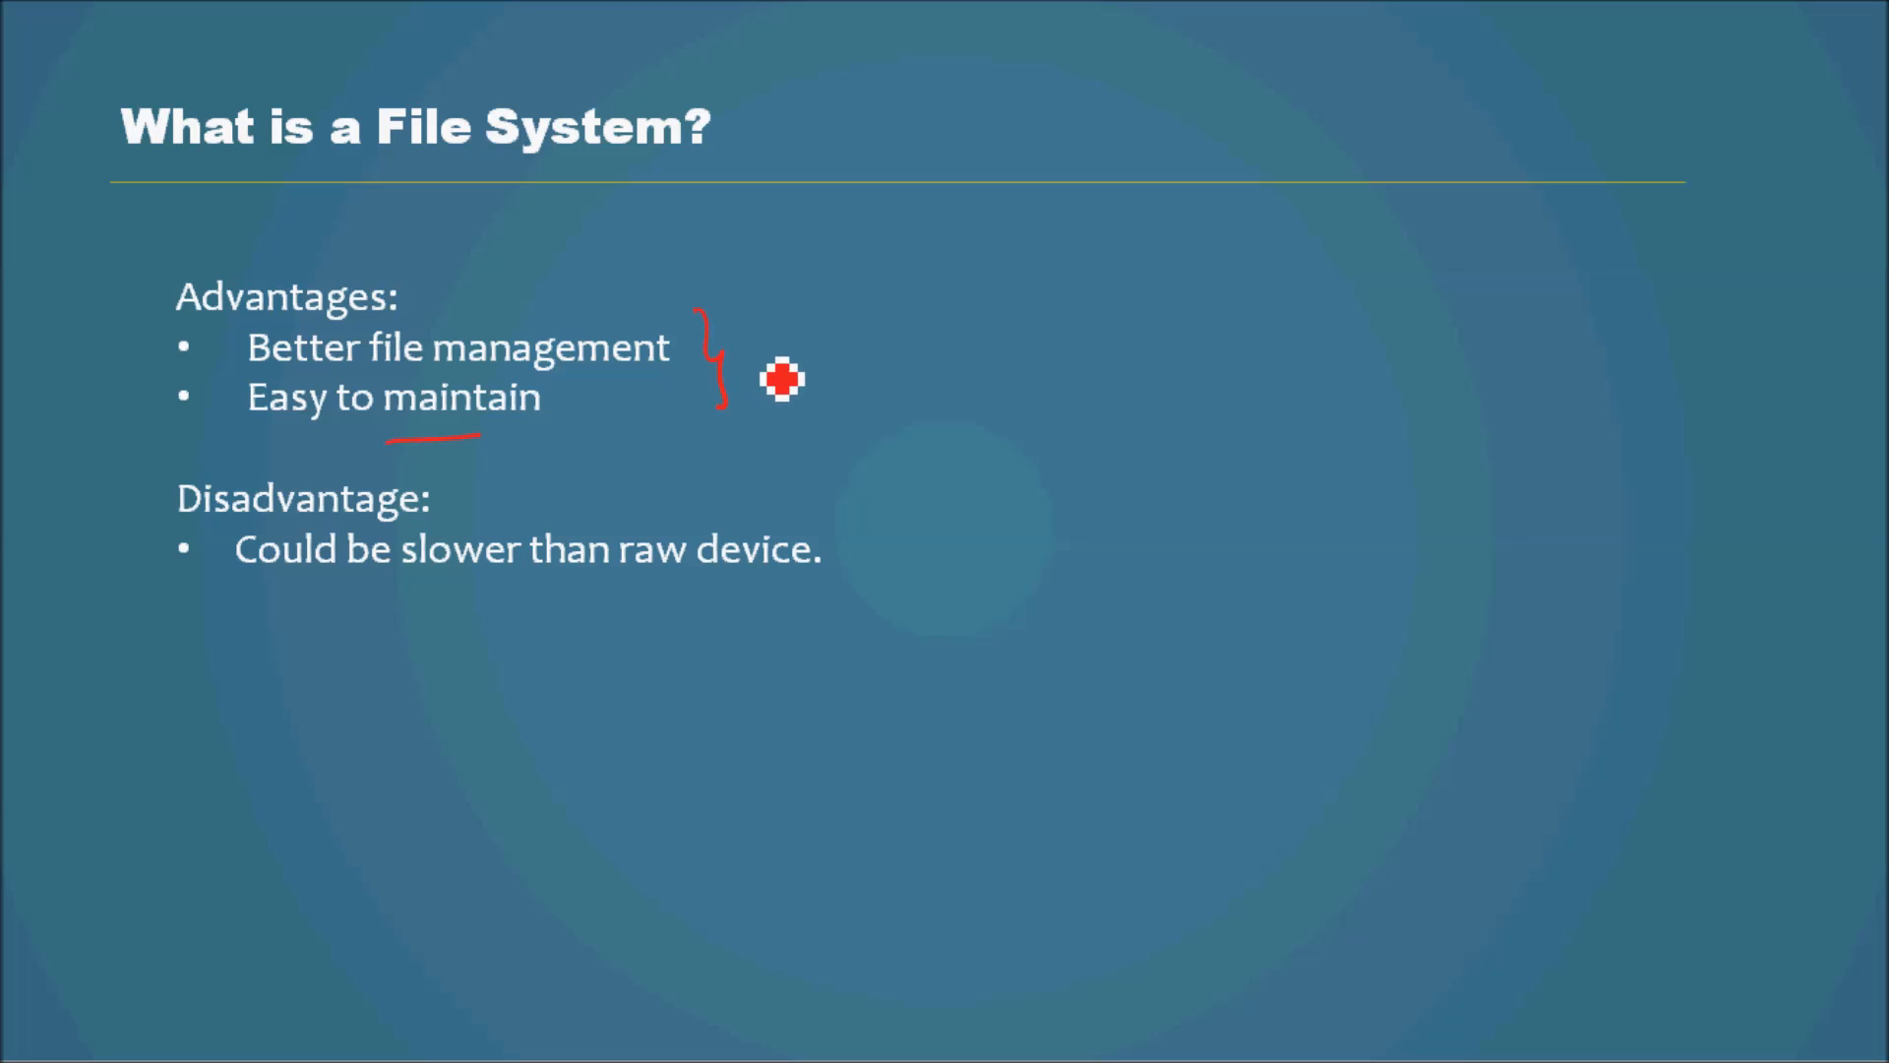
{"action": "mouse_move", "coordinate": [646, 421]}
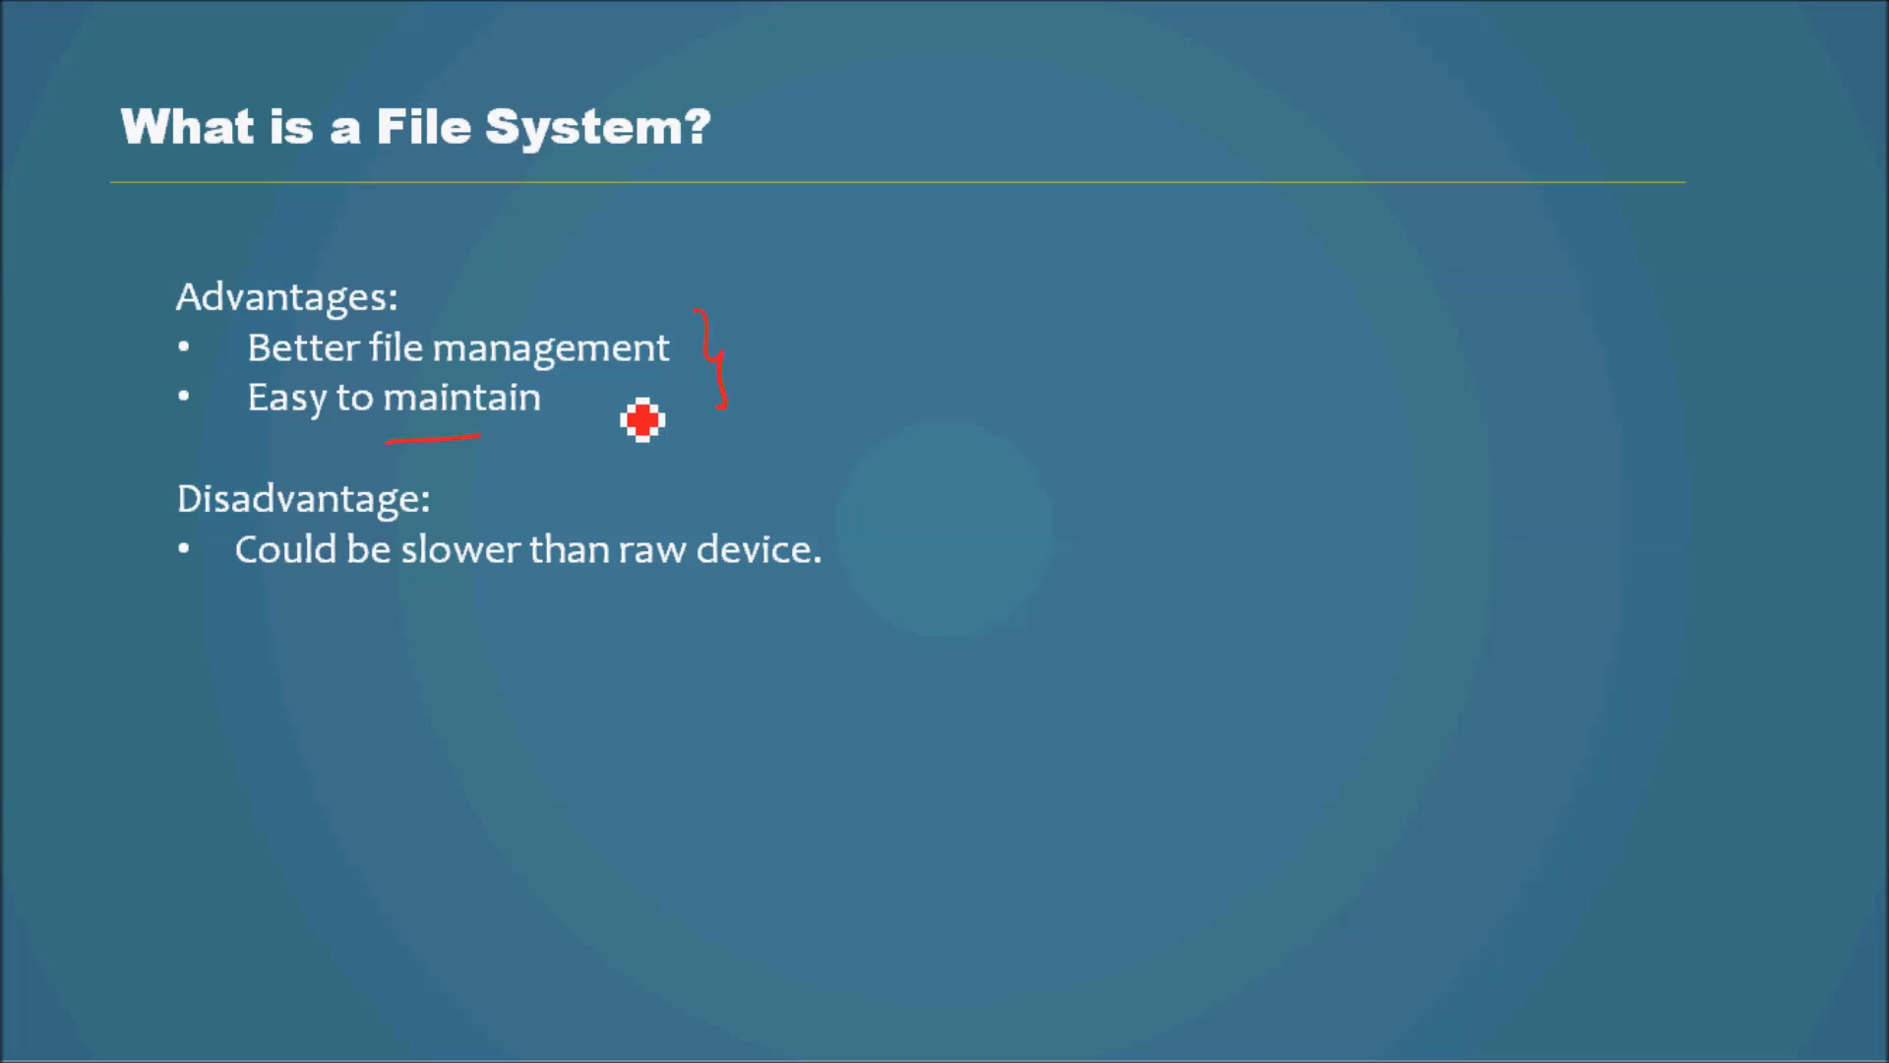
{"action": "mouse_move", "coordinate": [665, 425]}
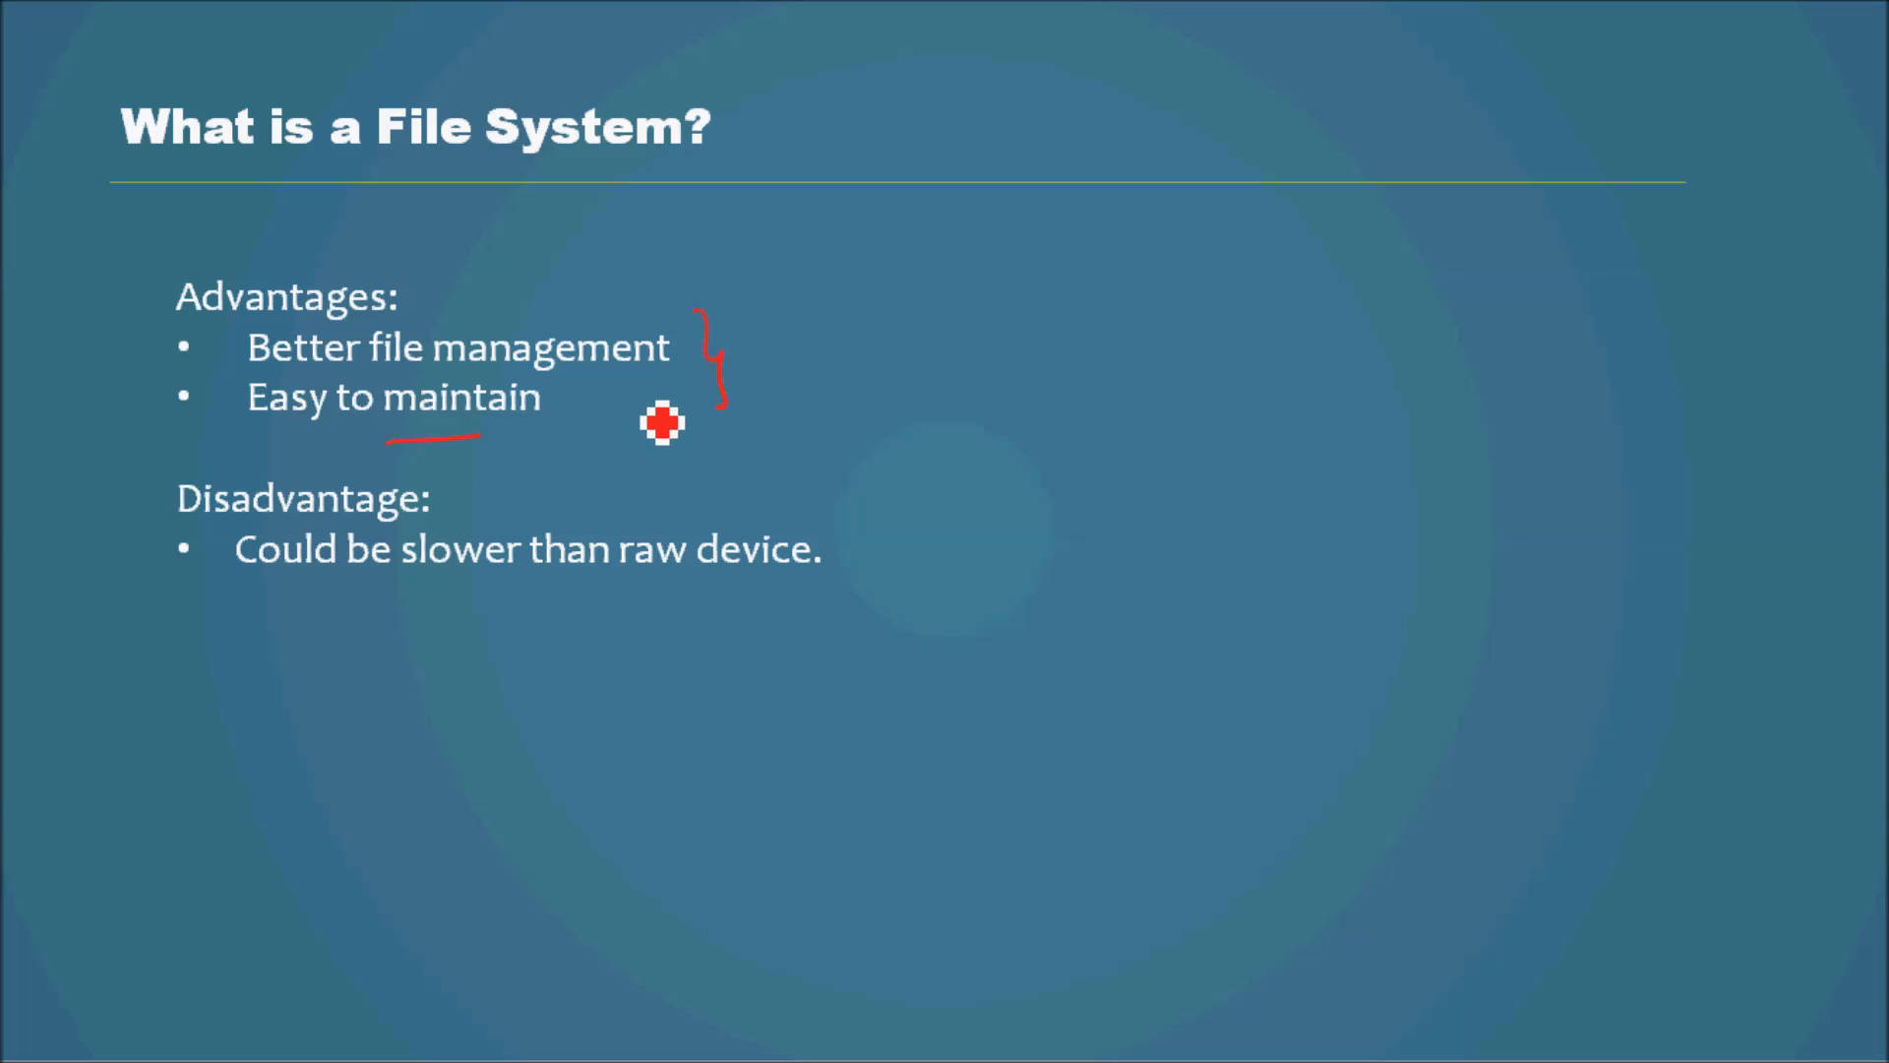
{"action": "mouse_move", "coordinate": [589, 399]}
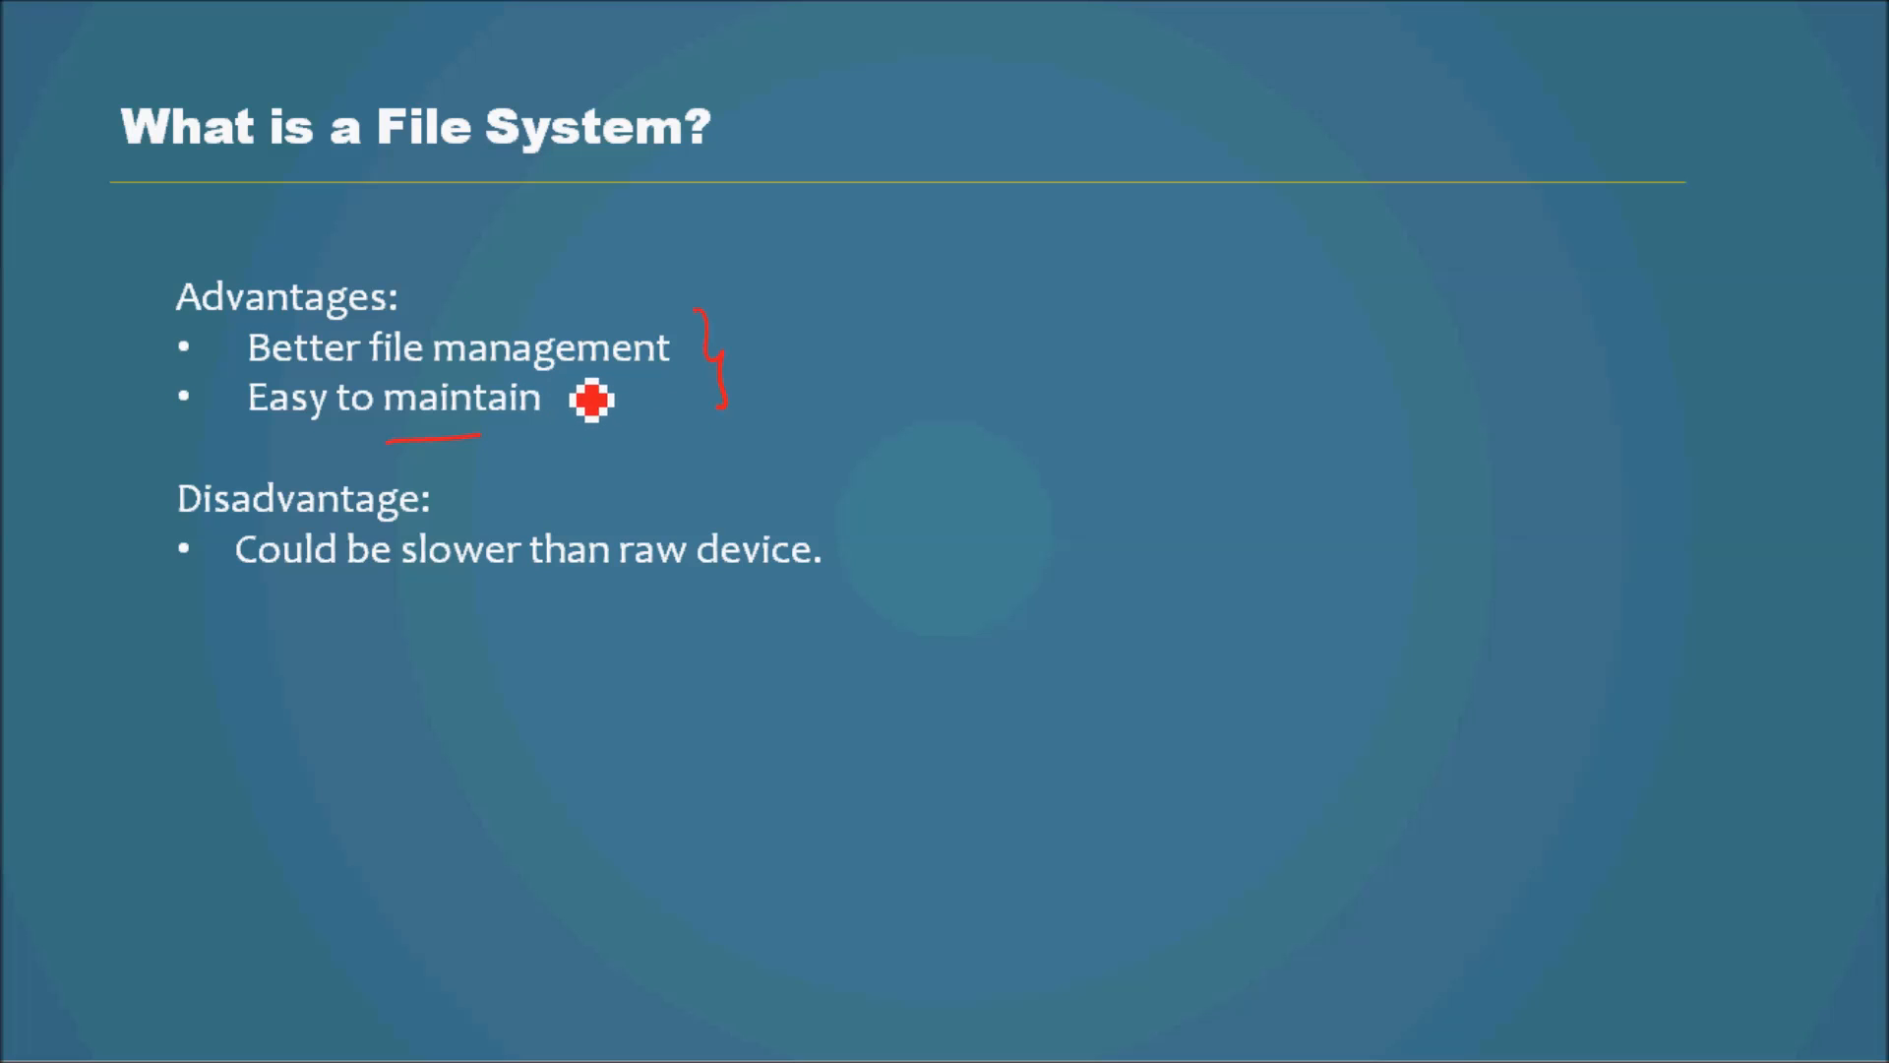
Step: Draw a small red brace after 'Easy to maintain' on the advantages slide
{"action": "left_click_drag", "start_coordinate": [590, 397], "coordinate": [586, 470]}
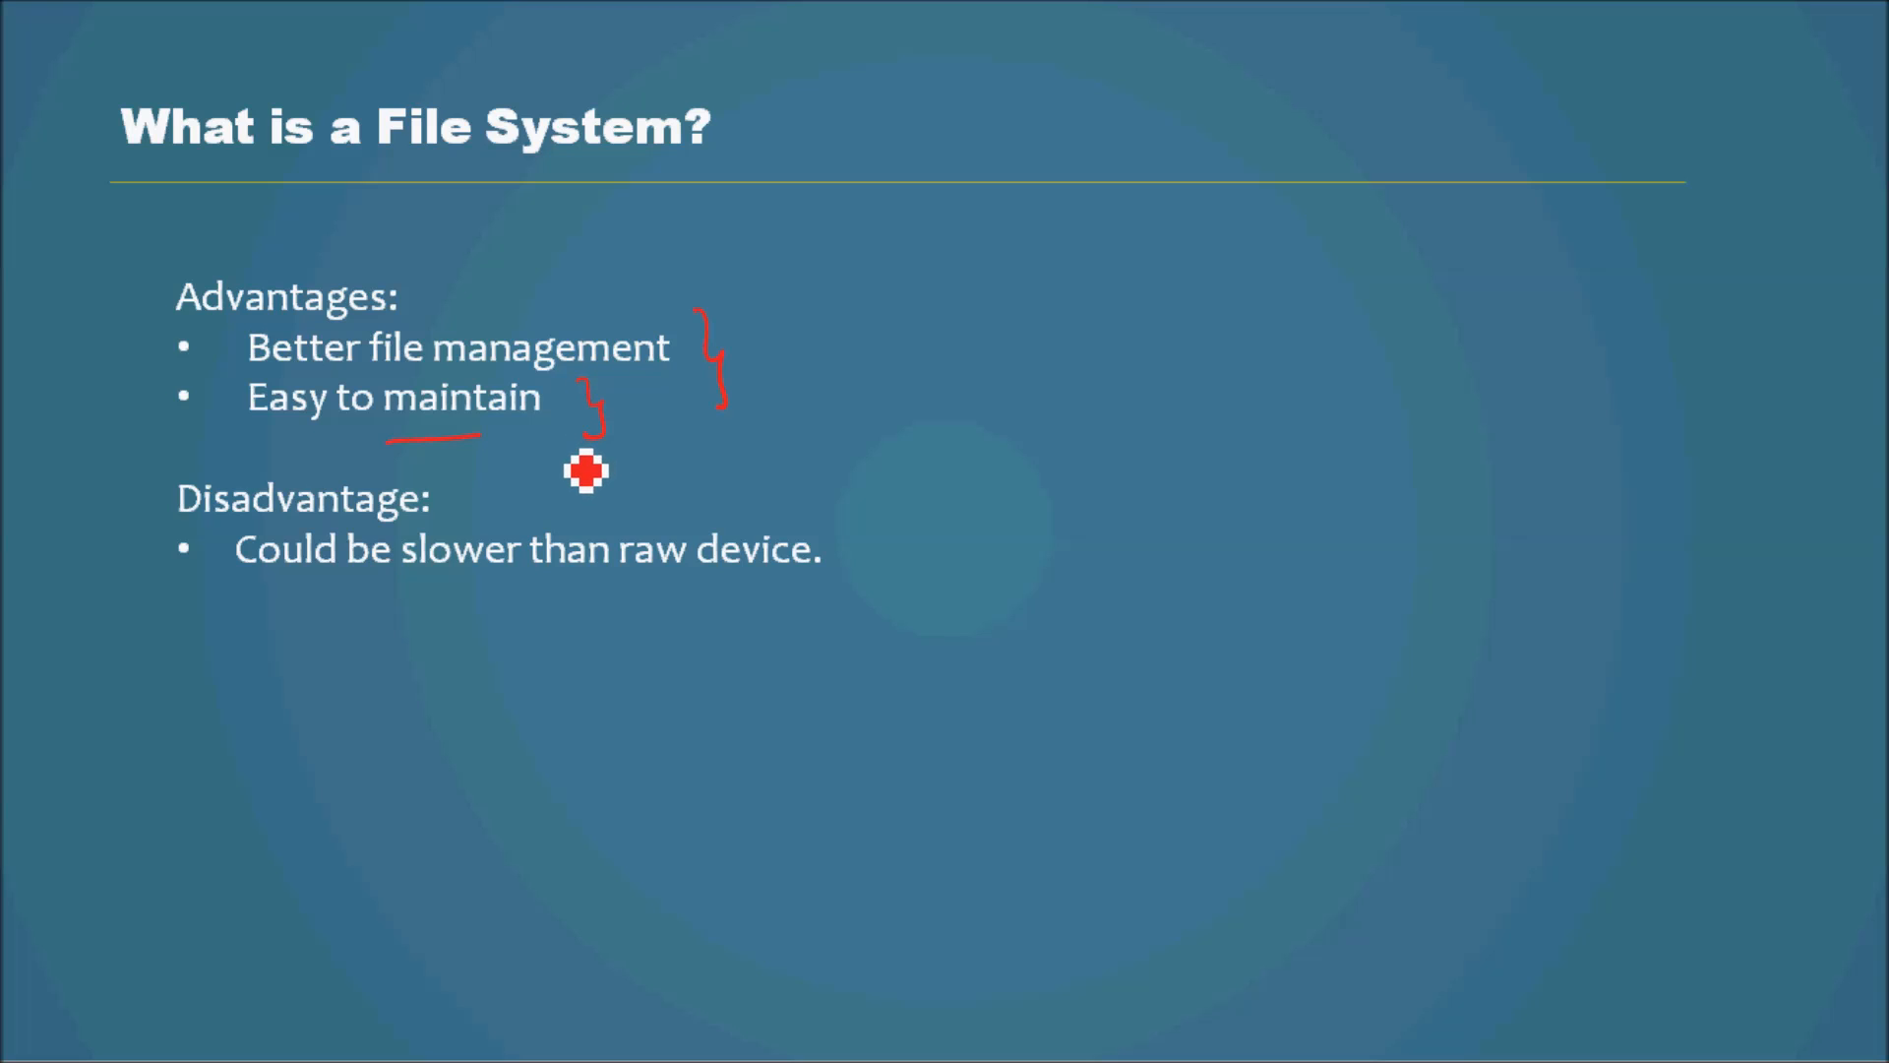
{"action": "mouse_move", "coordinate": [600, 437]}
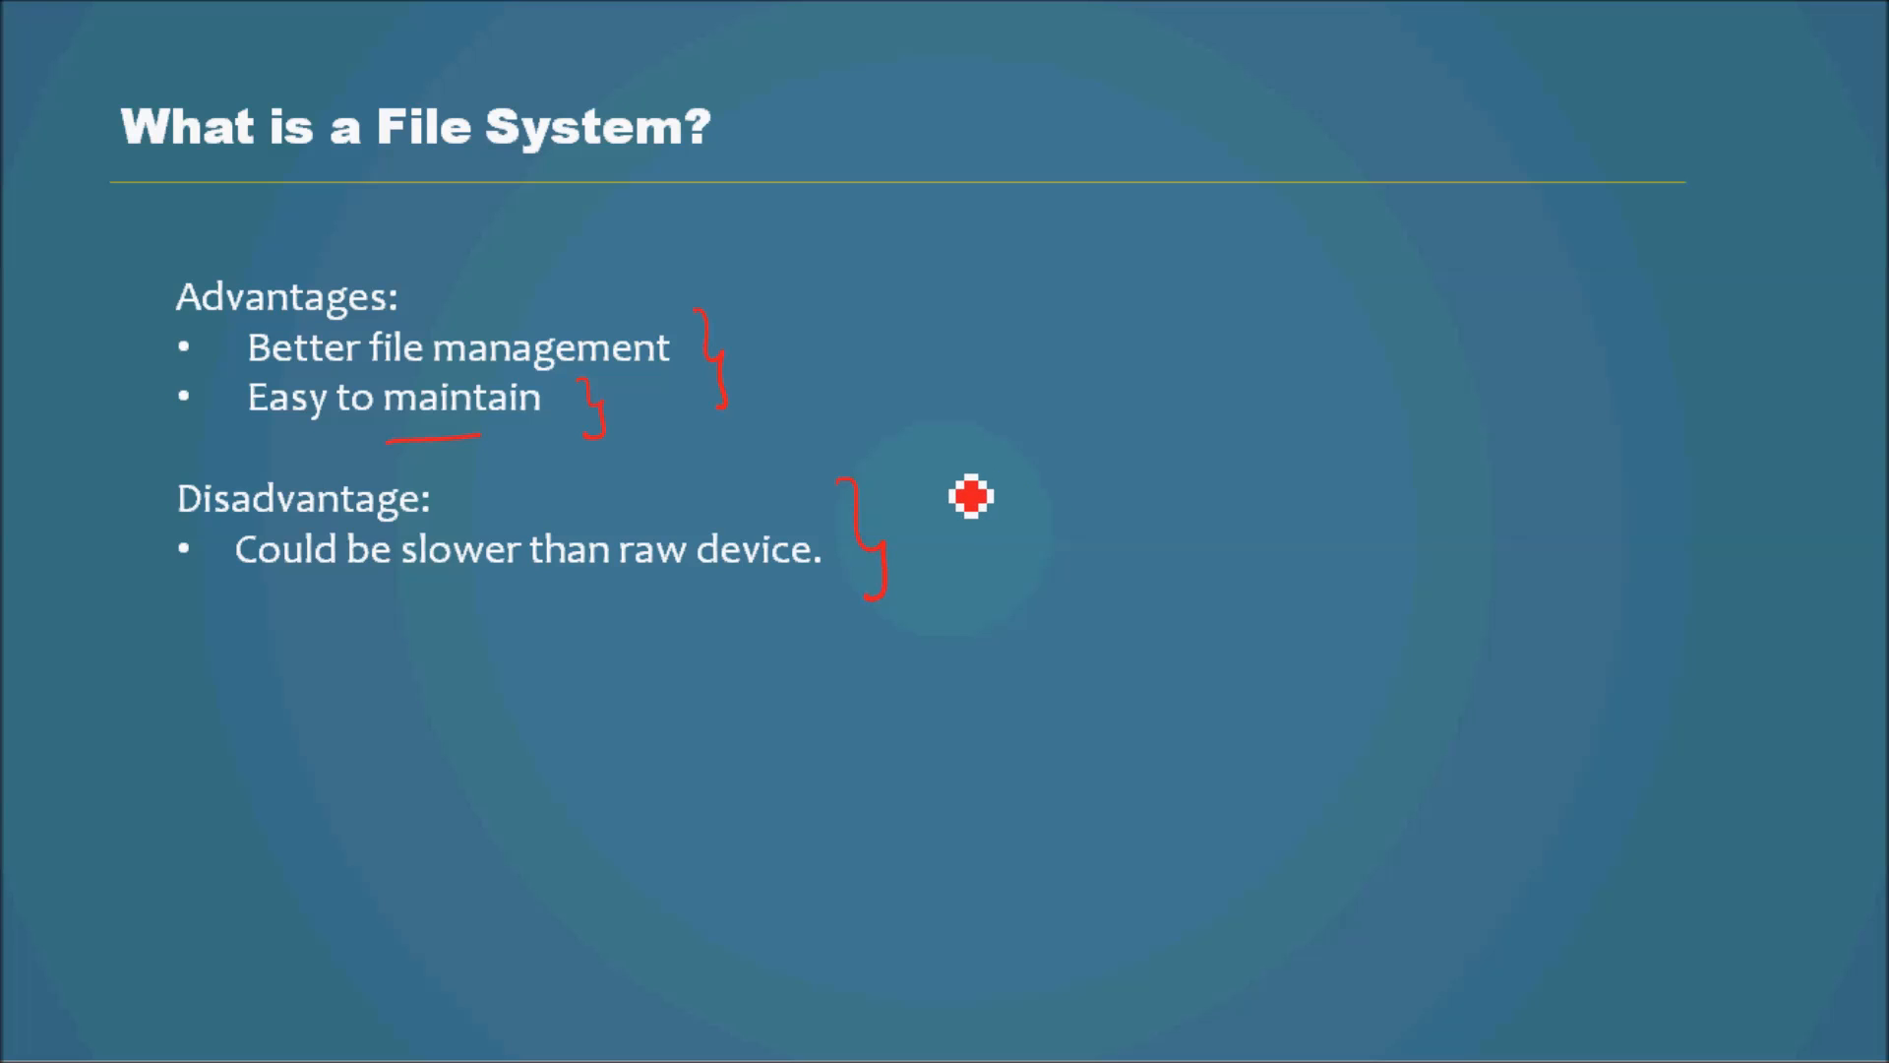
{"action": "mouse_move", "coordinate": [980, 476]}
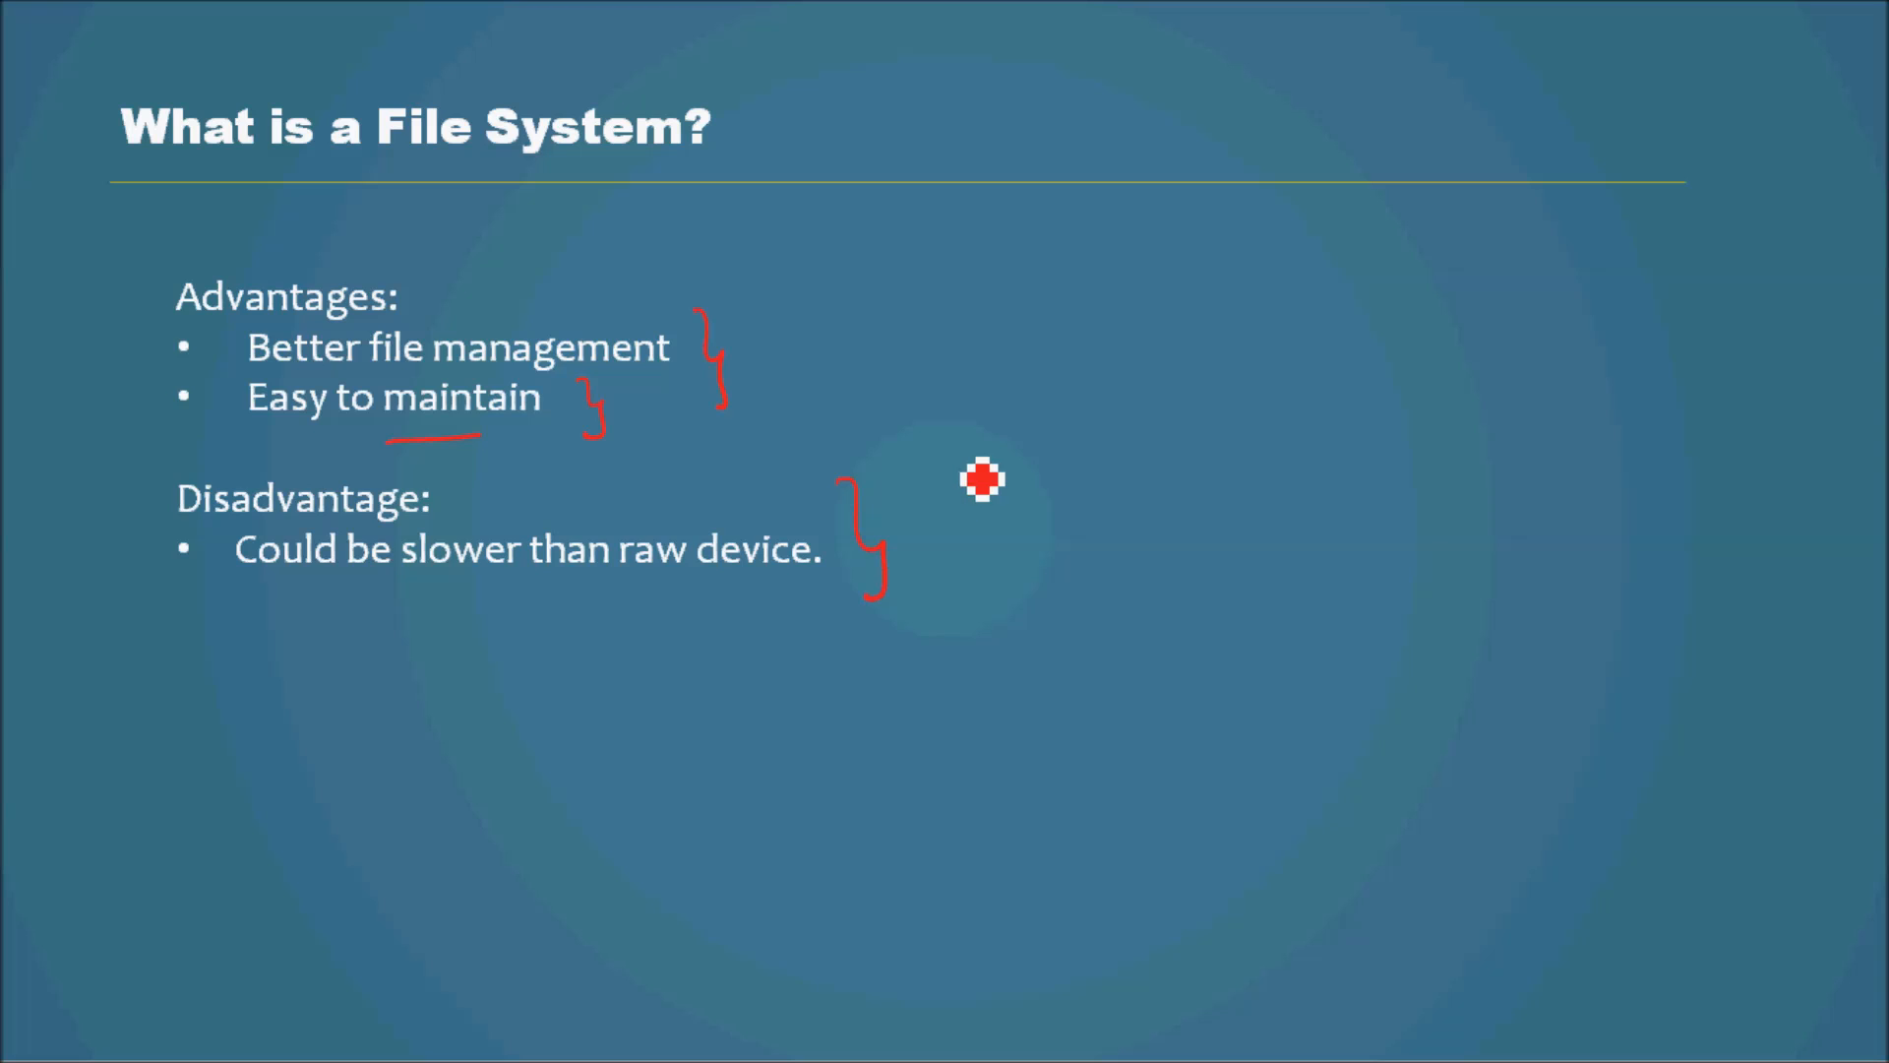
{"action": "mouse_move", "coordinate": [949, 559]}
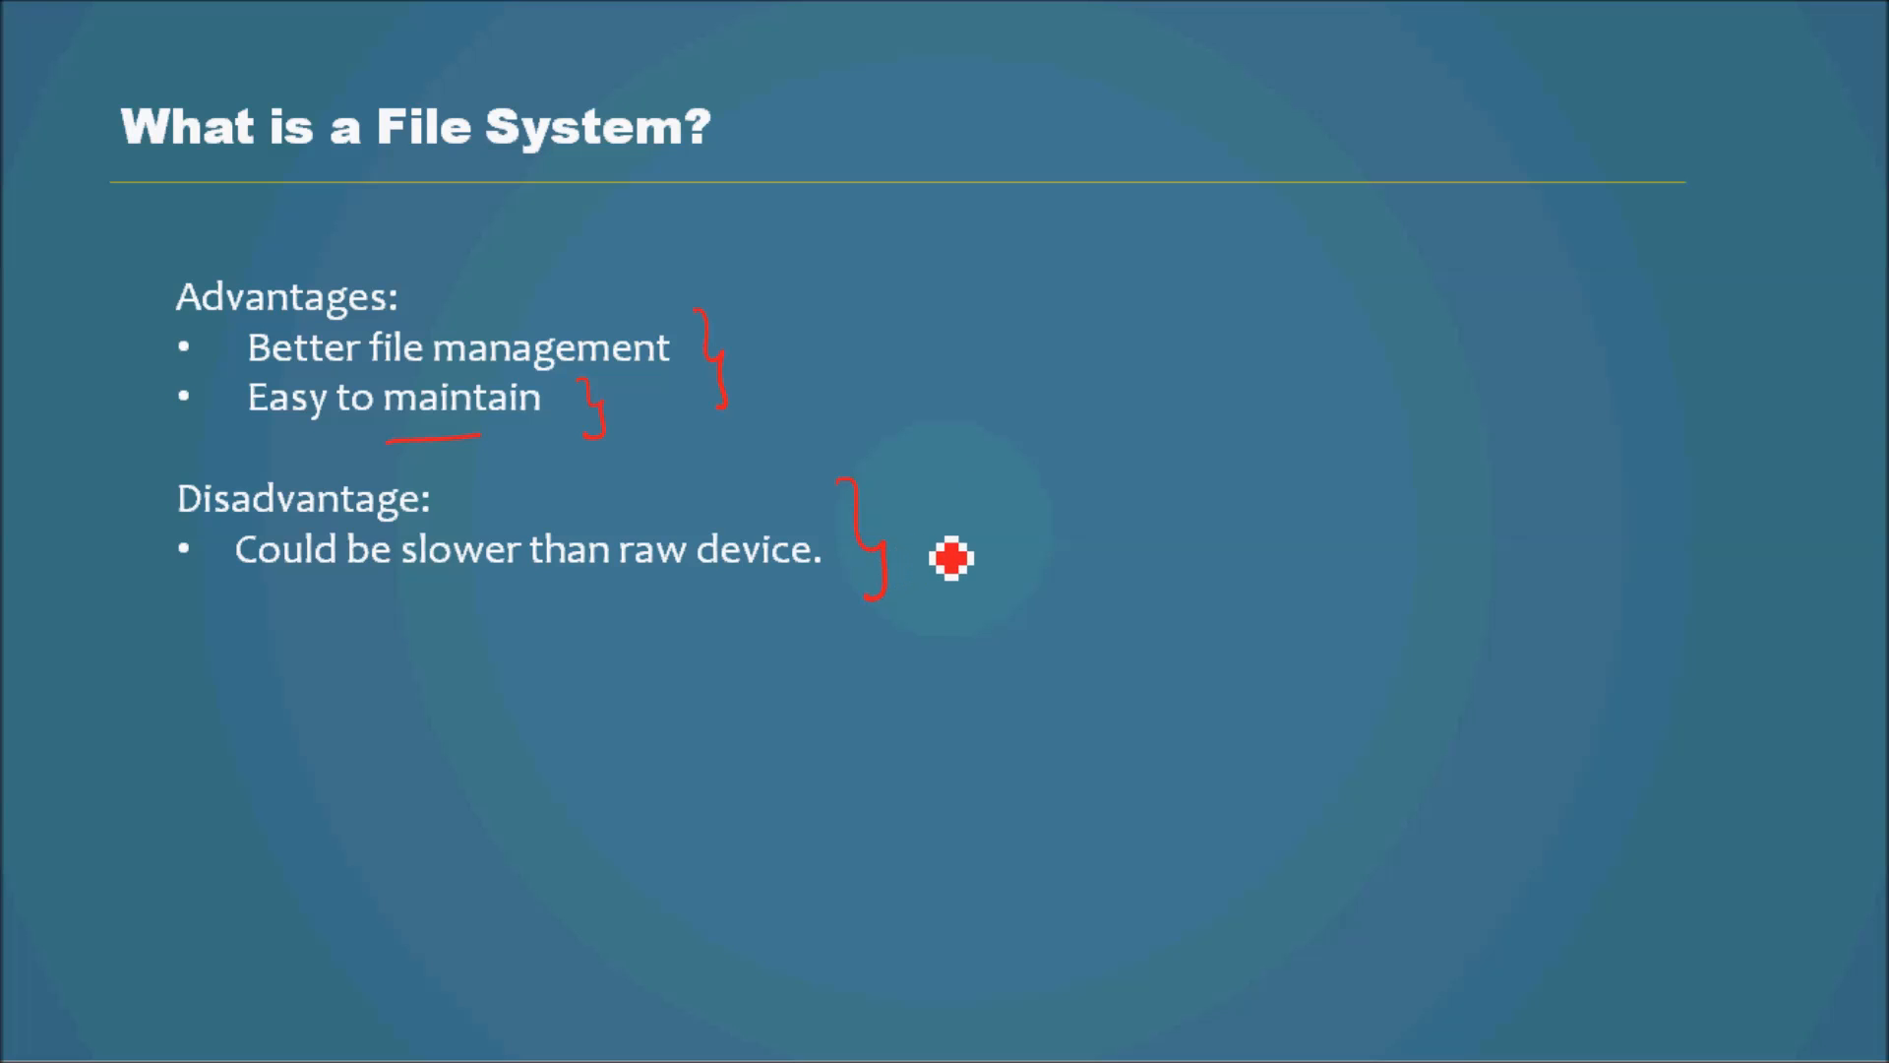
{"action": "mouse_move", "coordinate": [937, 547]}
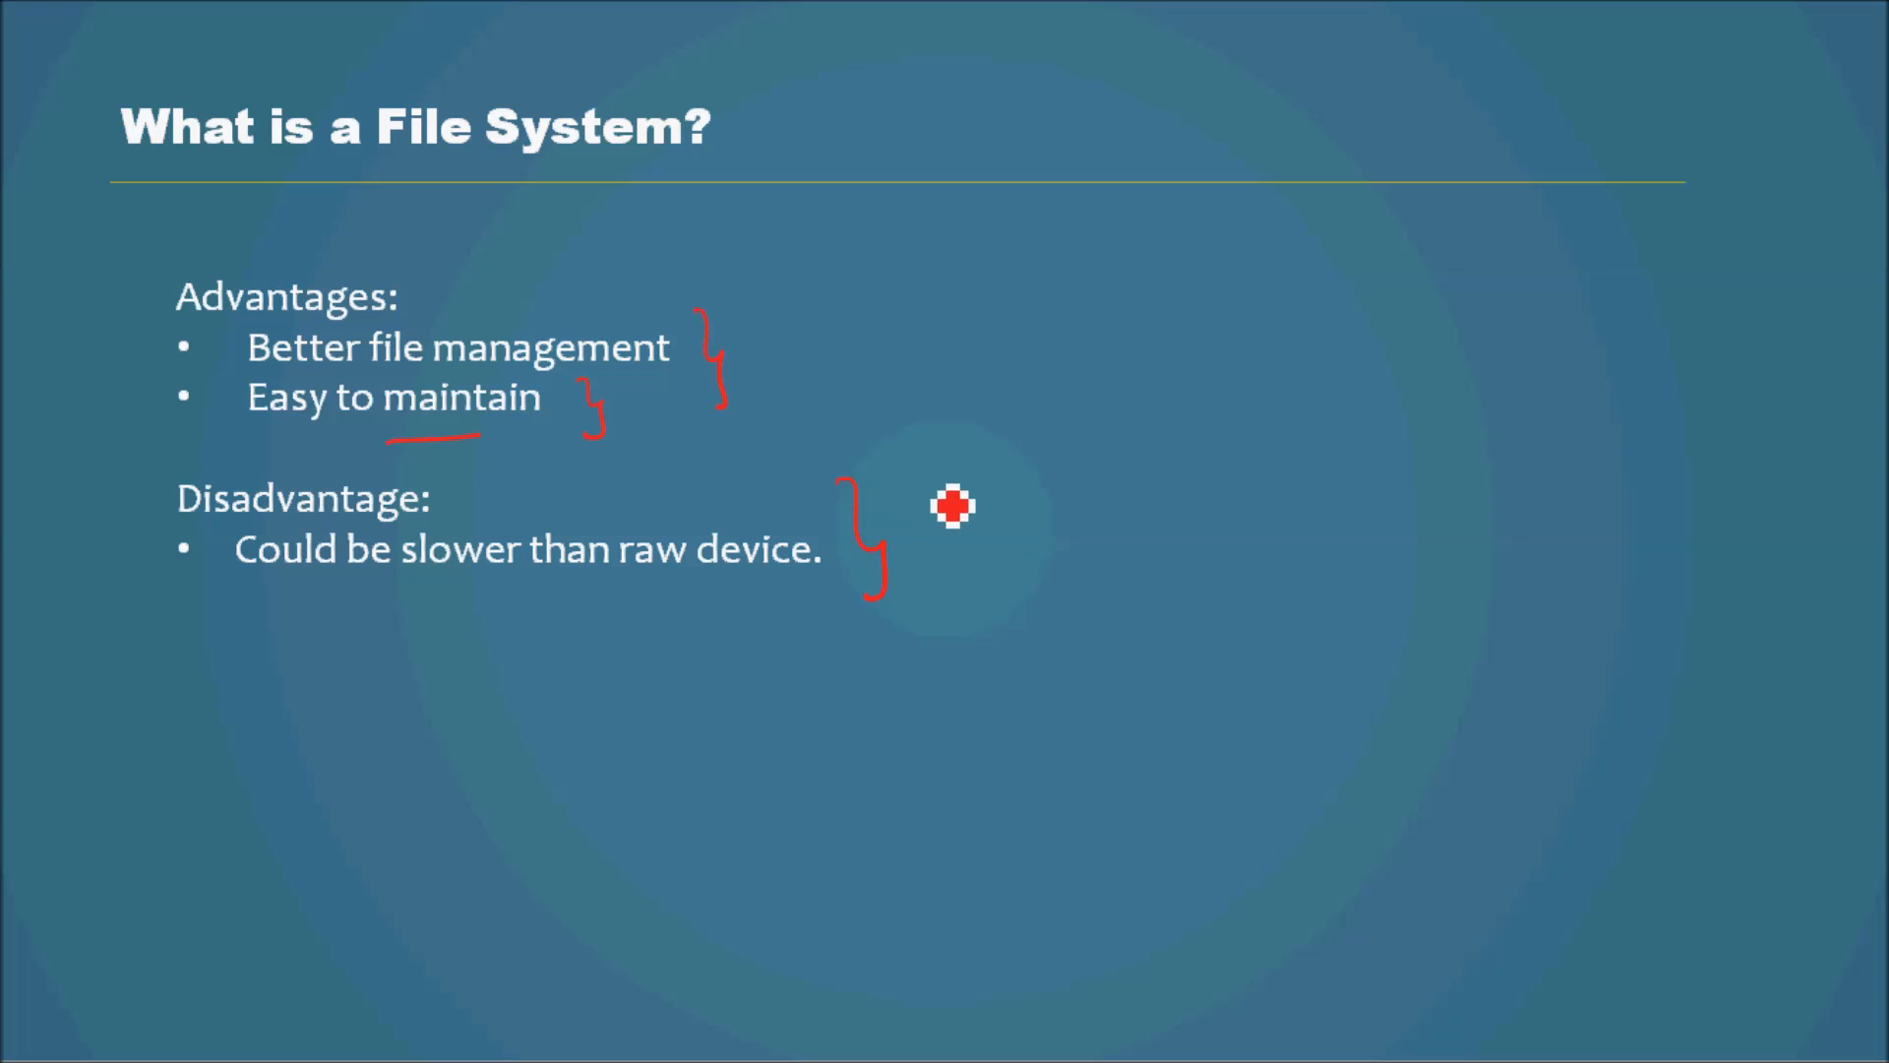
{"action": "mouse_move", "coordinate": [398, 571]}
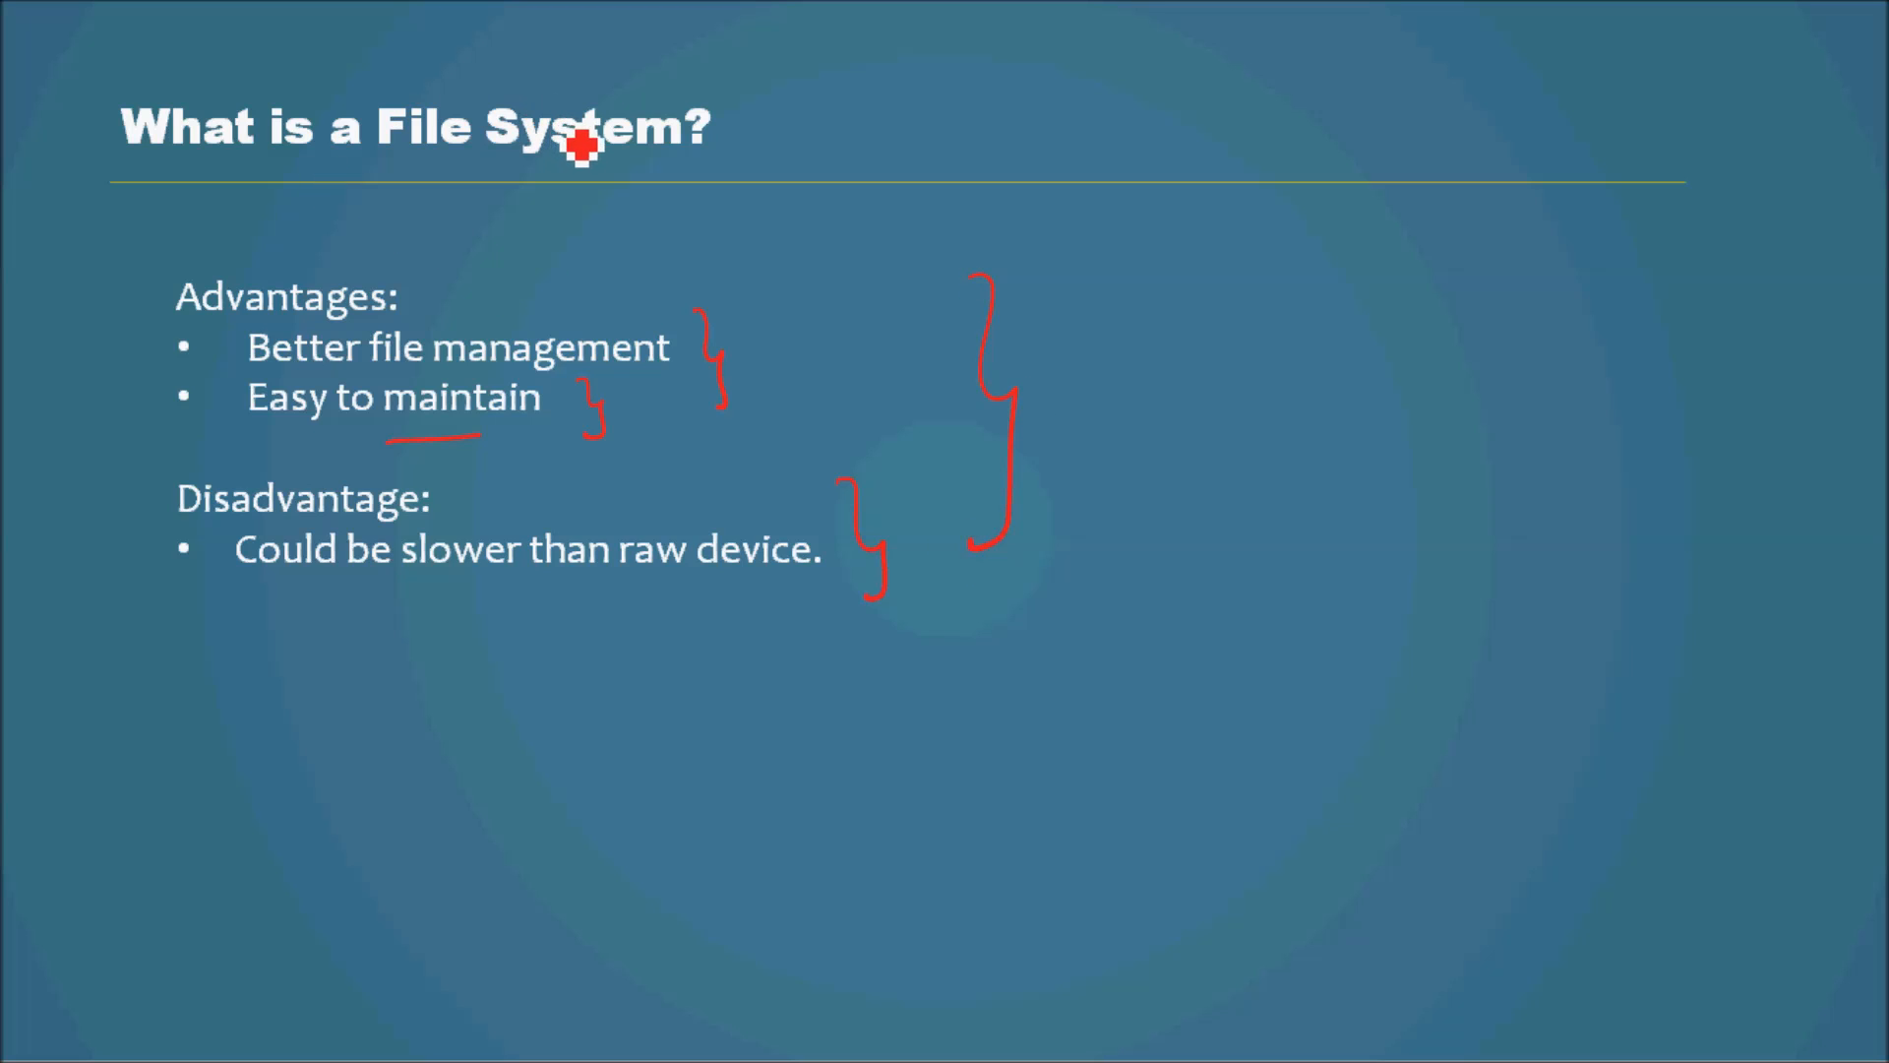
{"action": "mouse_move", "coordinate": [1091, 496]}
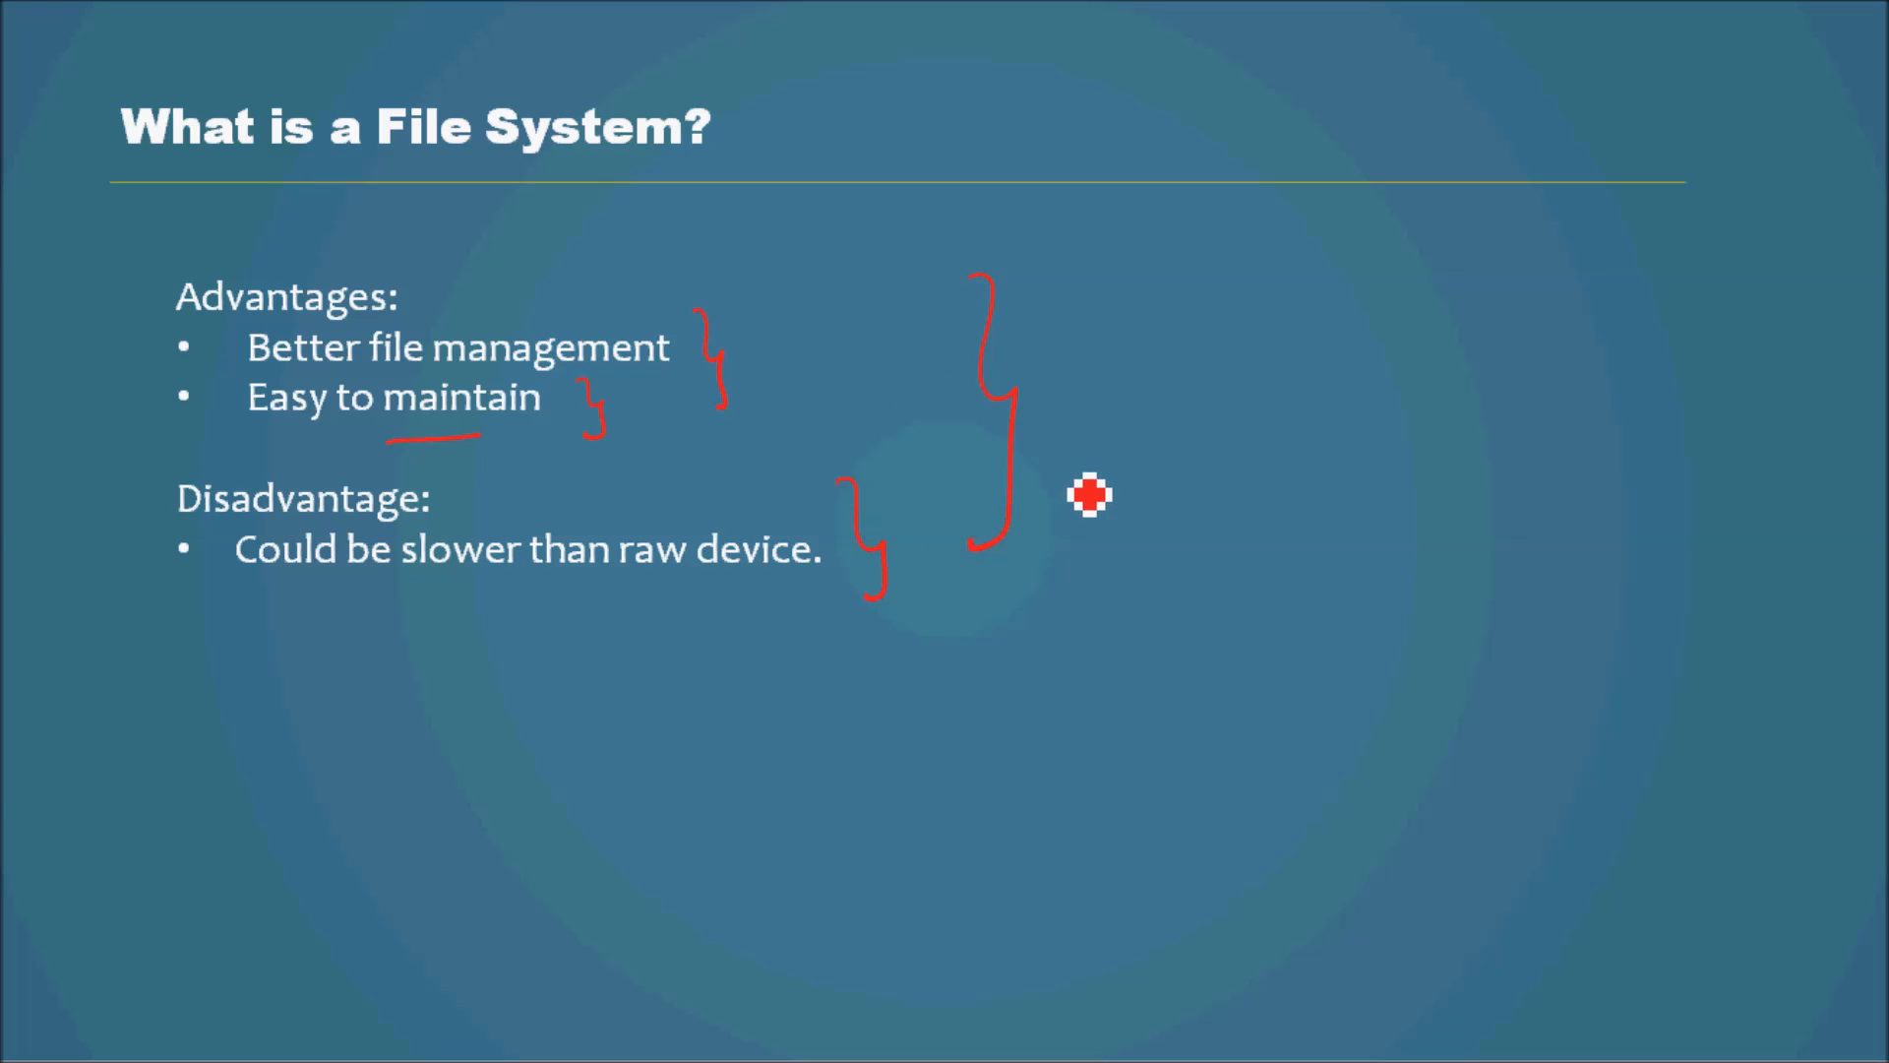
{"action": "mouse_move", "coordinate": [1053, 486]}
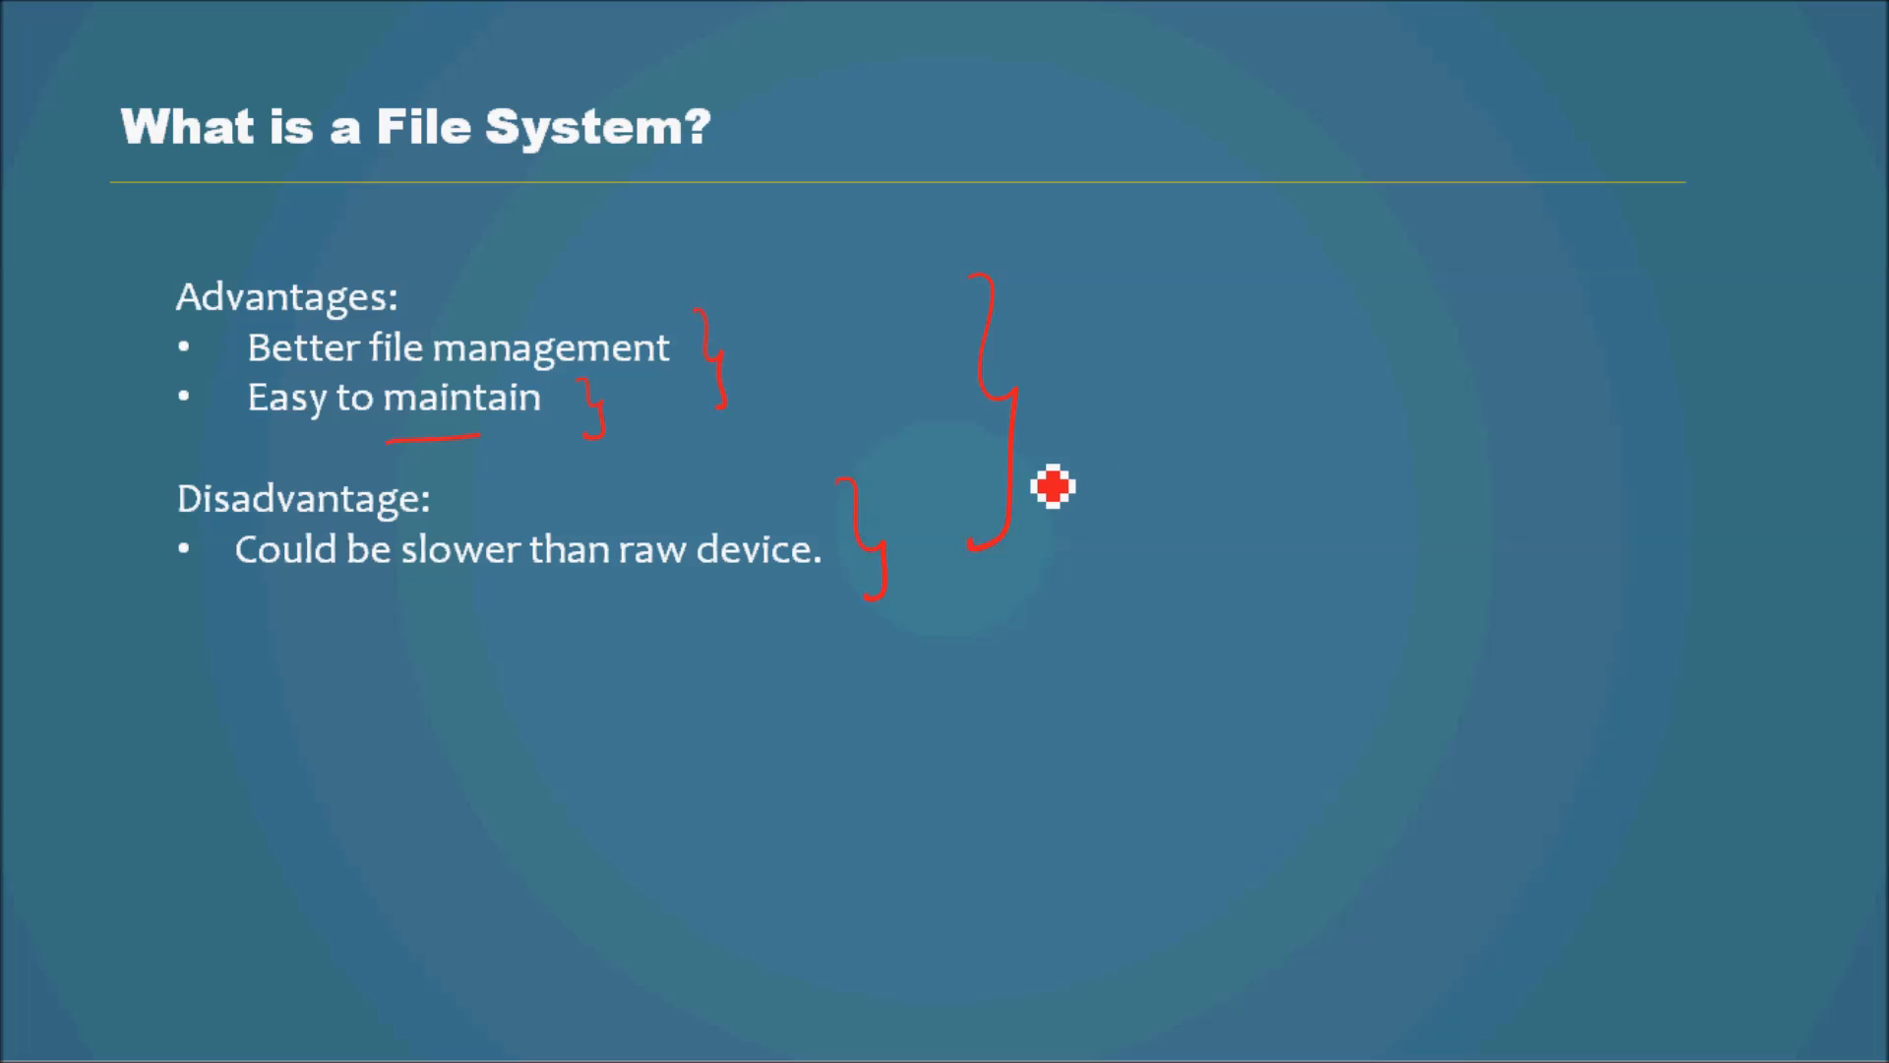